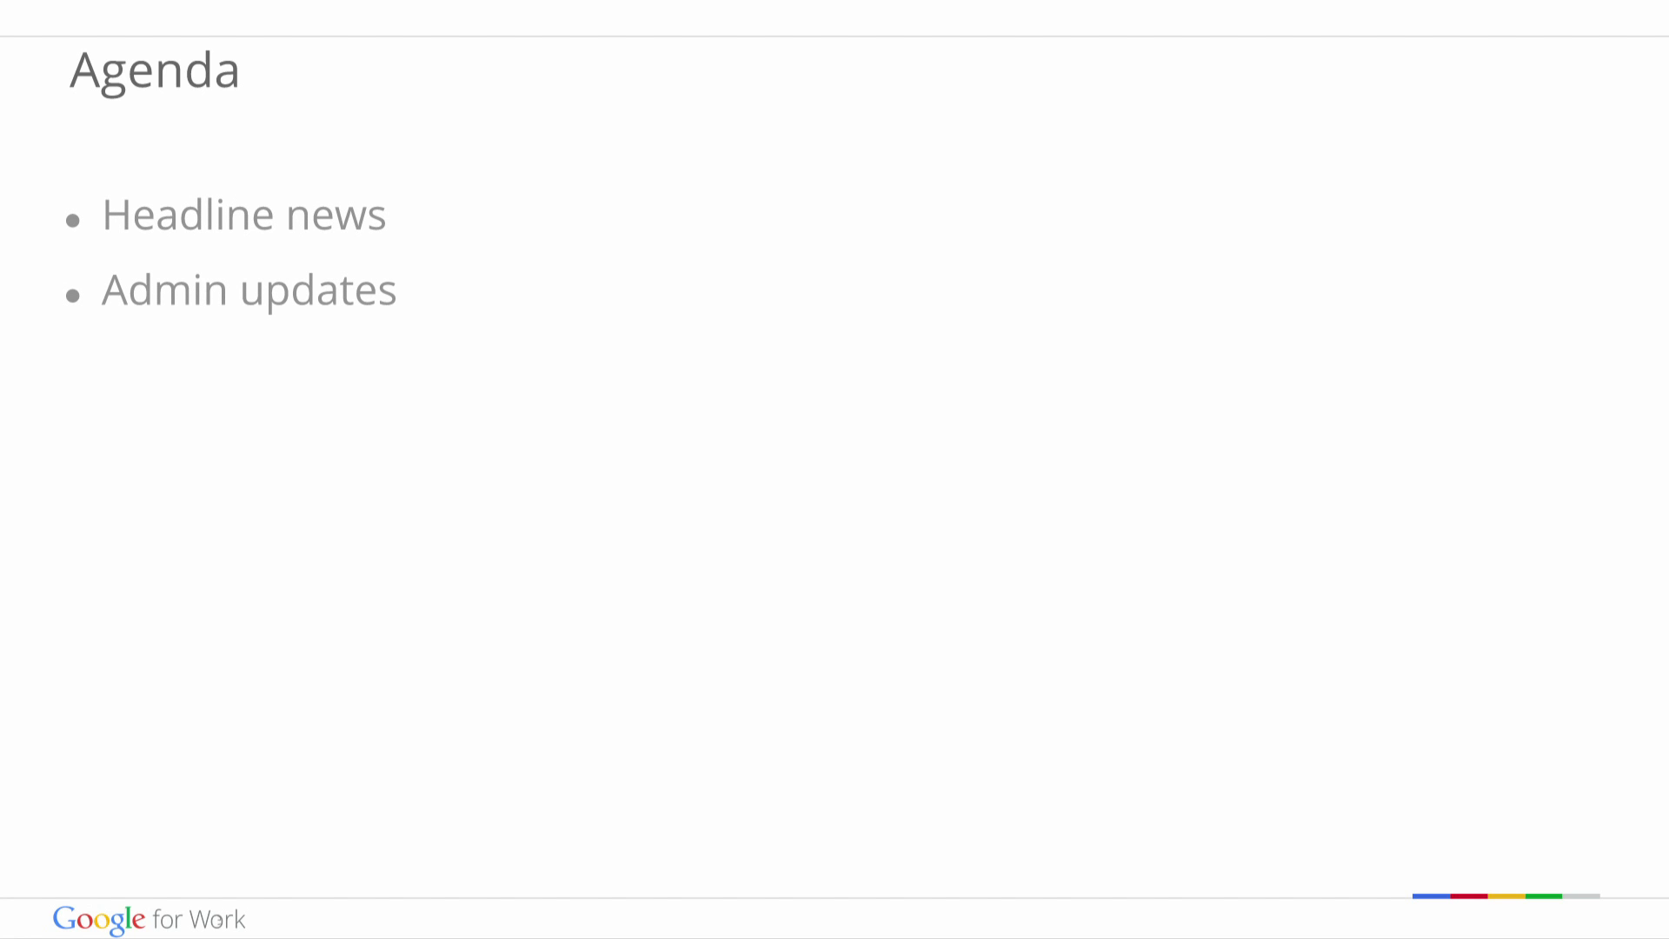
Add 'Drive updates' and 'Hangouts updates' bullets below Admin updates on the Agenda slide.
text(Drive updates)
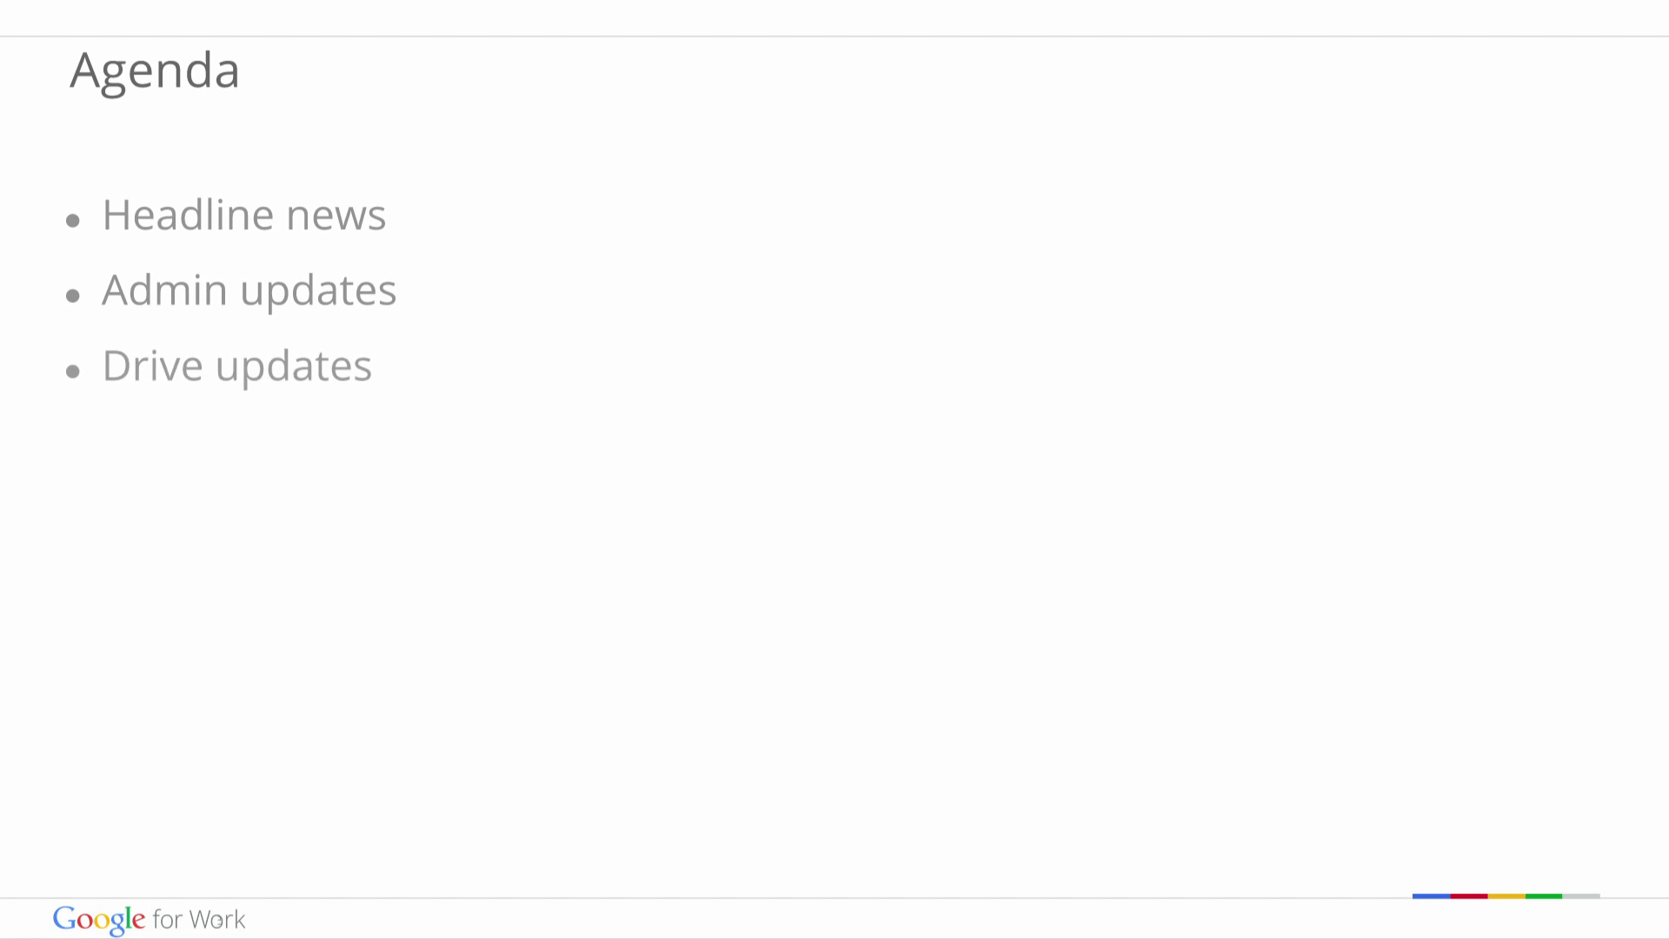
text(Hangouts updates)
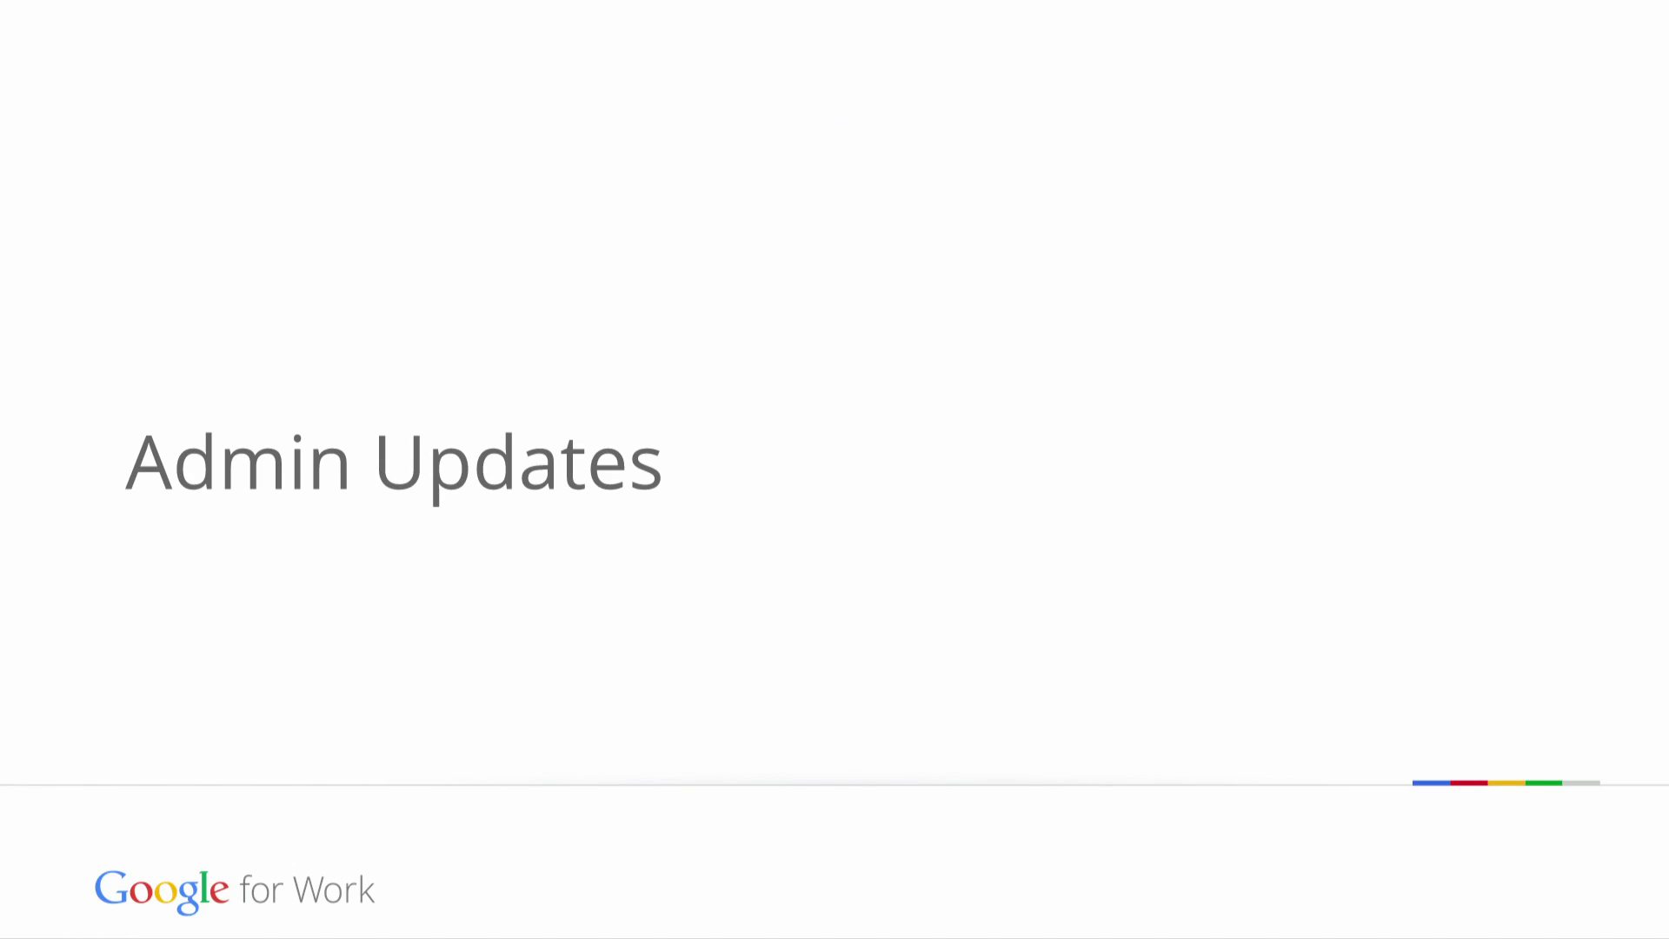
Advance the slideshow to the Admin Updates section title slide.
key(right)
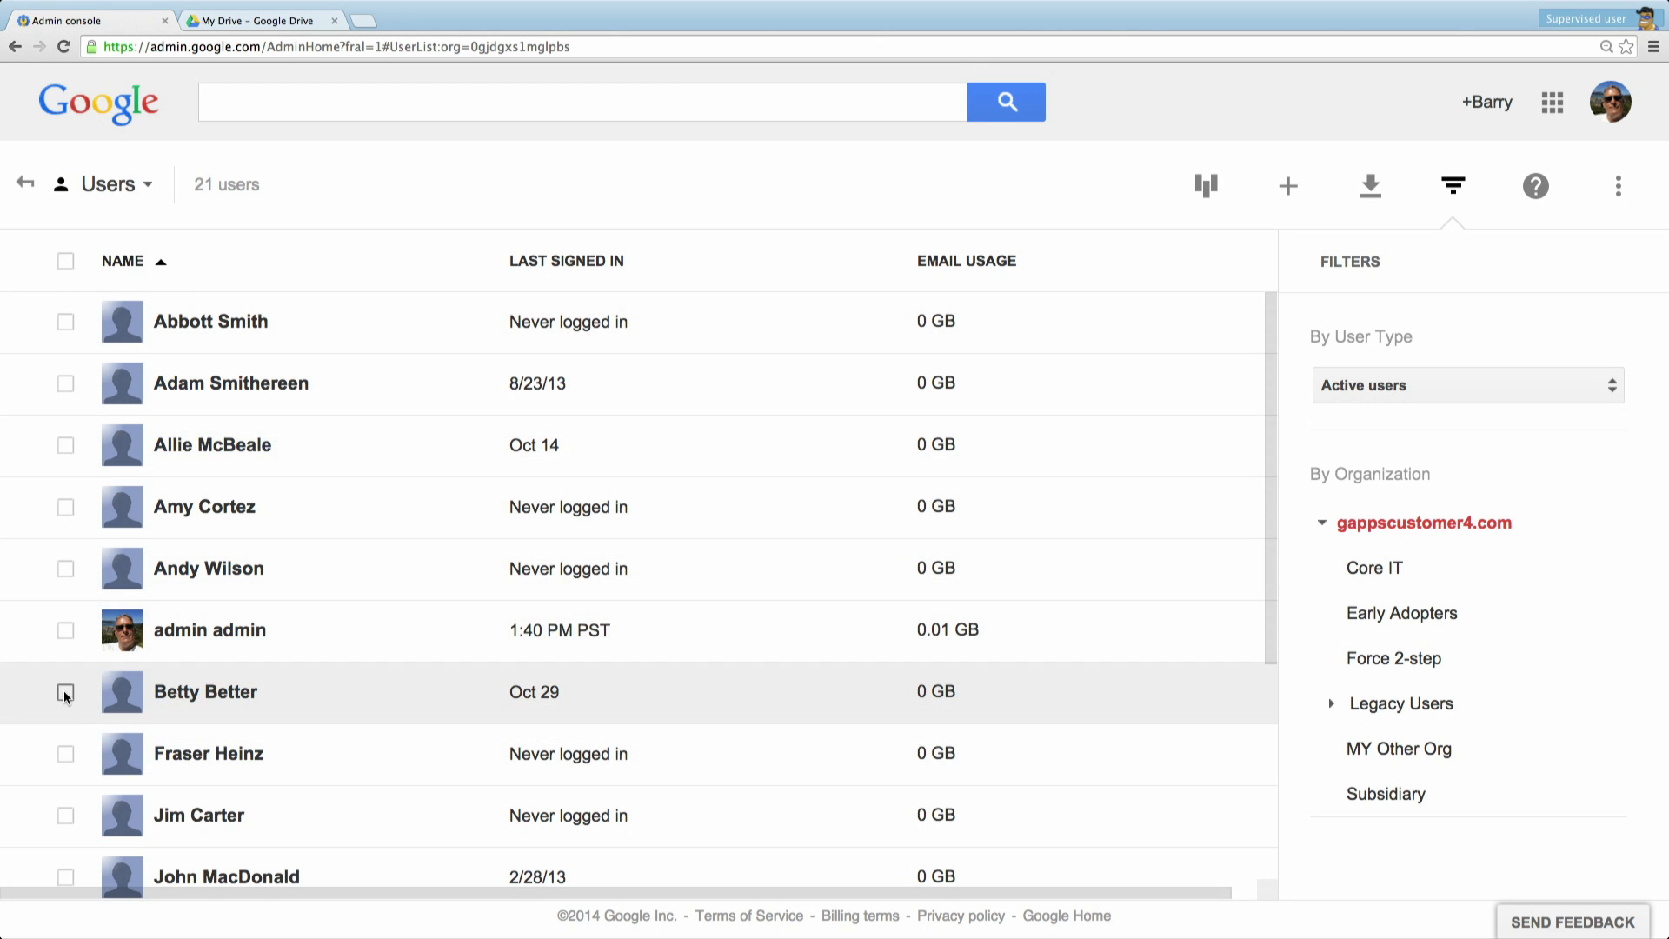
Select Betty Better, view her user details and begin a Restore data request.
click(65, 690)
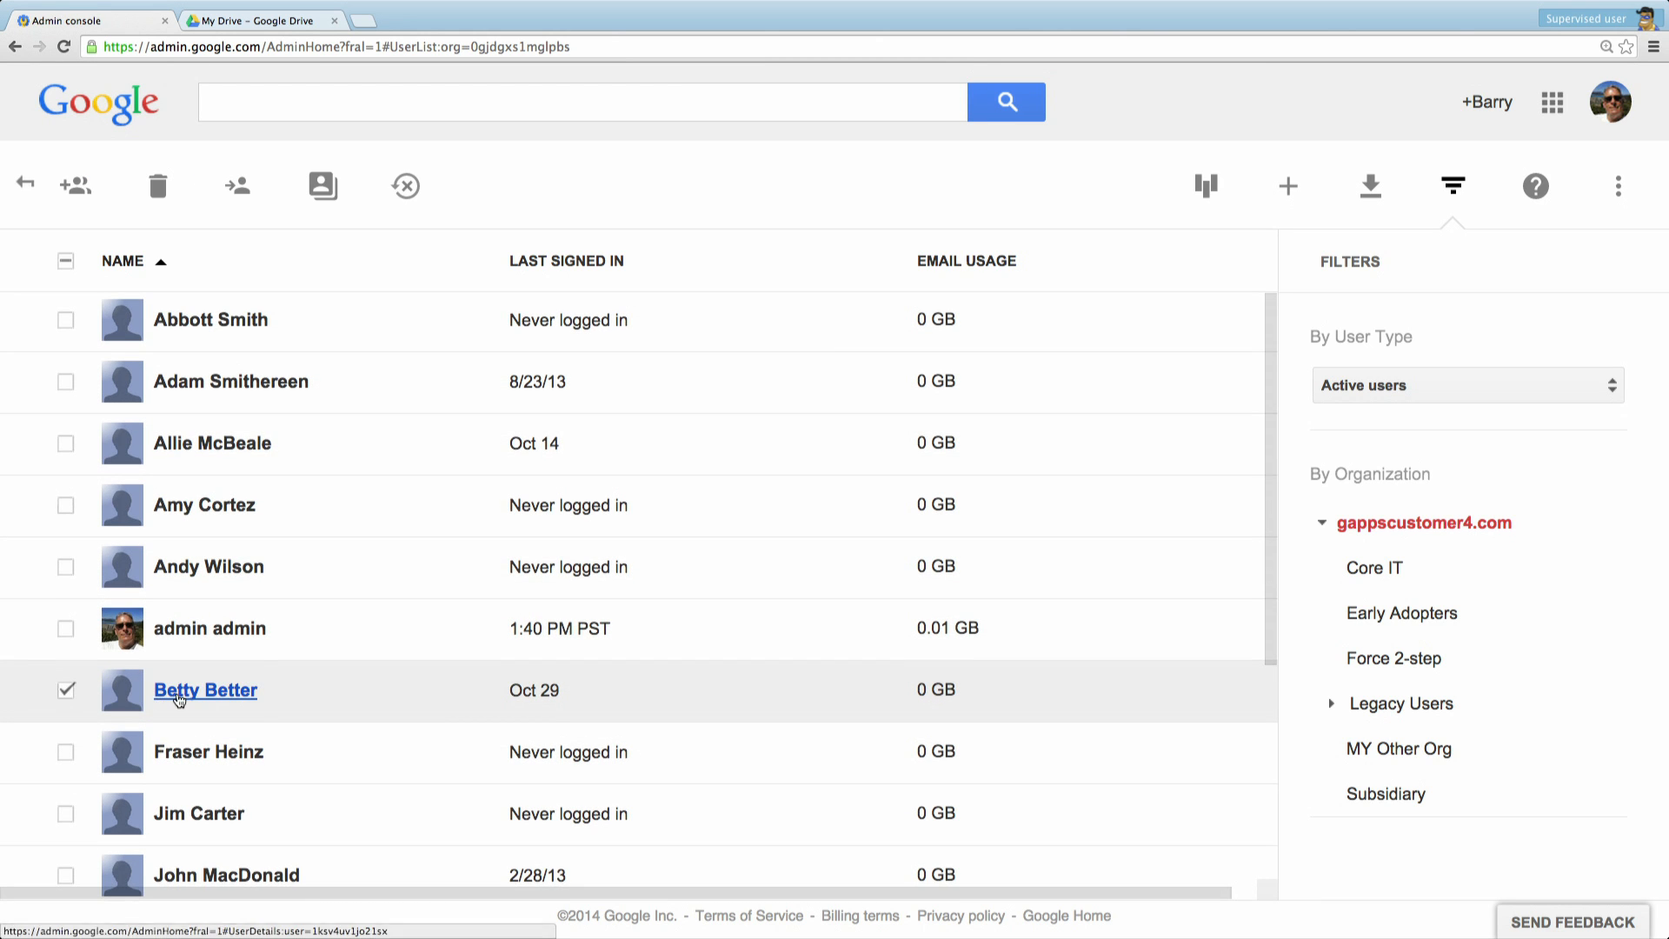
click(206, 691)
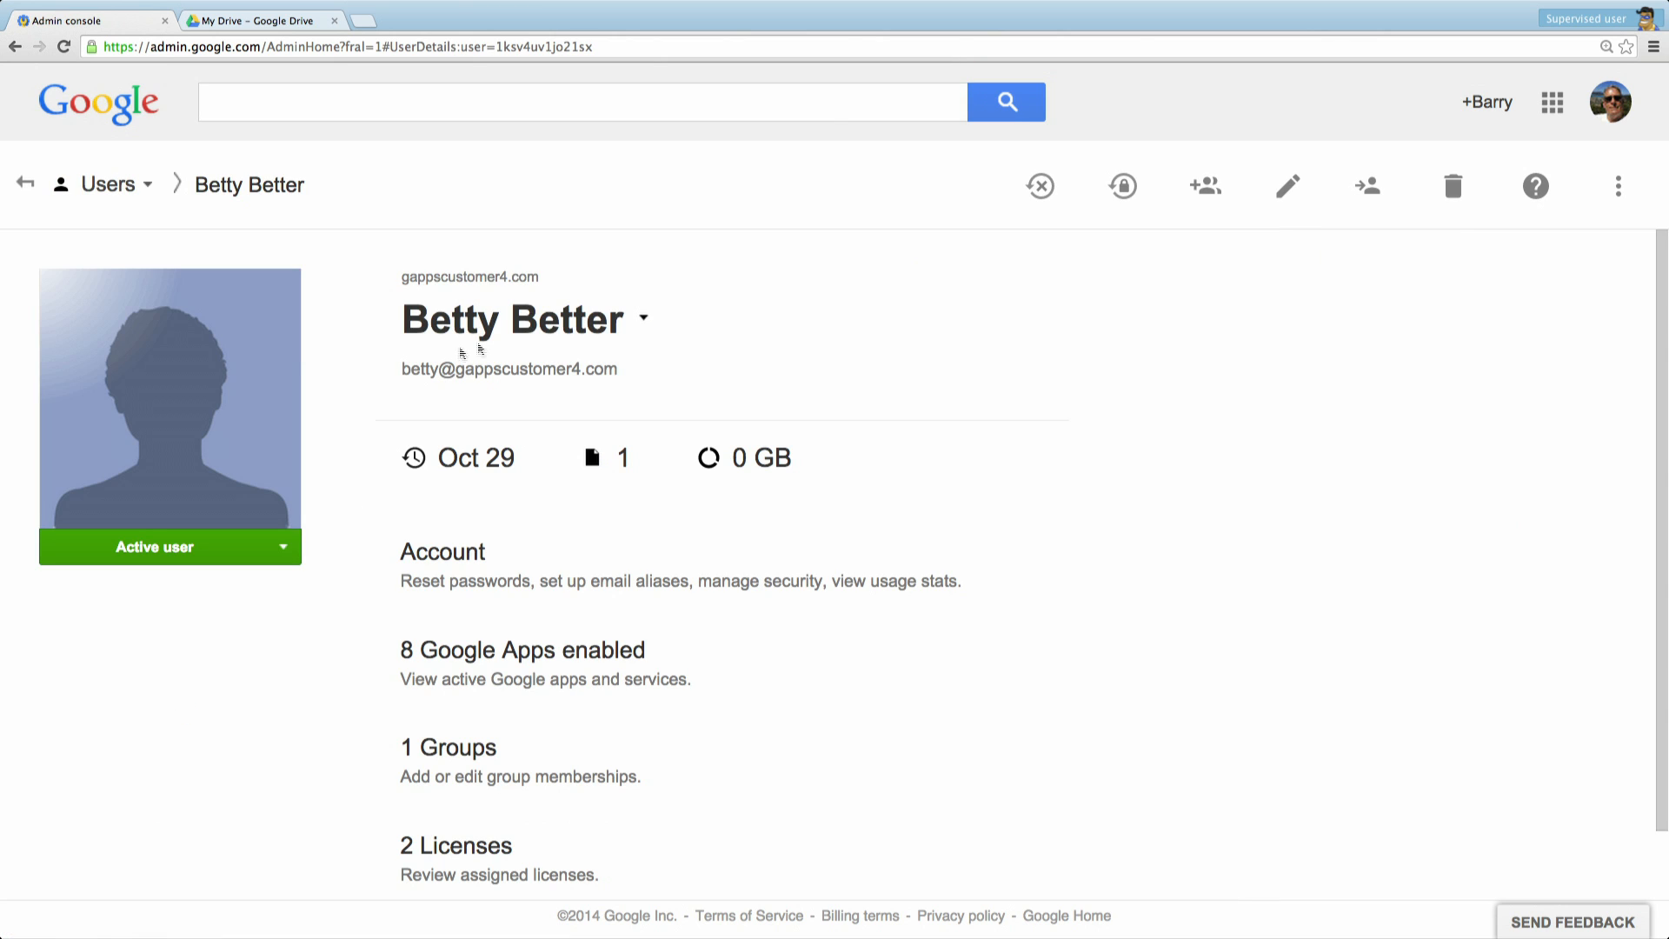
click(1122, 186)
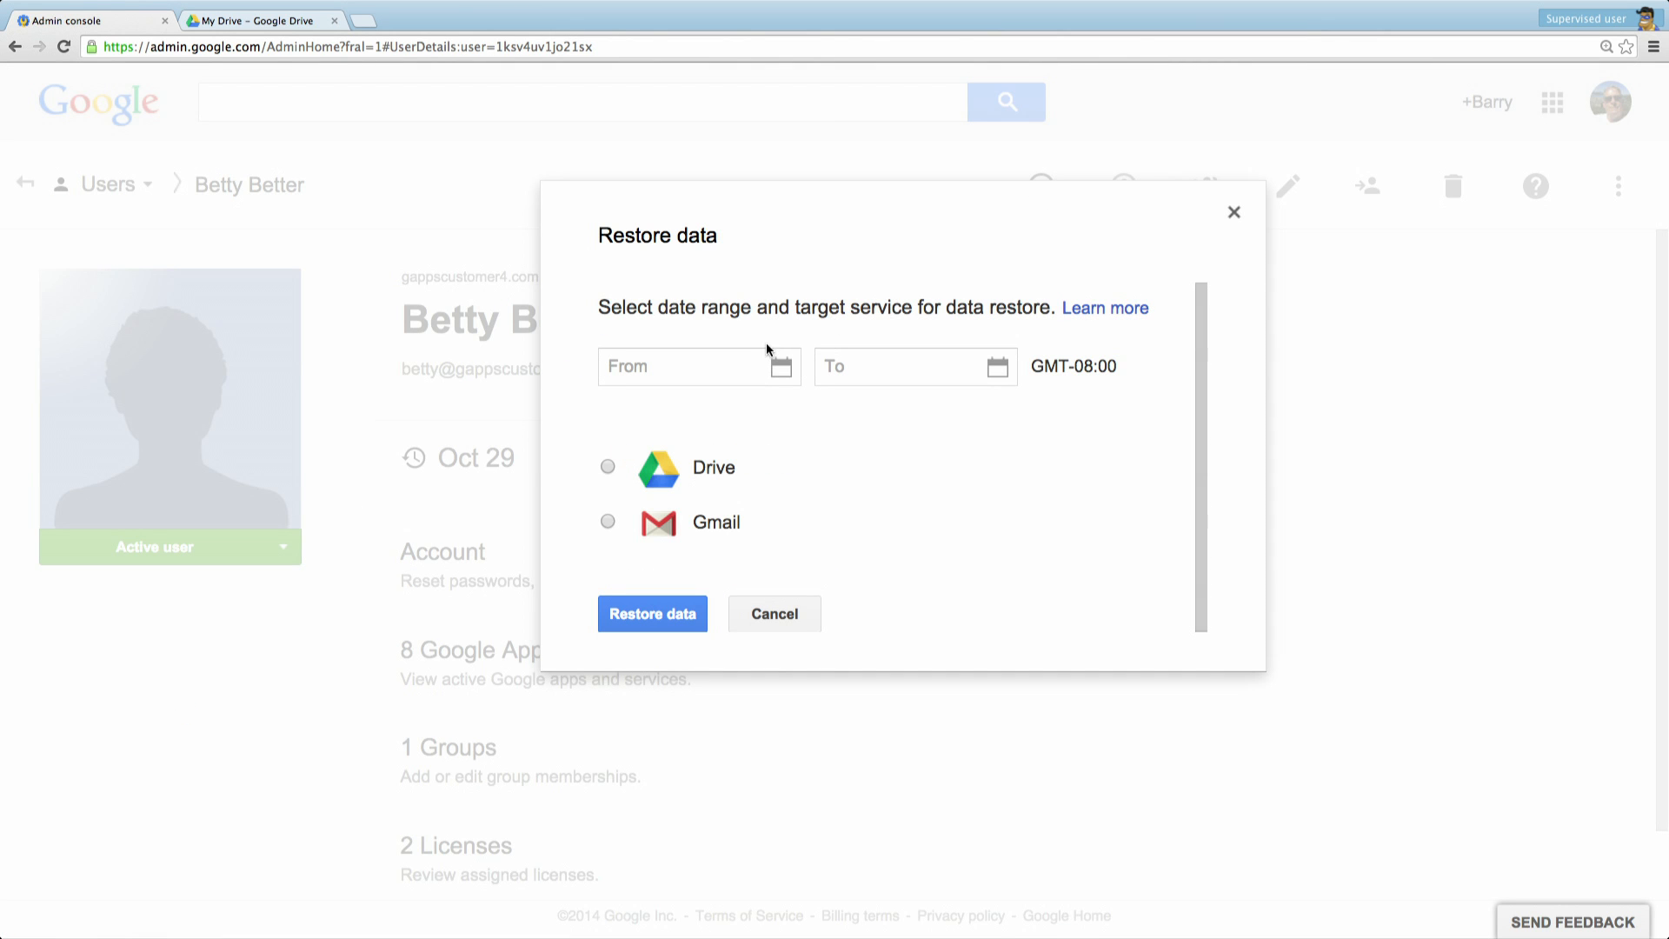
Restore Betty Better's Gmail data from Oct 11 to Nov 4, 2014.
click(692, 367)
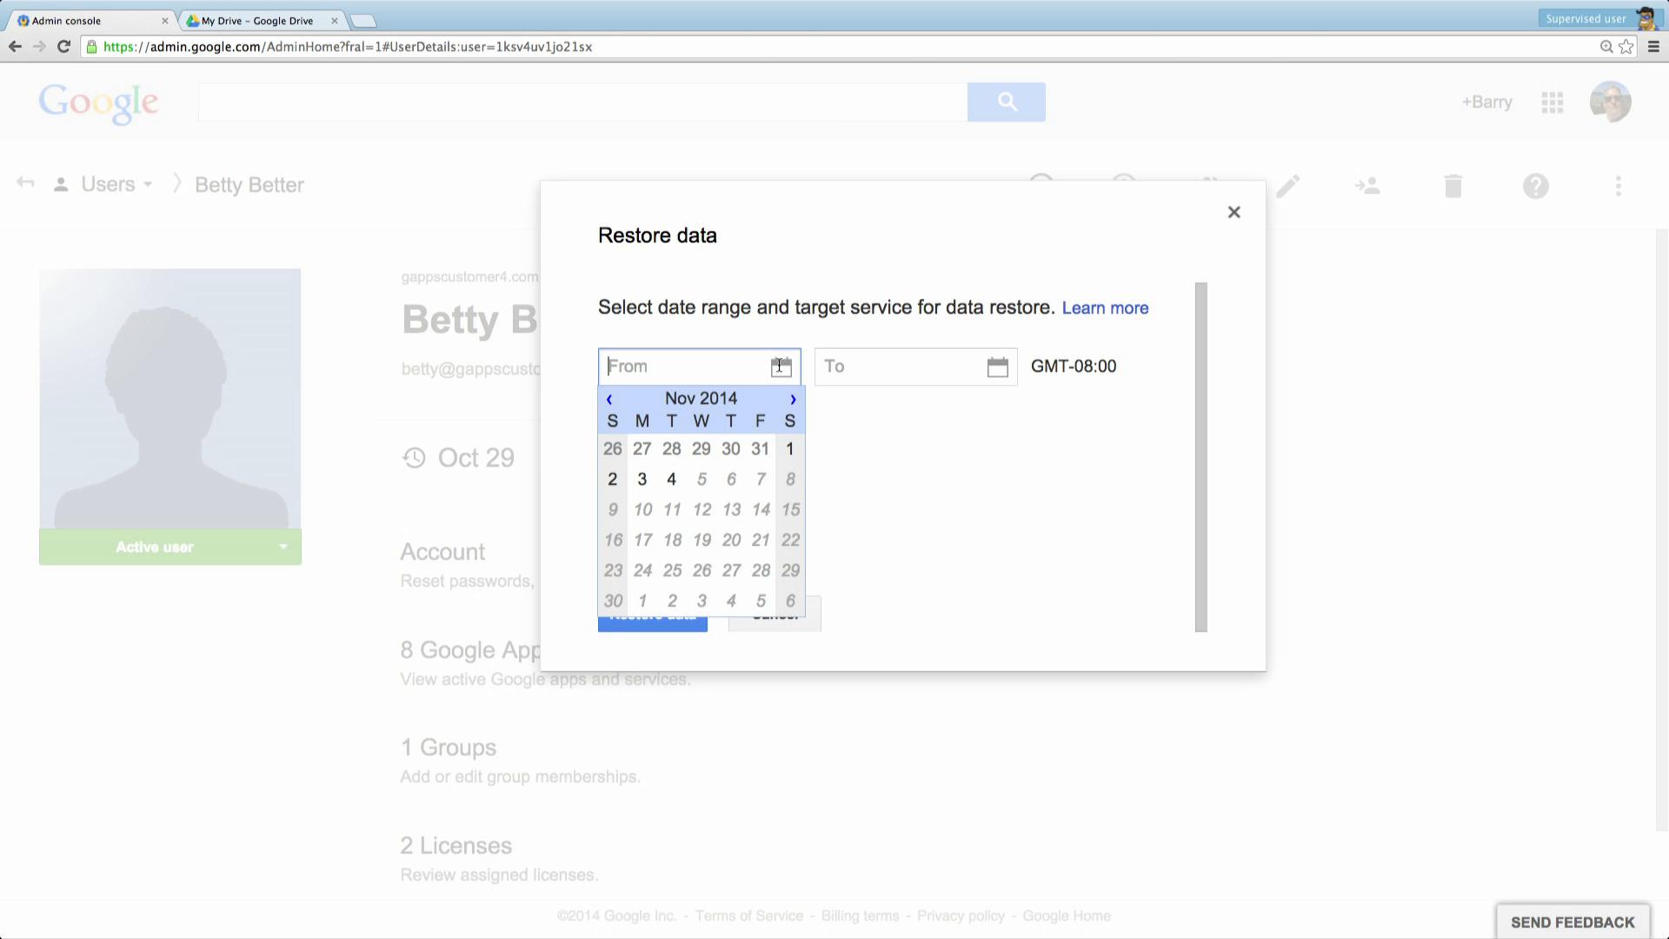
click(610, 398)
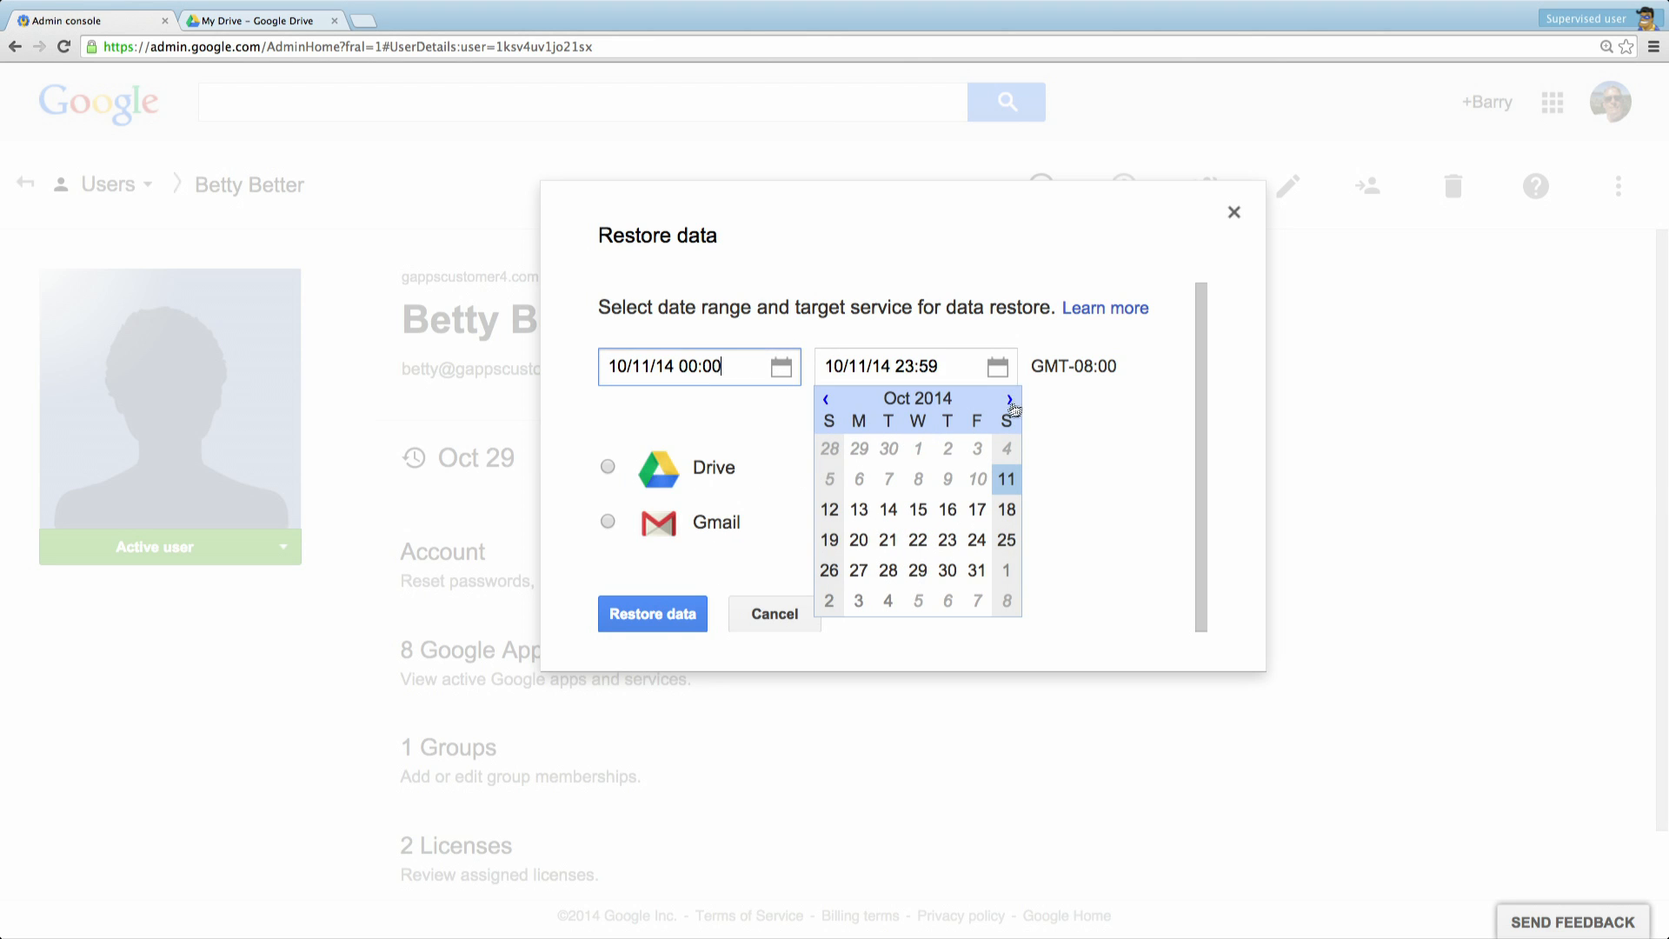
click(1008, 400)
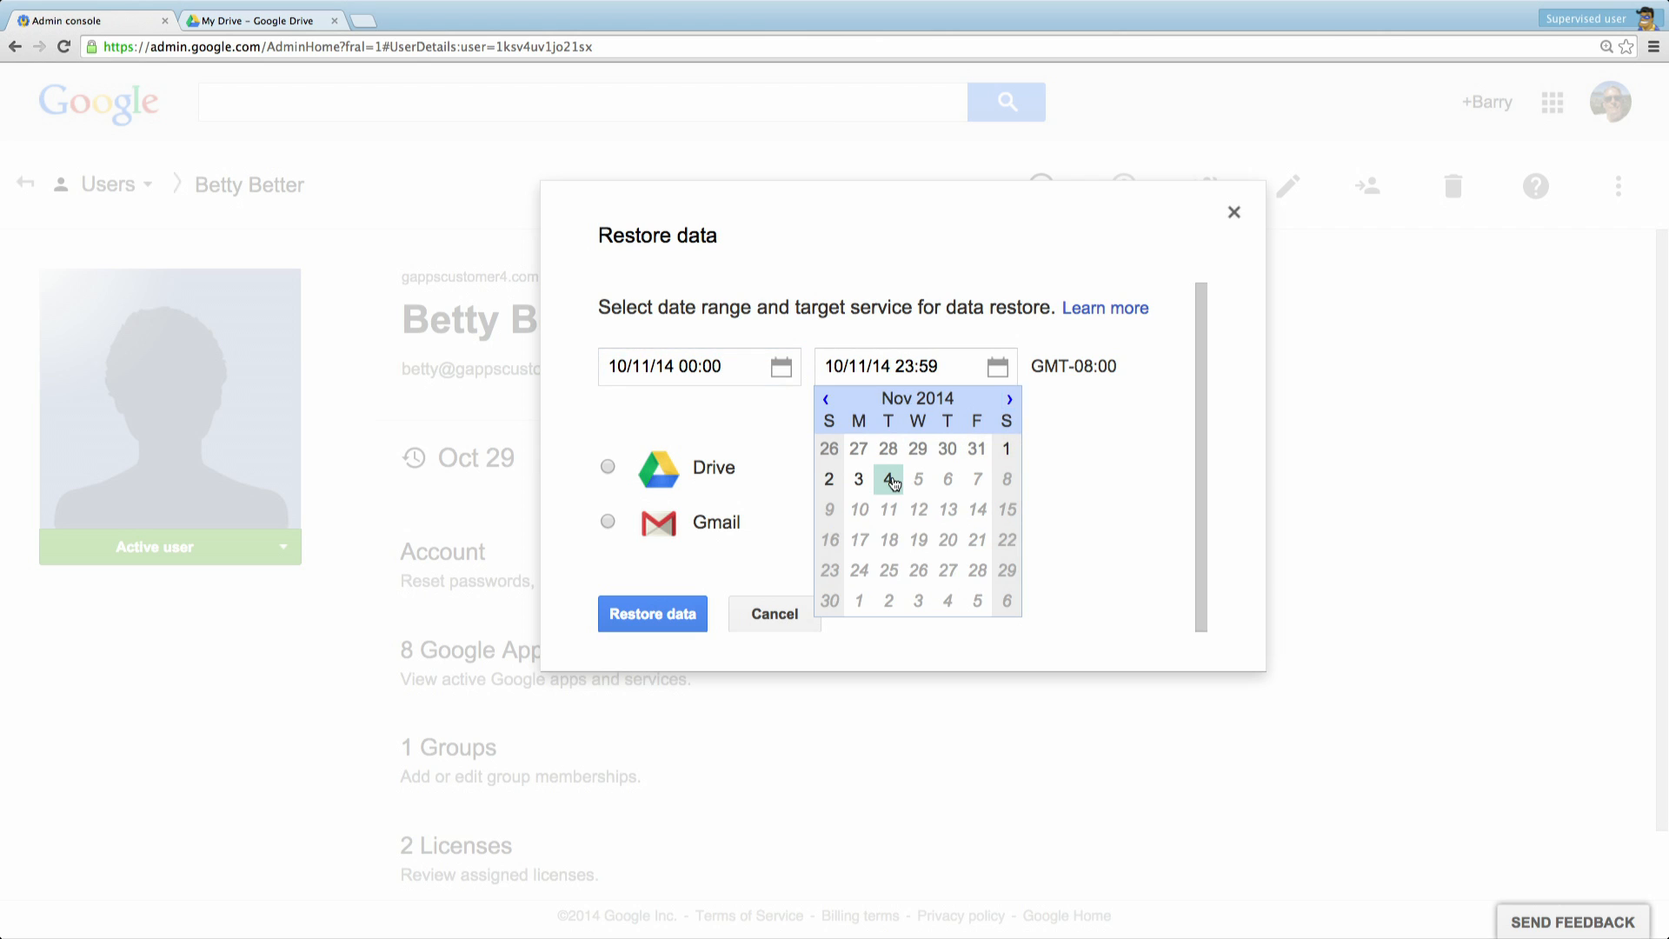
click(889, 480)
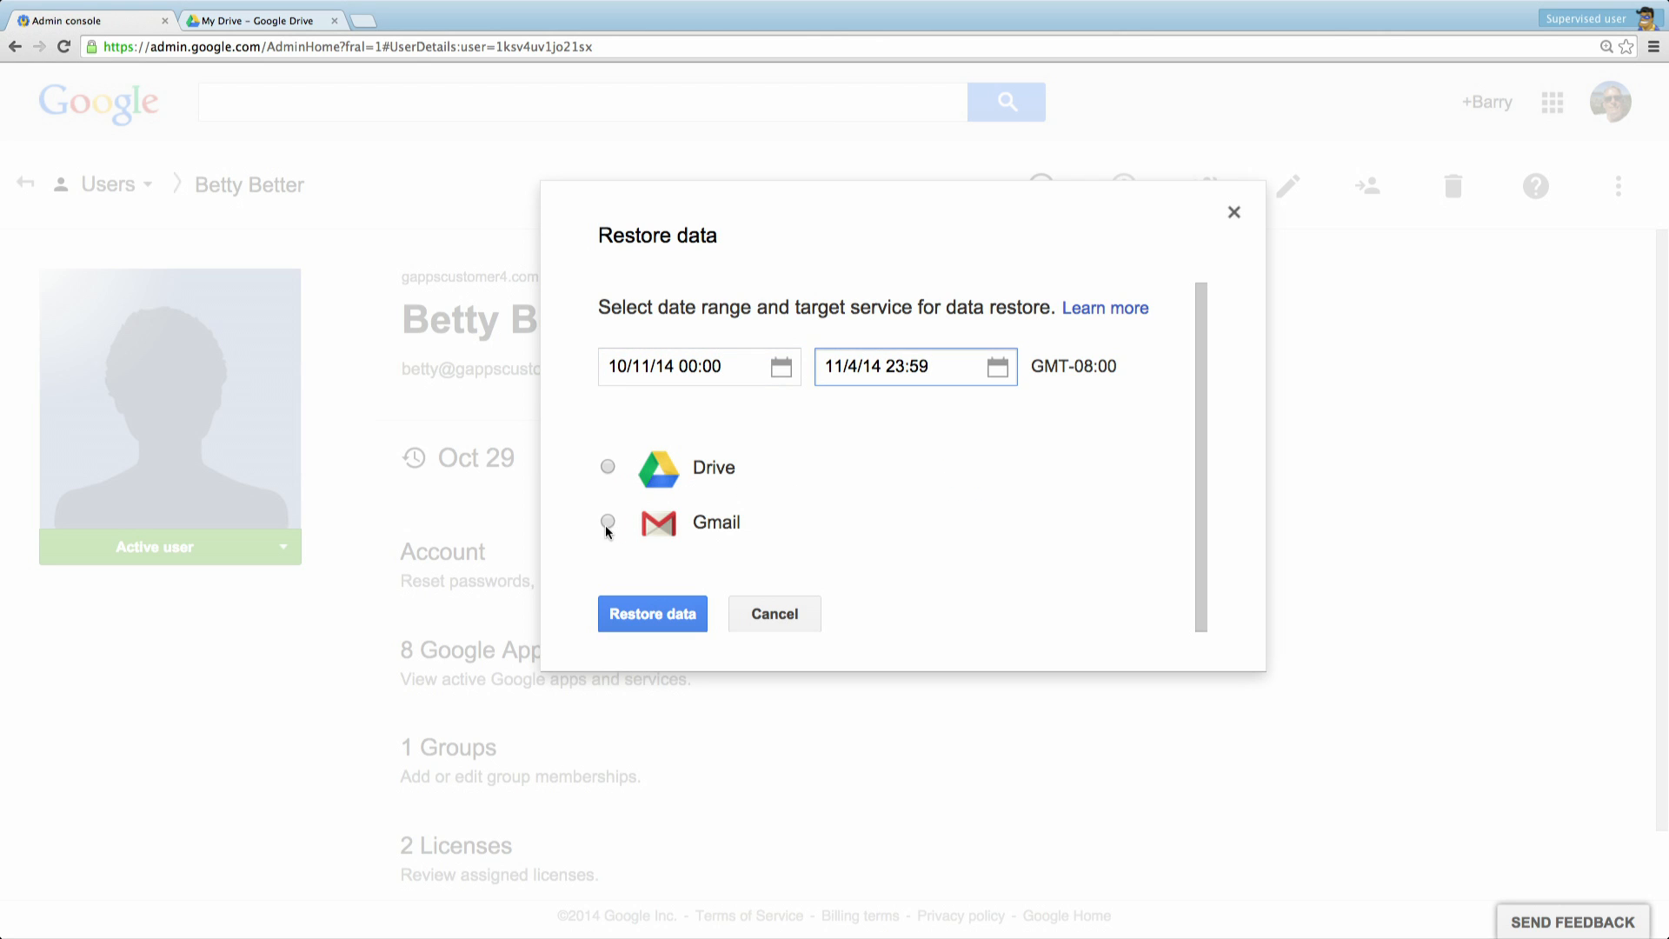
click(609, 524)
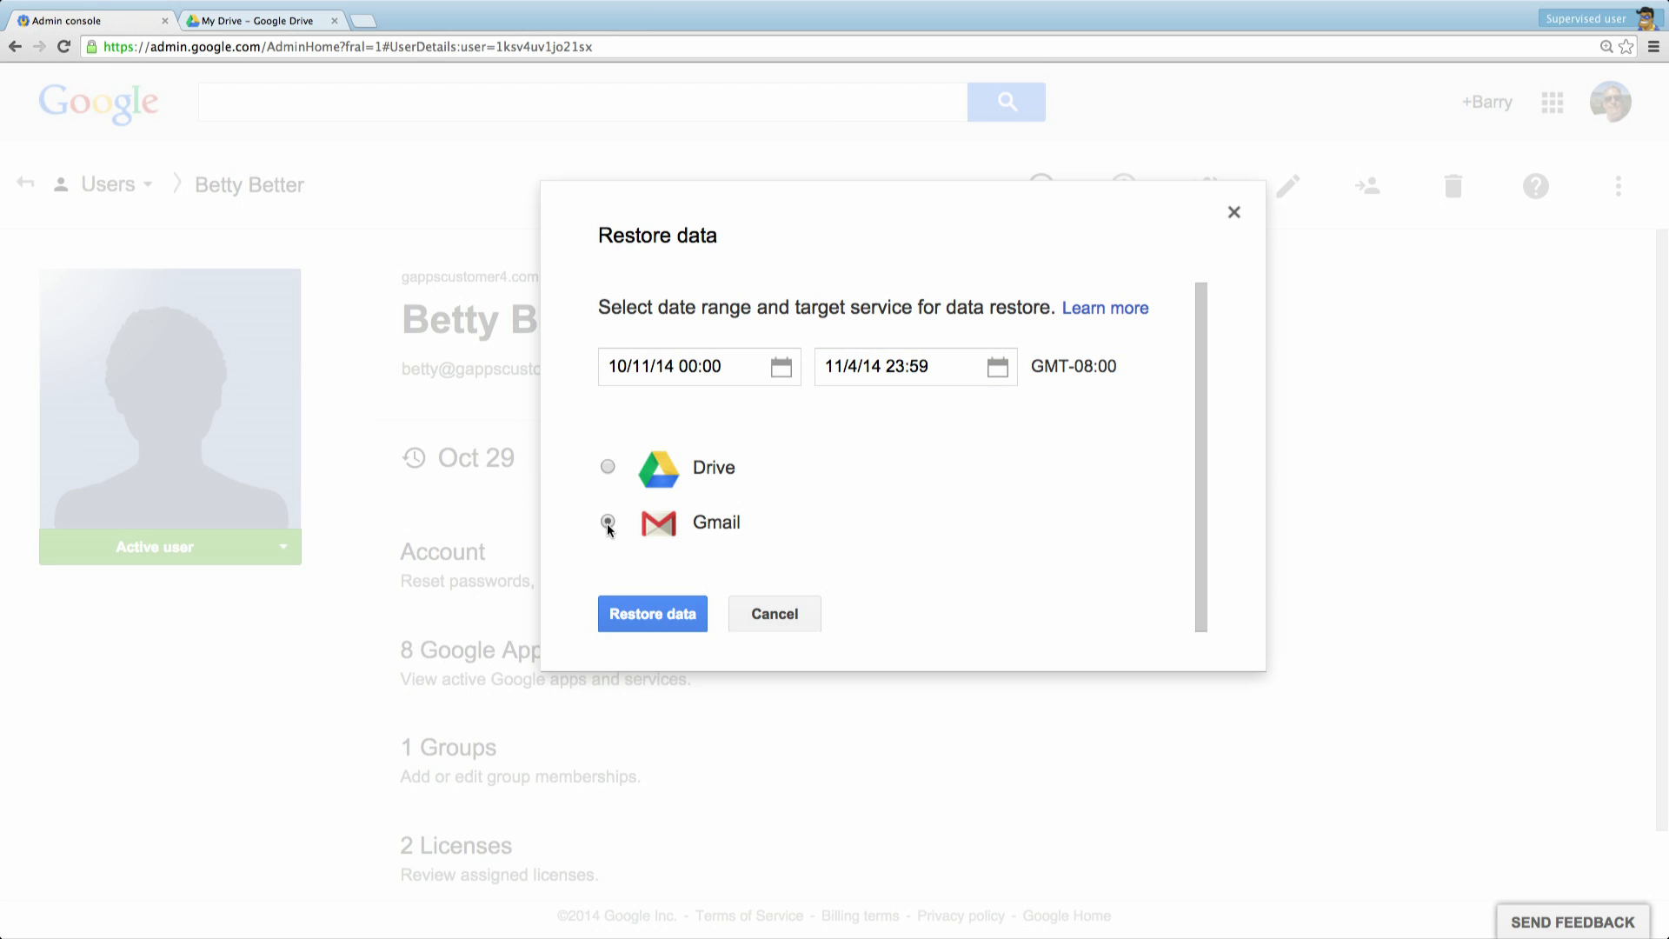
click(652, 614)
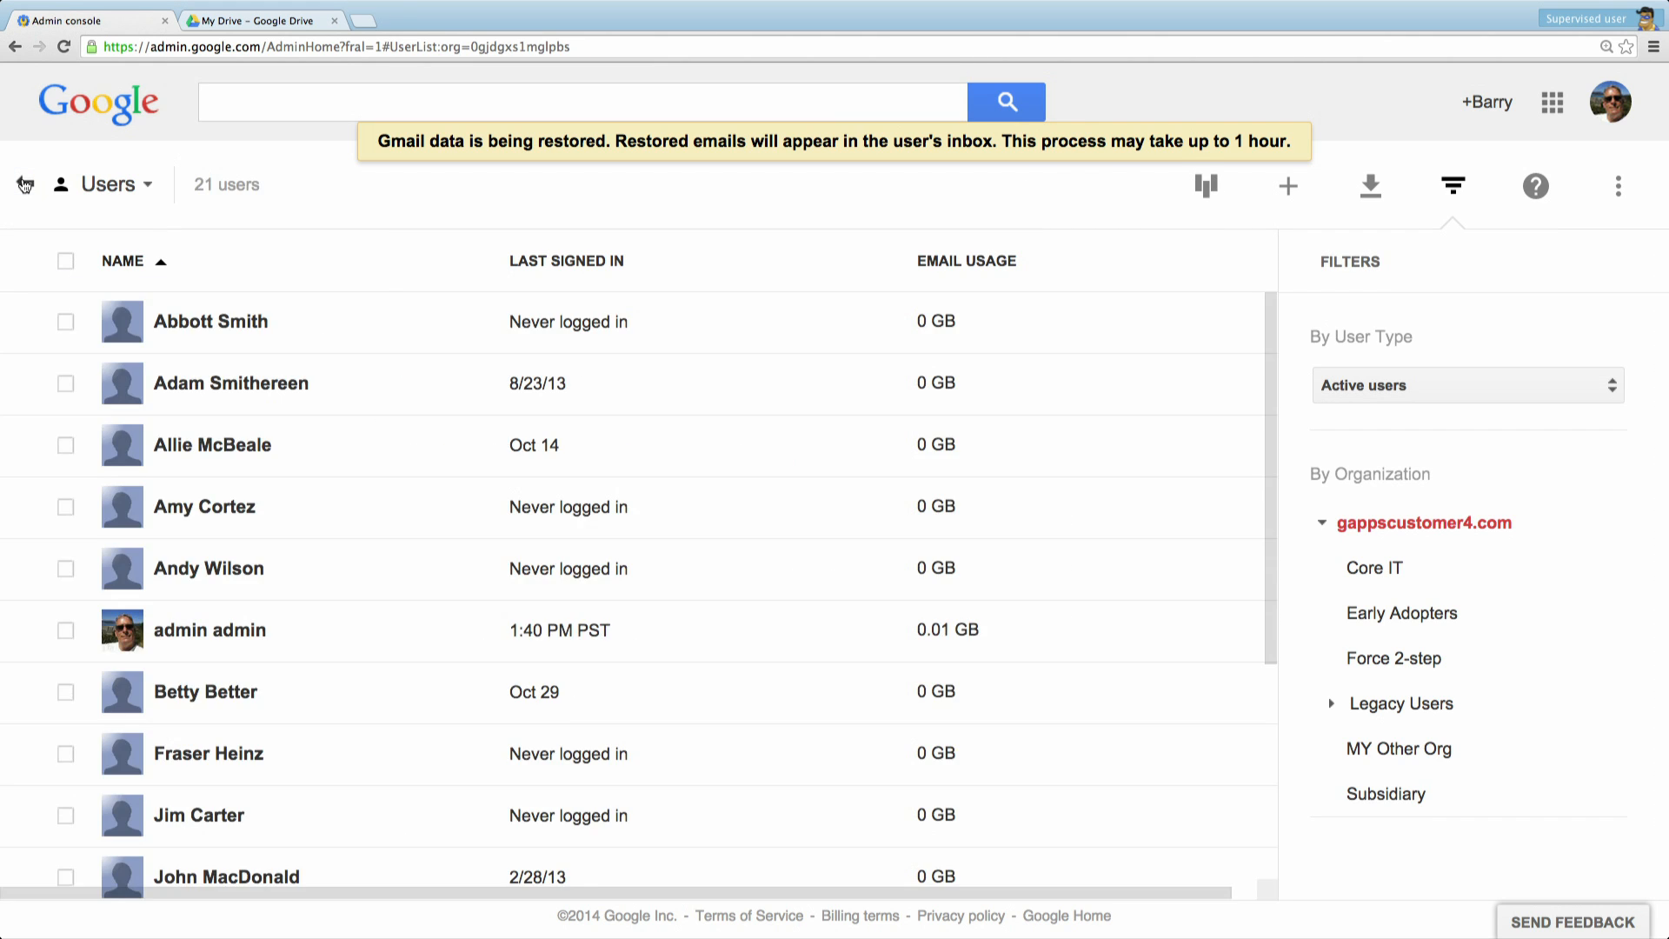
Select two users, preview the Restore data dialog for them, then cancel without restoring.
click(64, 322)
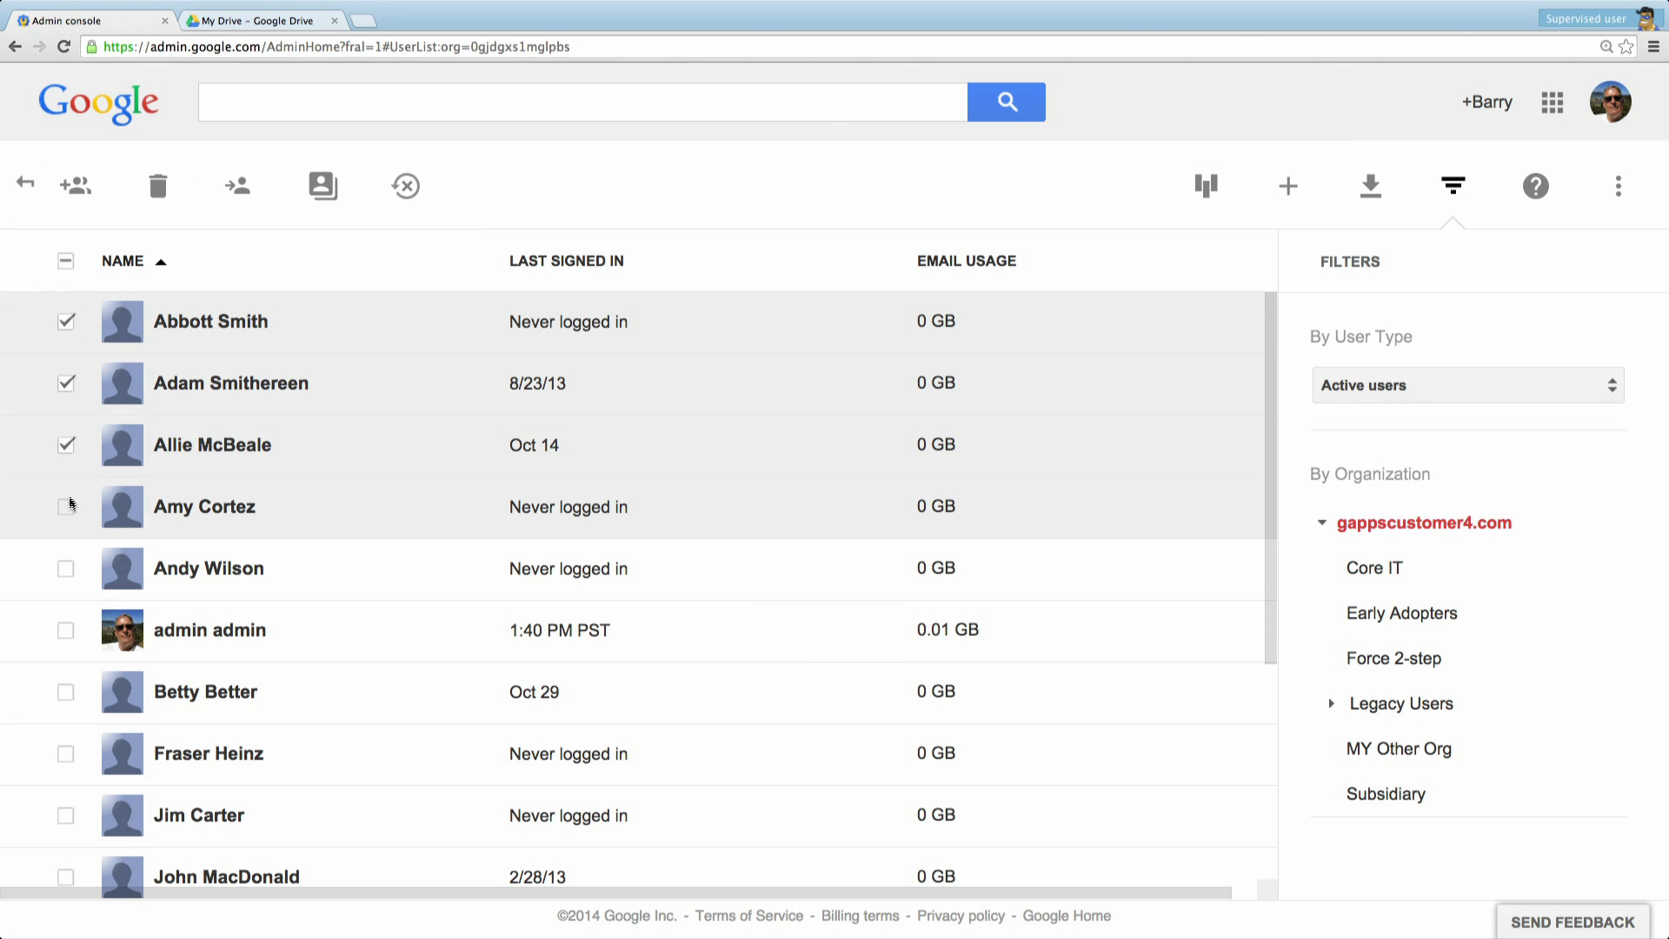
click(64, 567)
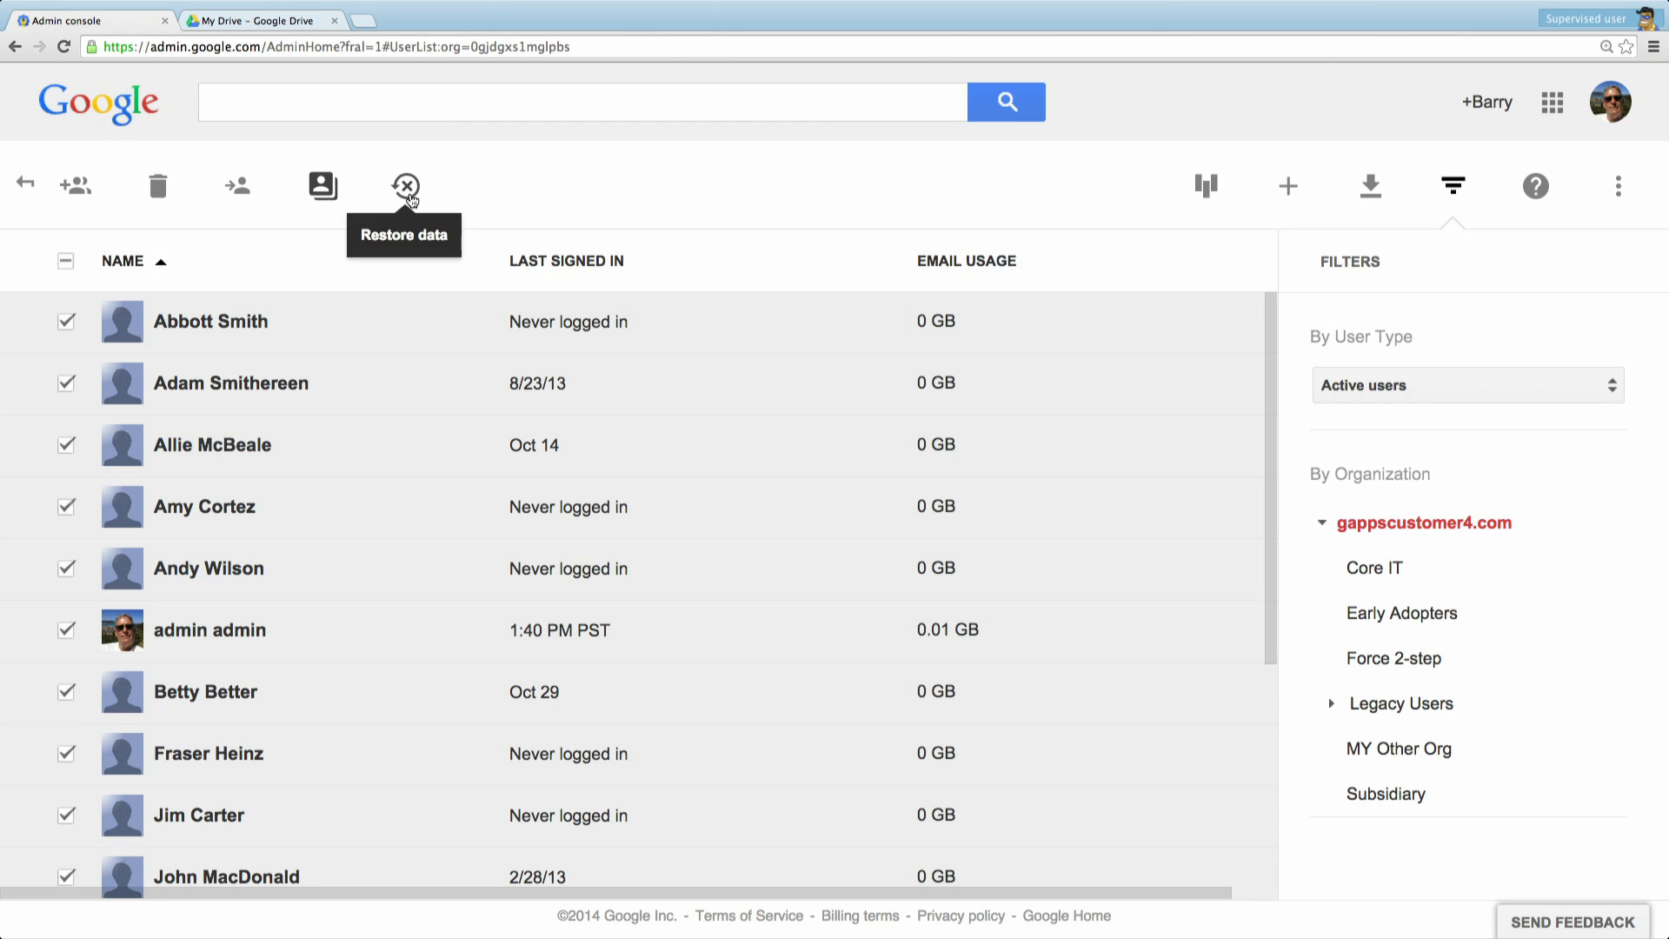
click(405, 186)
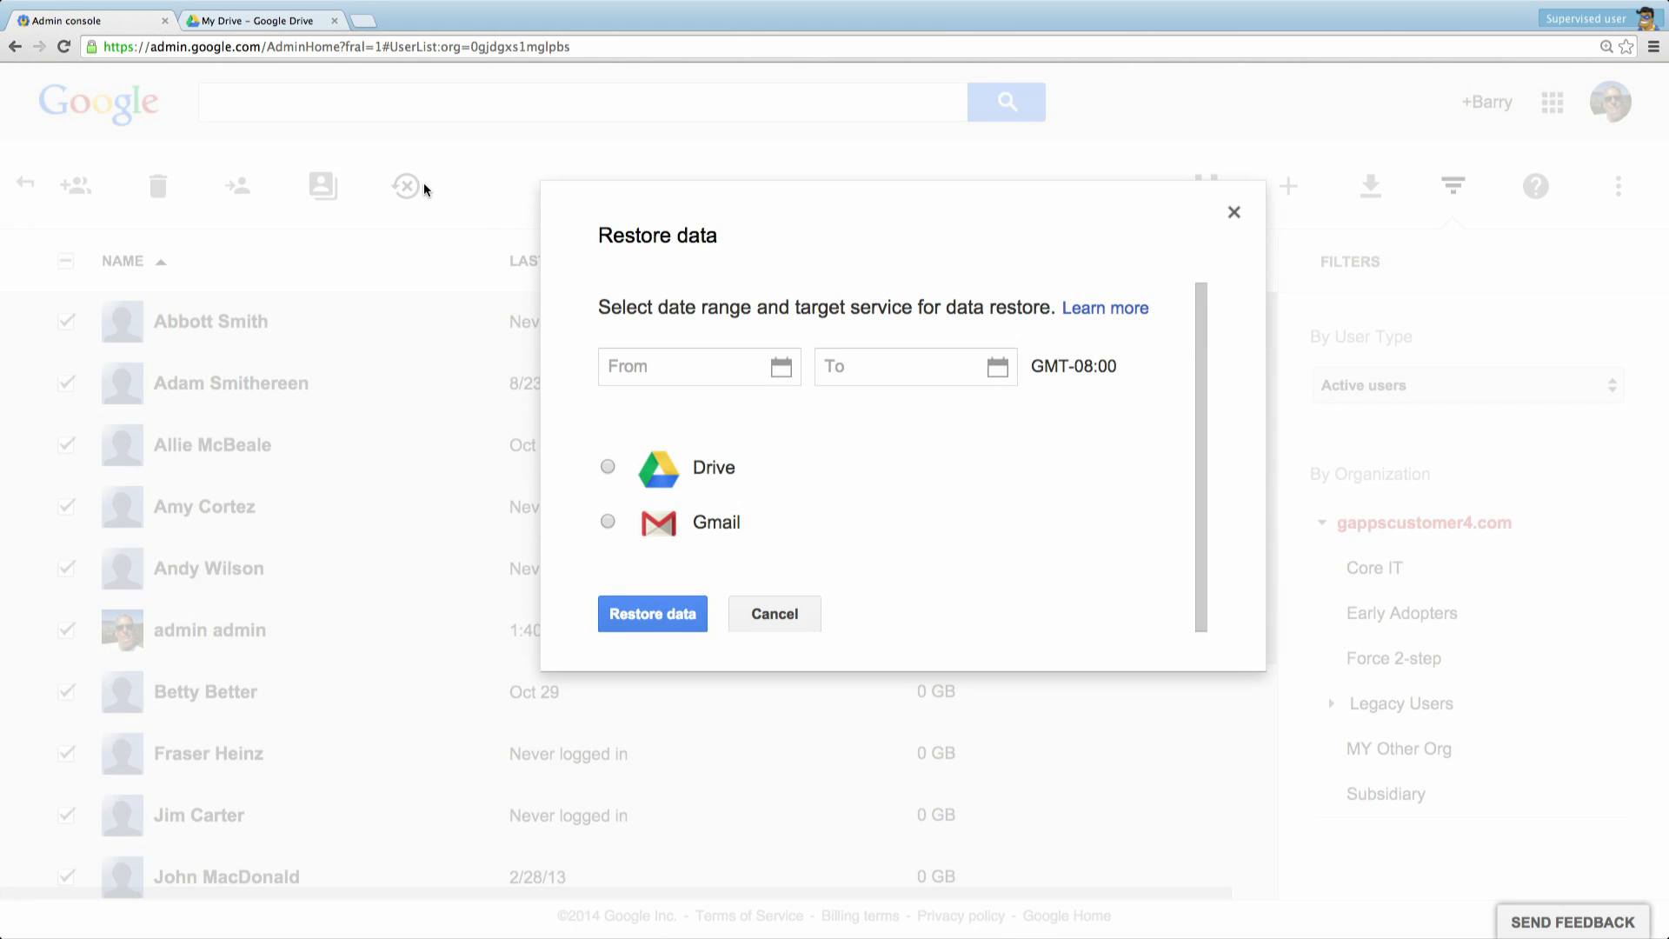
mouse_move(750, 345)
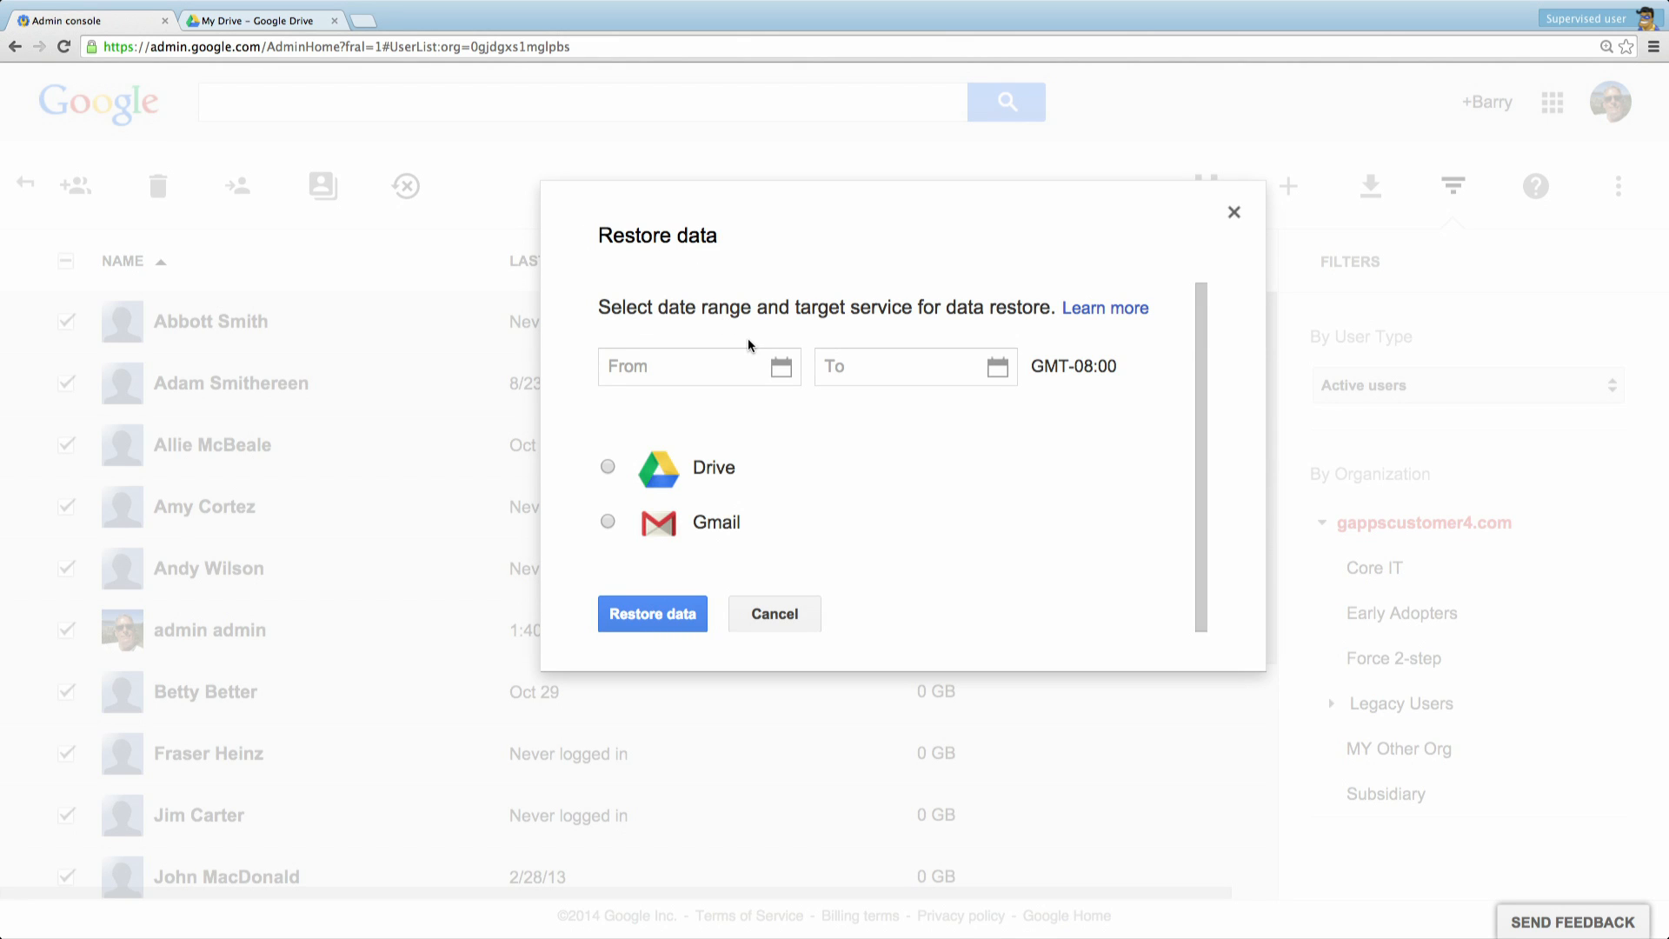
mouse_move(685, 443)
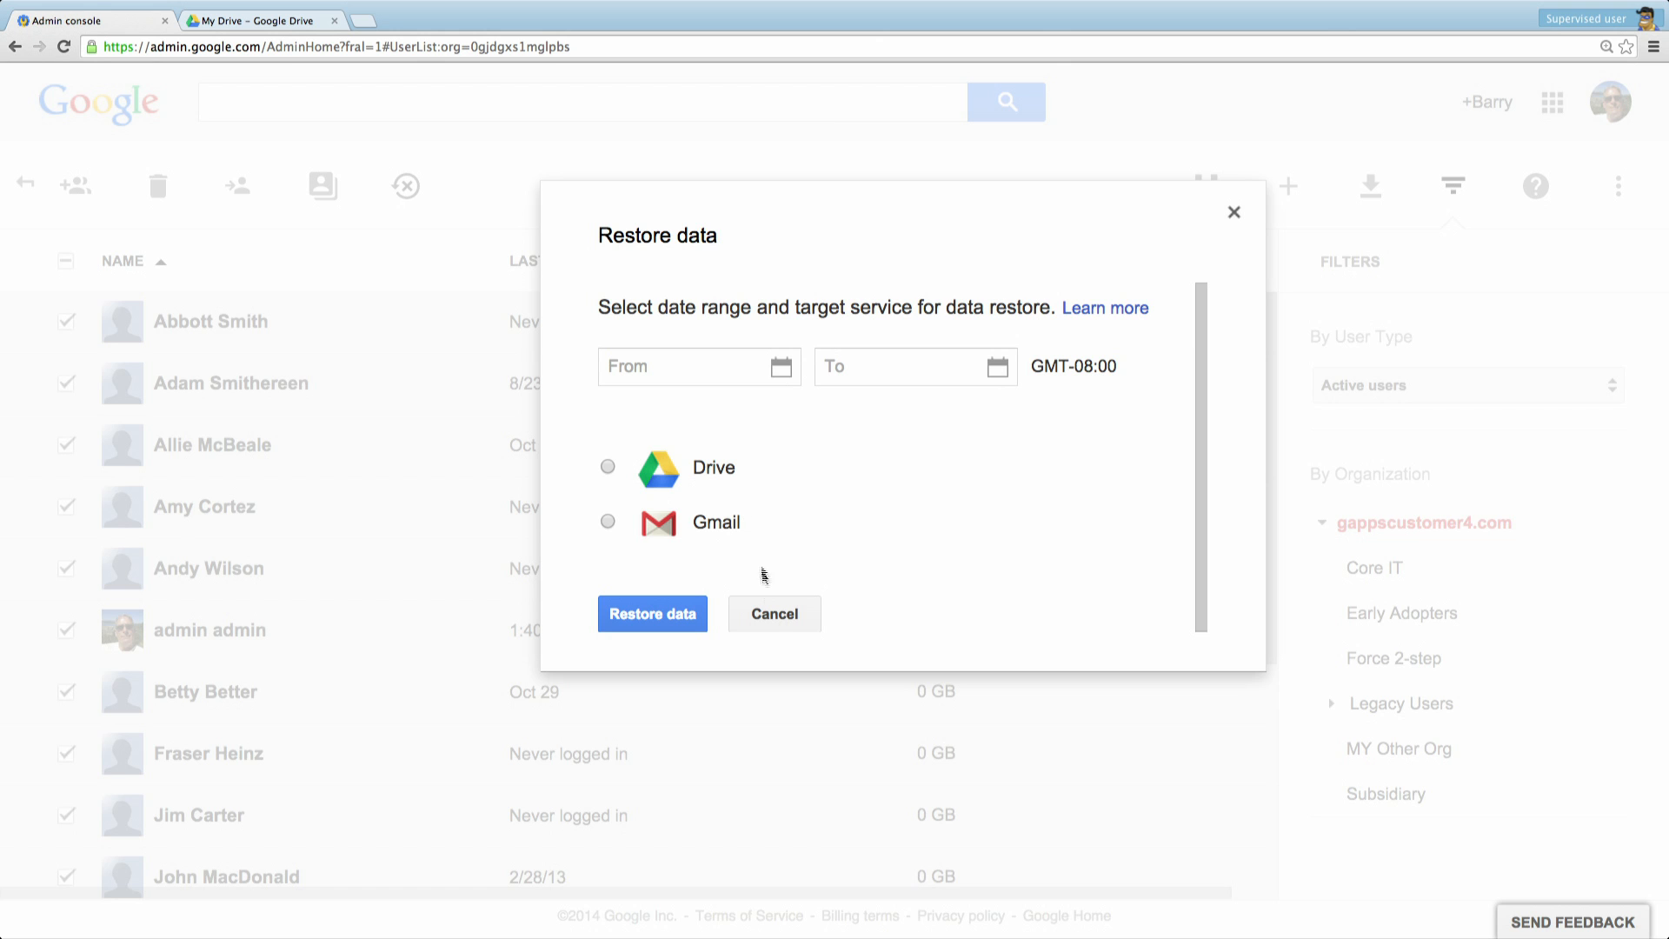
click(774, 613)
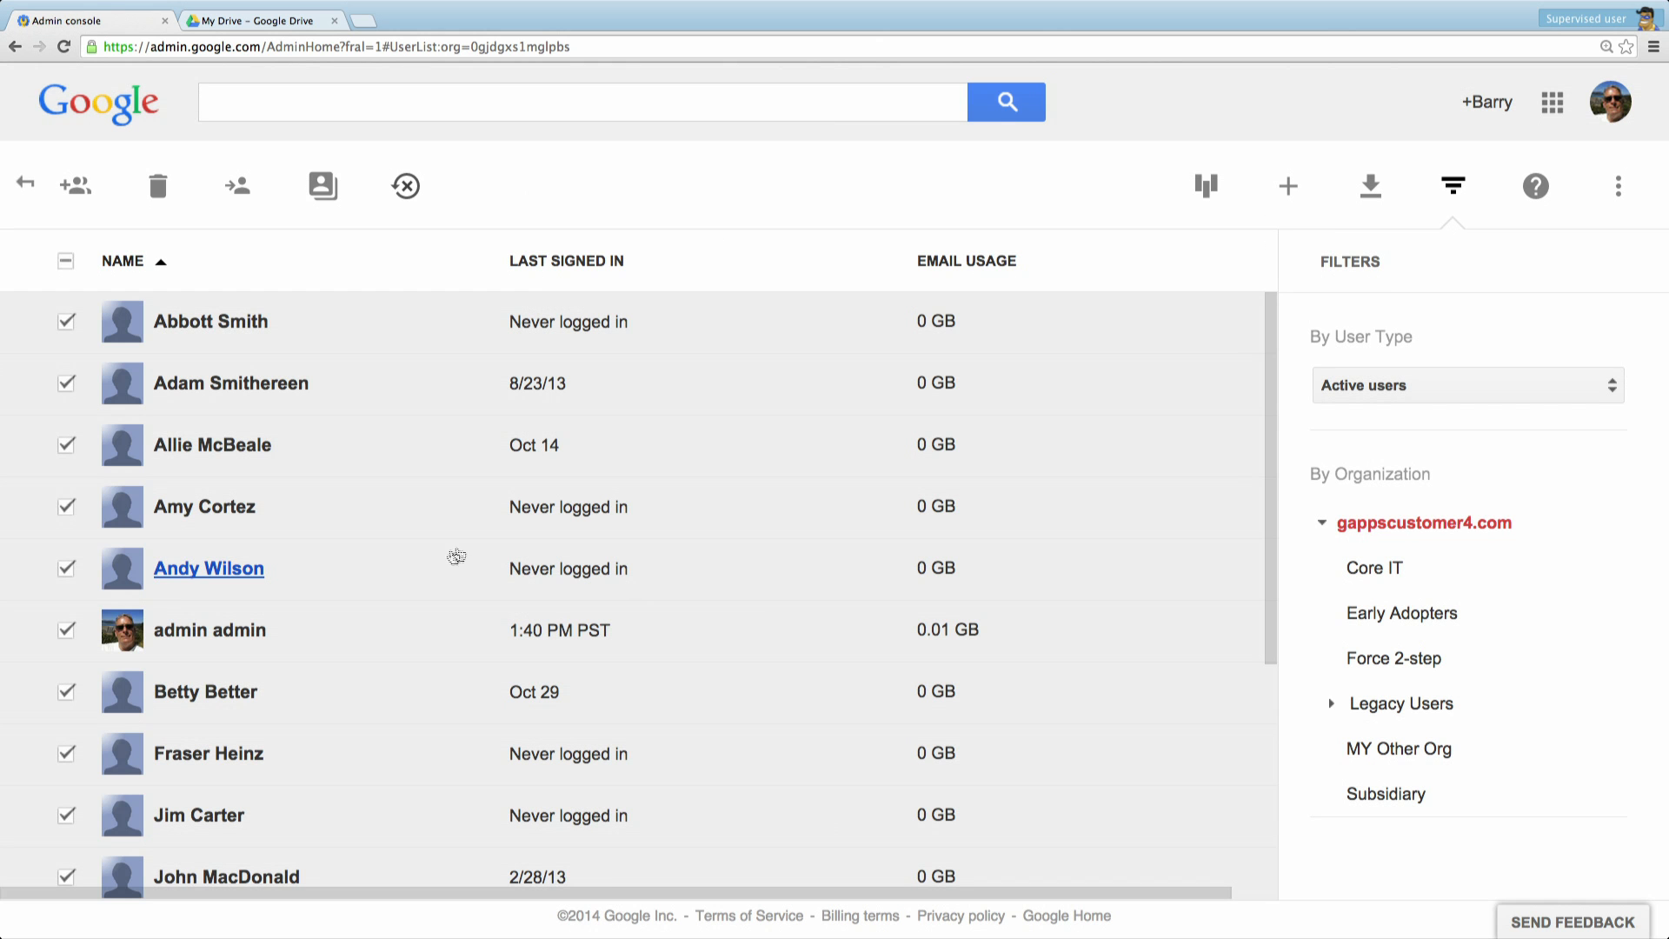
Add several more users further down the list to the selection until Restore data is no longer offered.
scroll(down, 3)
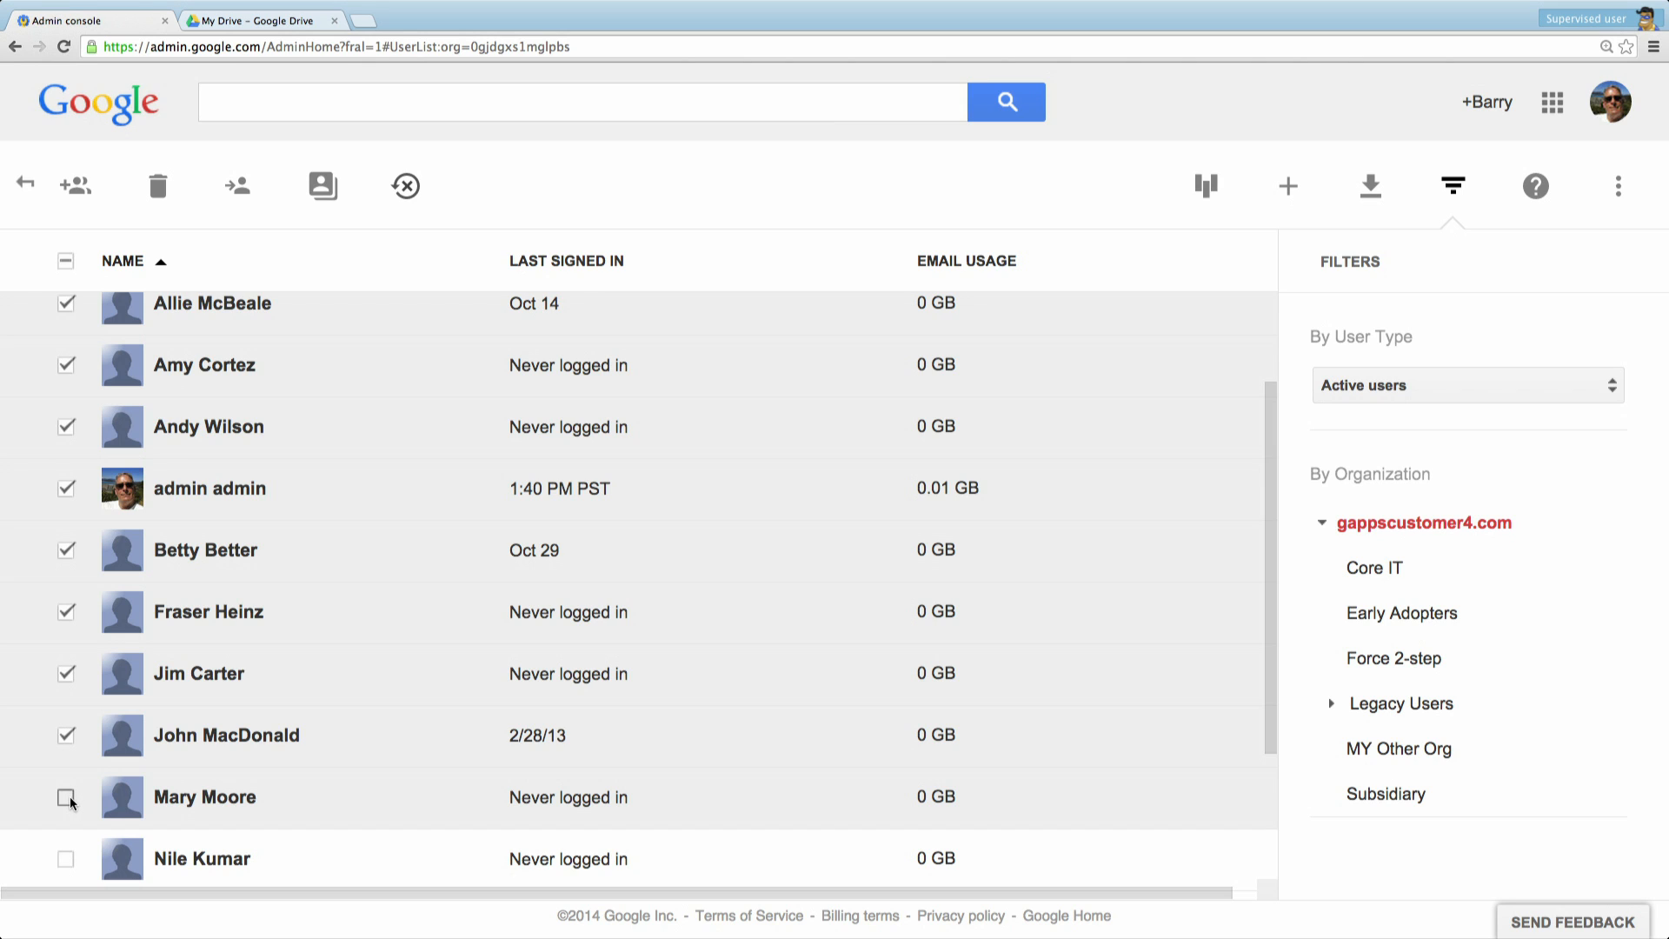
click(65, 796)
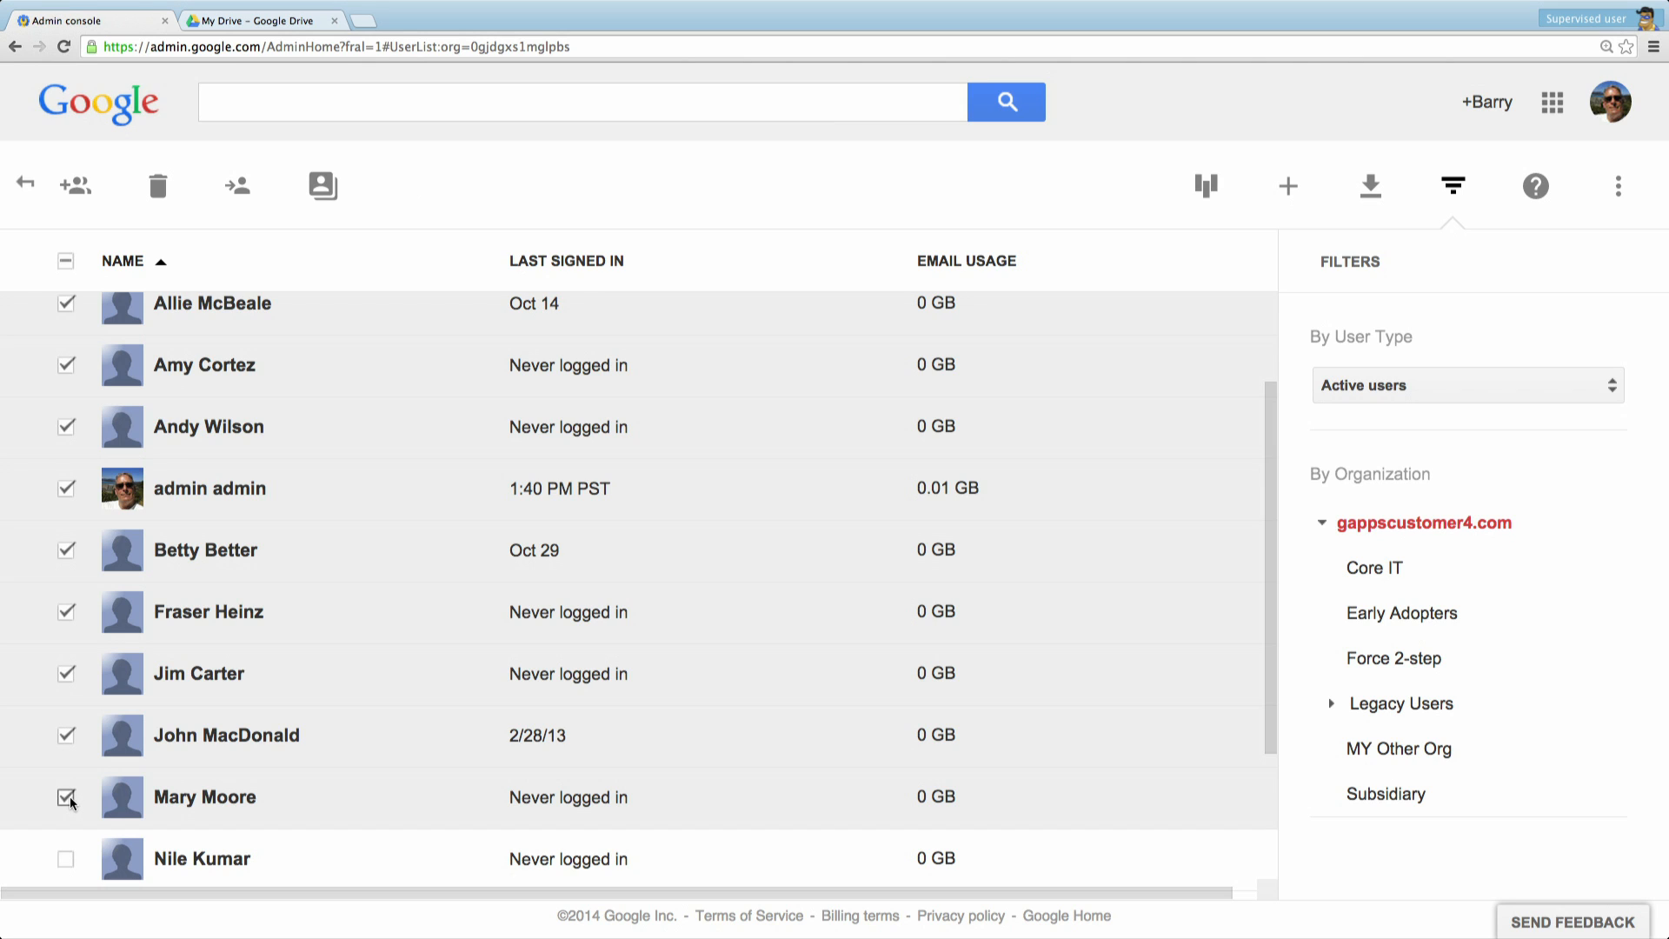
click(66, 797)
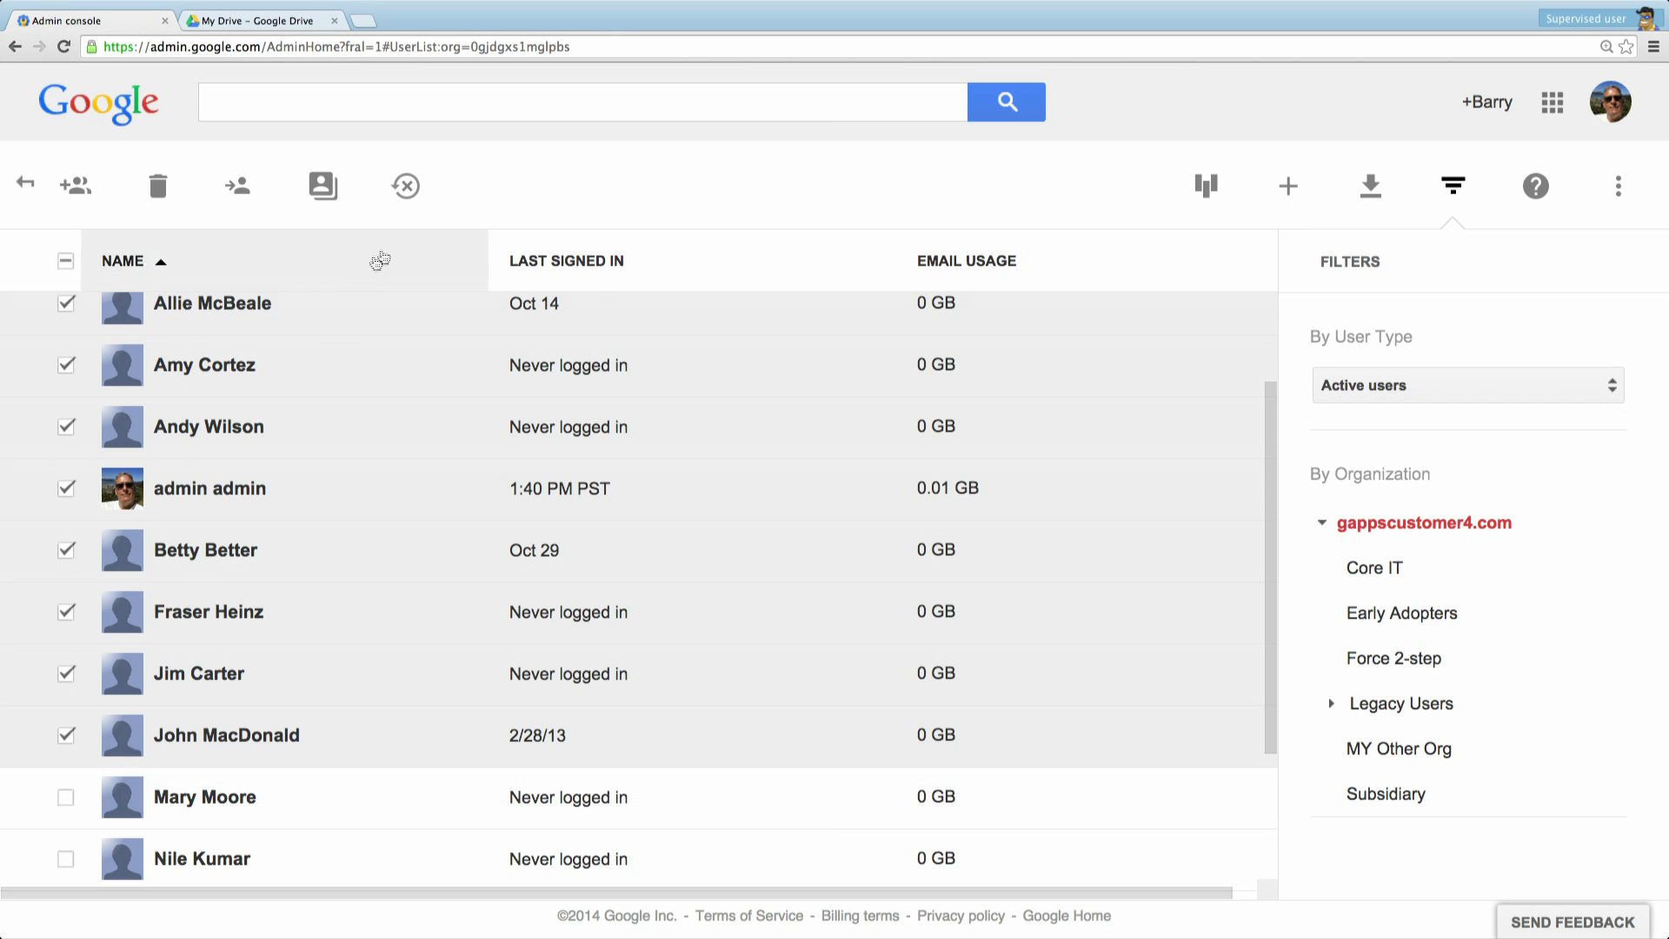
click(64, 798)
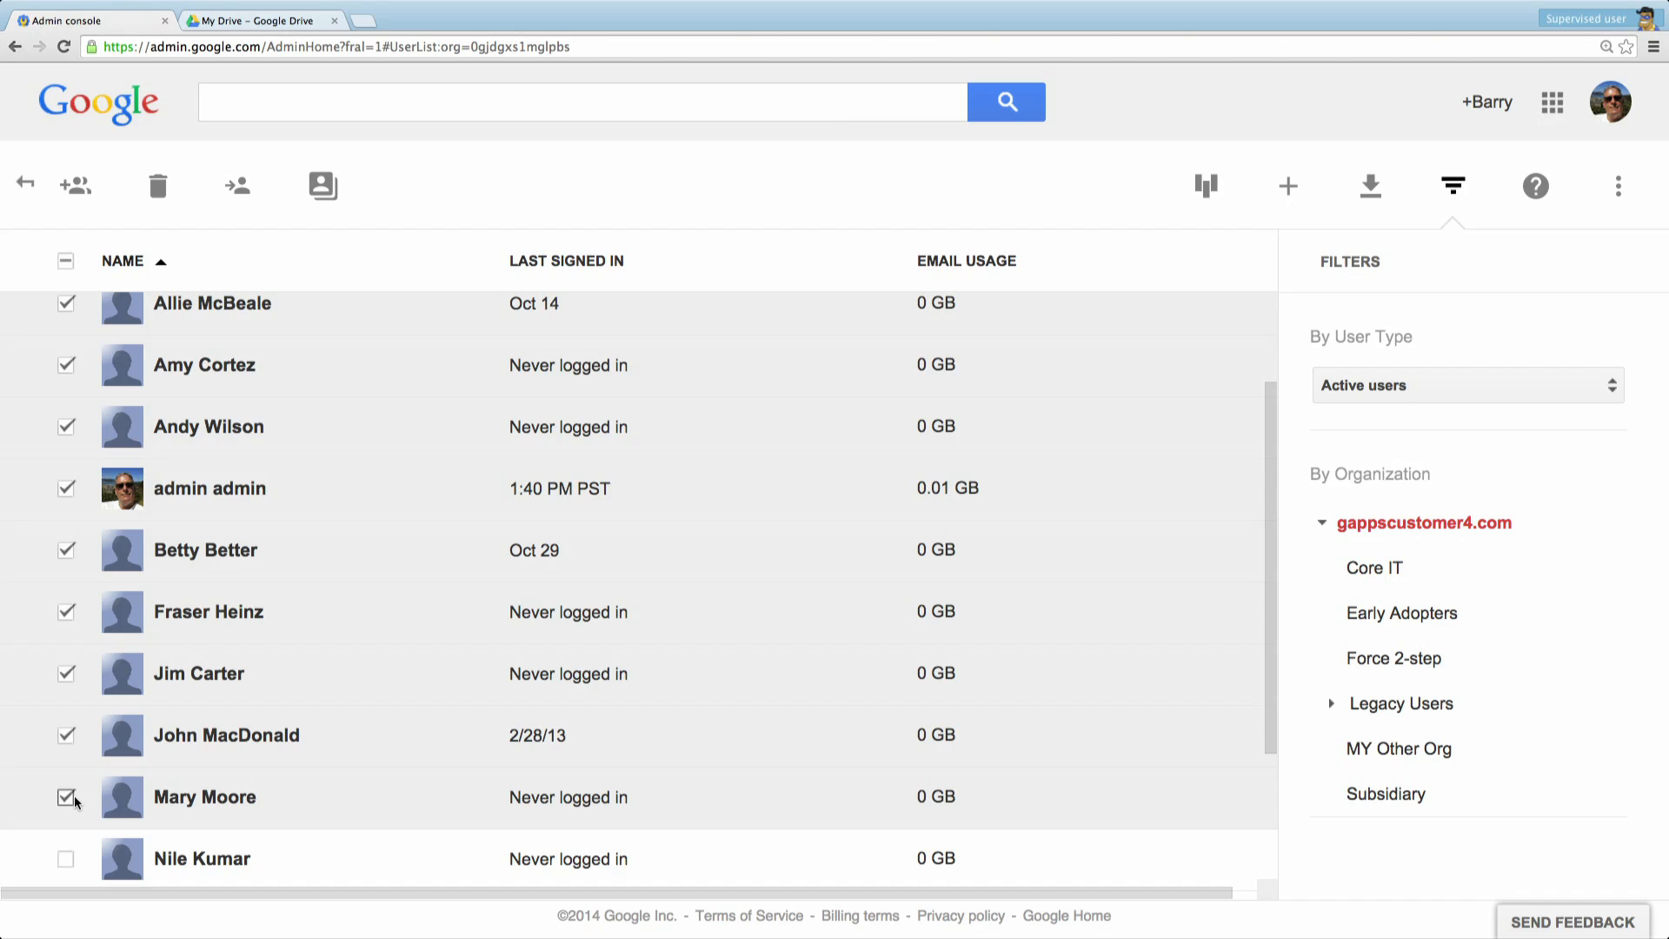
click(65, 797)
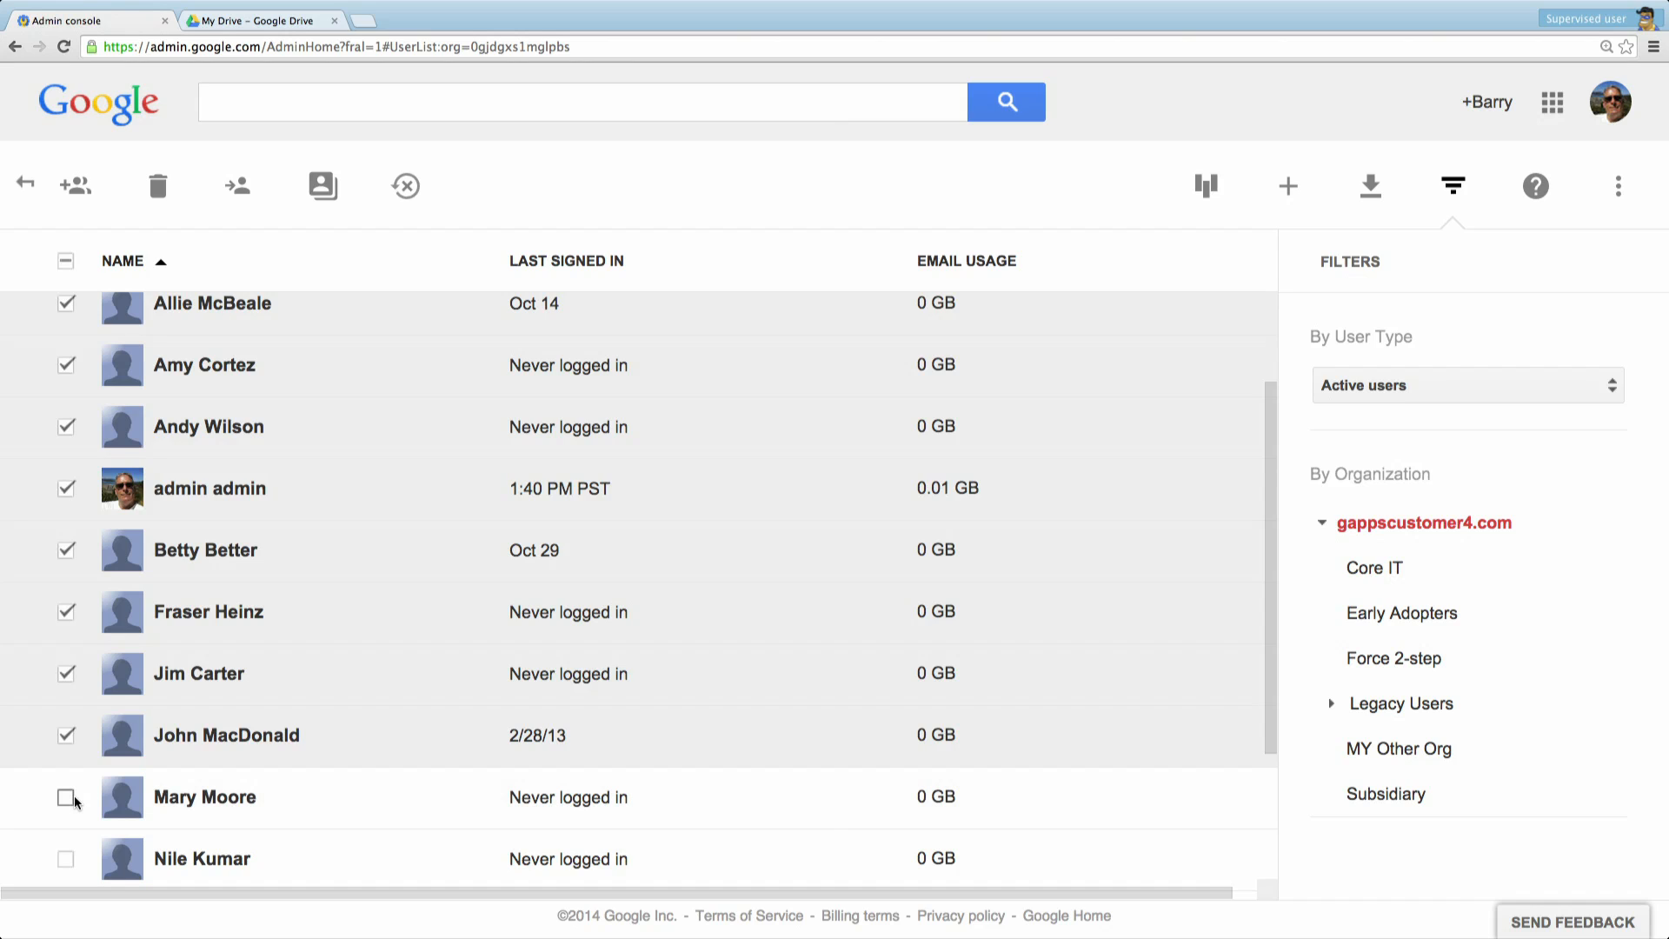
click(64, 798)
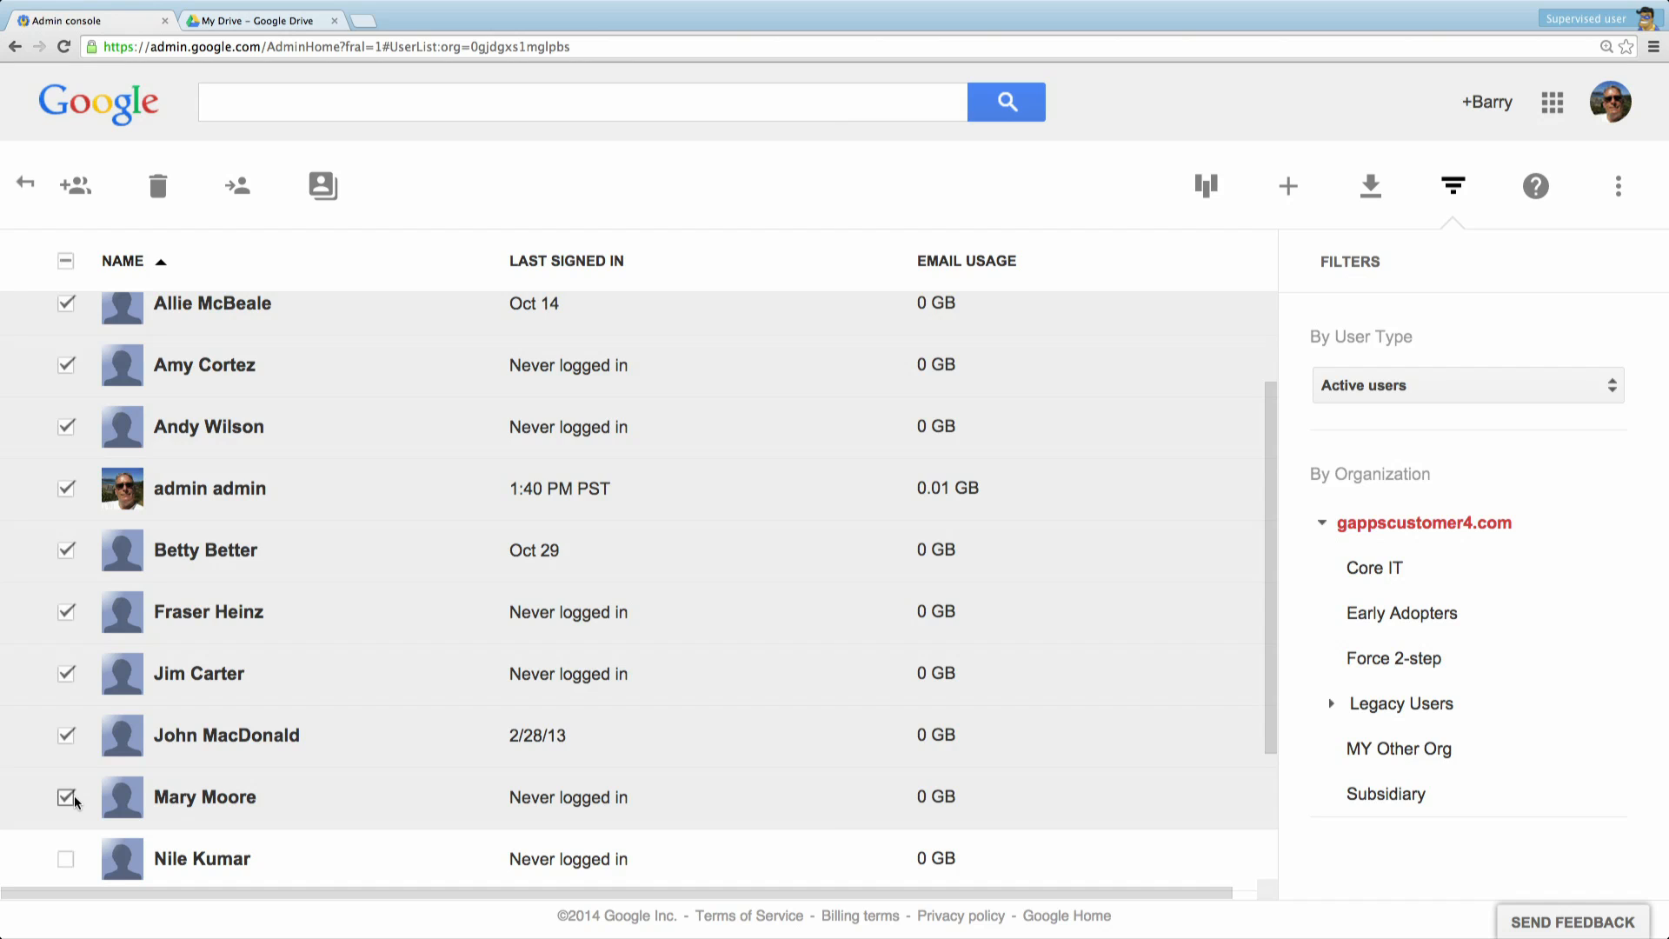
click(866, 258)
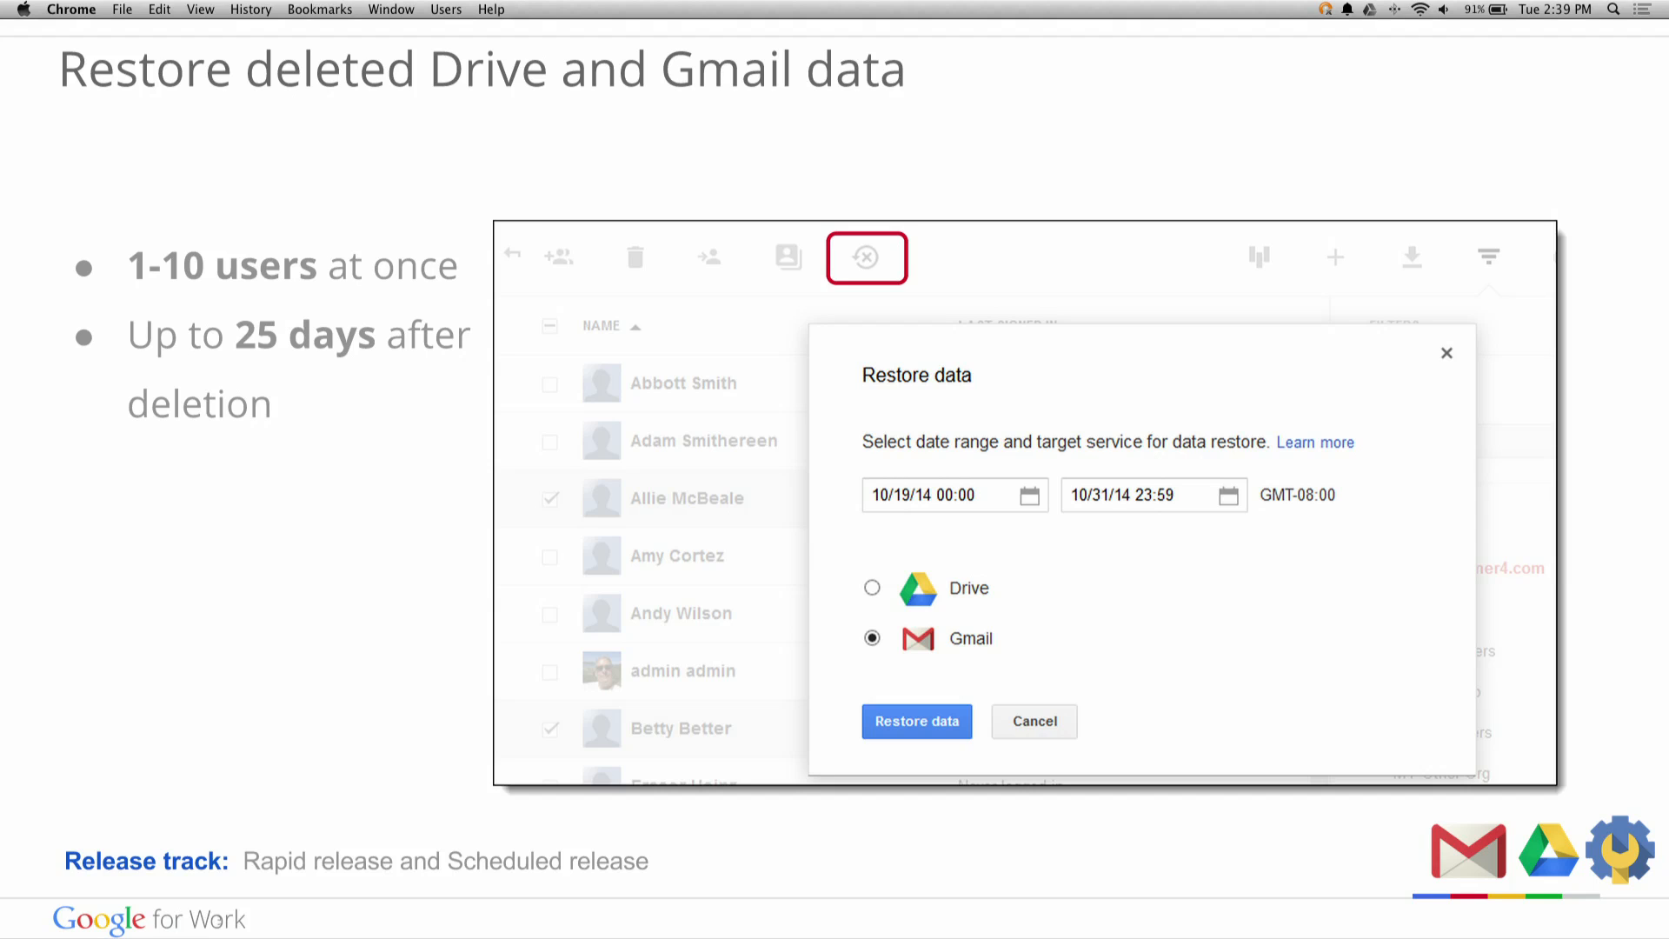
Advance to the 'Restore deleted Drive and Gmail data' slide for 1–10 users.
key(right)
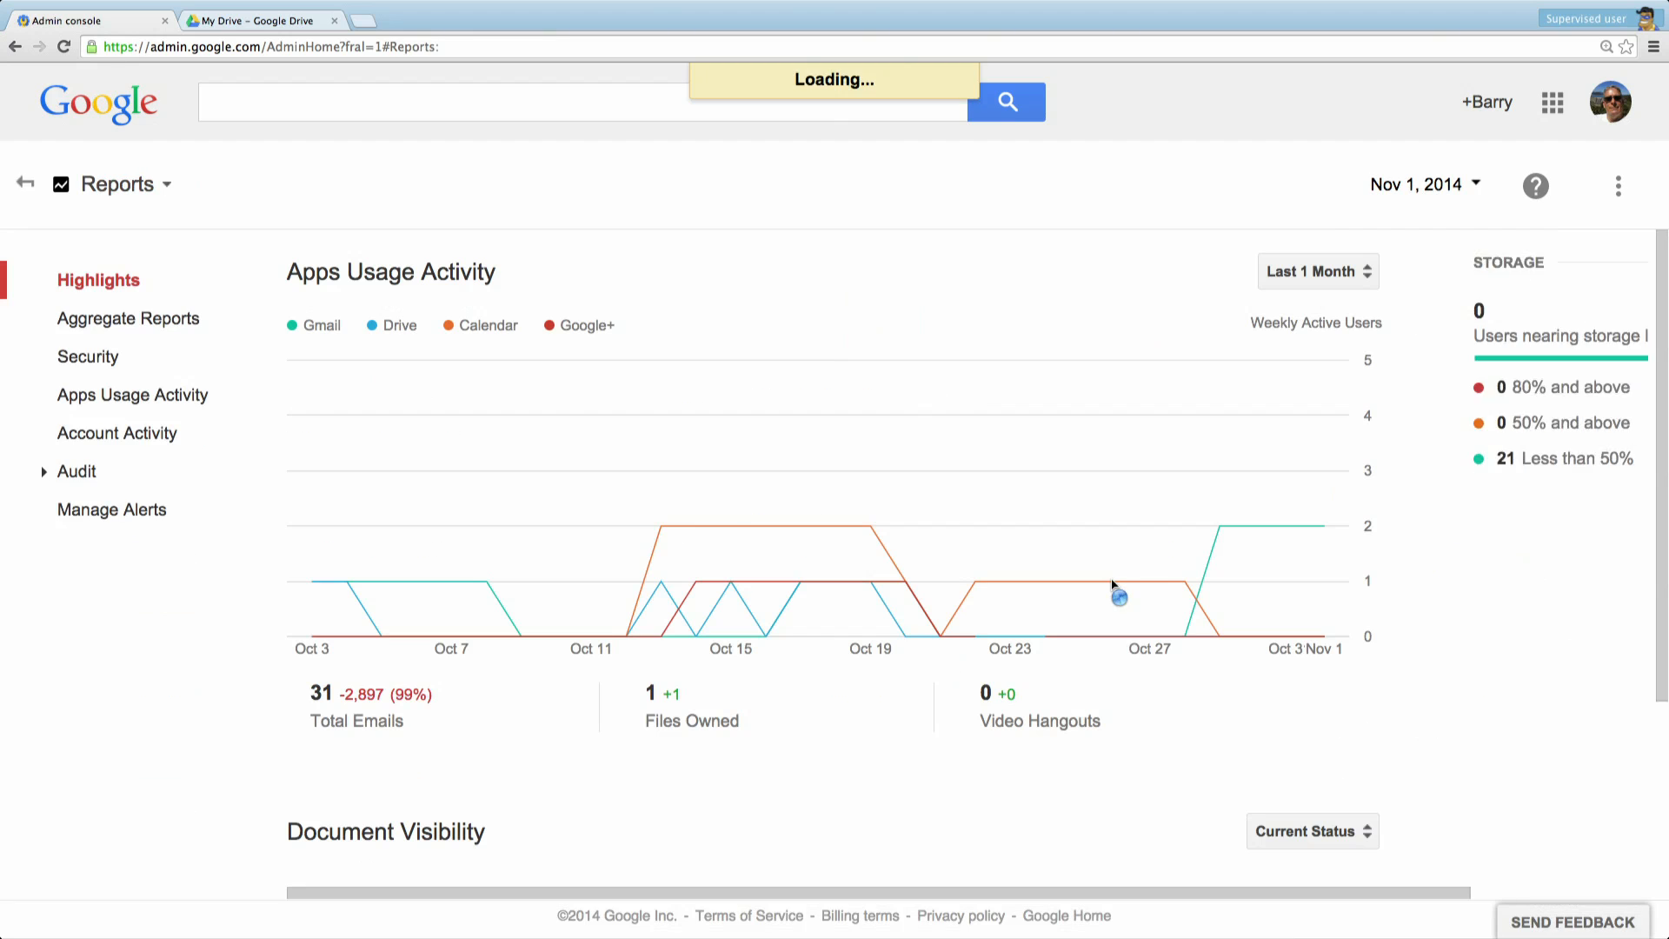
Run an Email Log Search for sender 'admin' over the last 7 days under Reports > Audit.
click(75, 471)
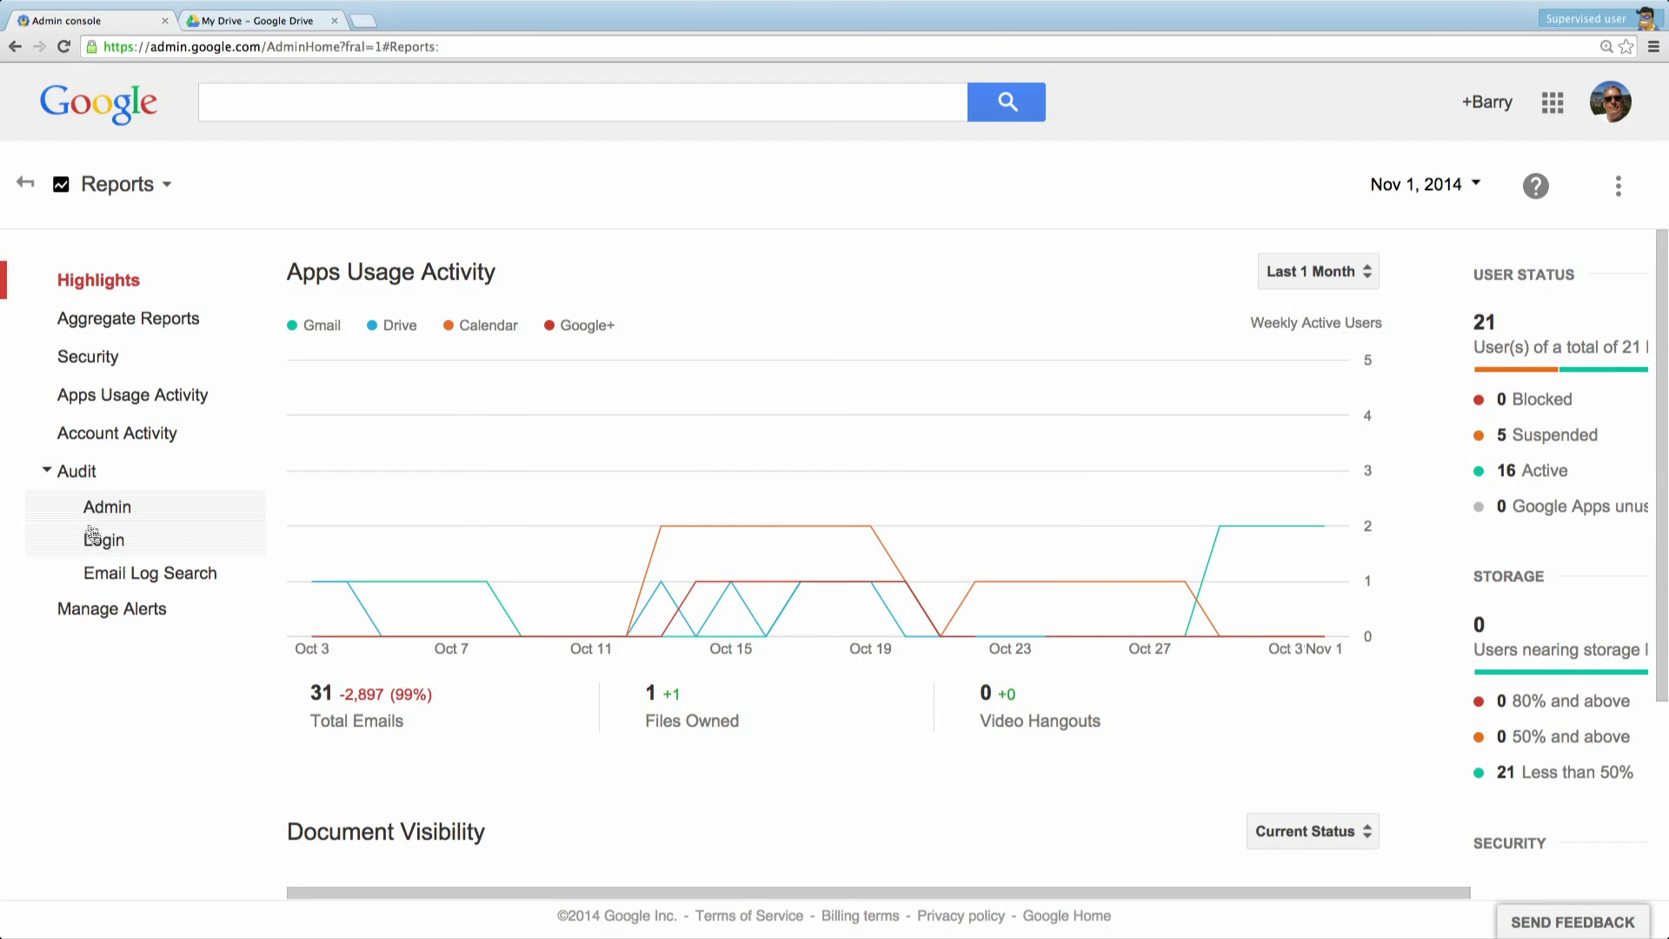
click(150, 572)
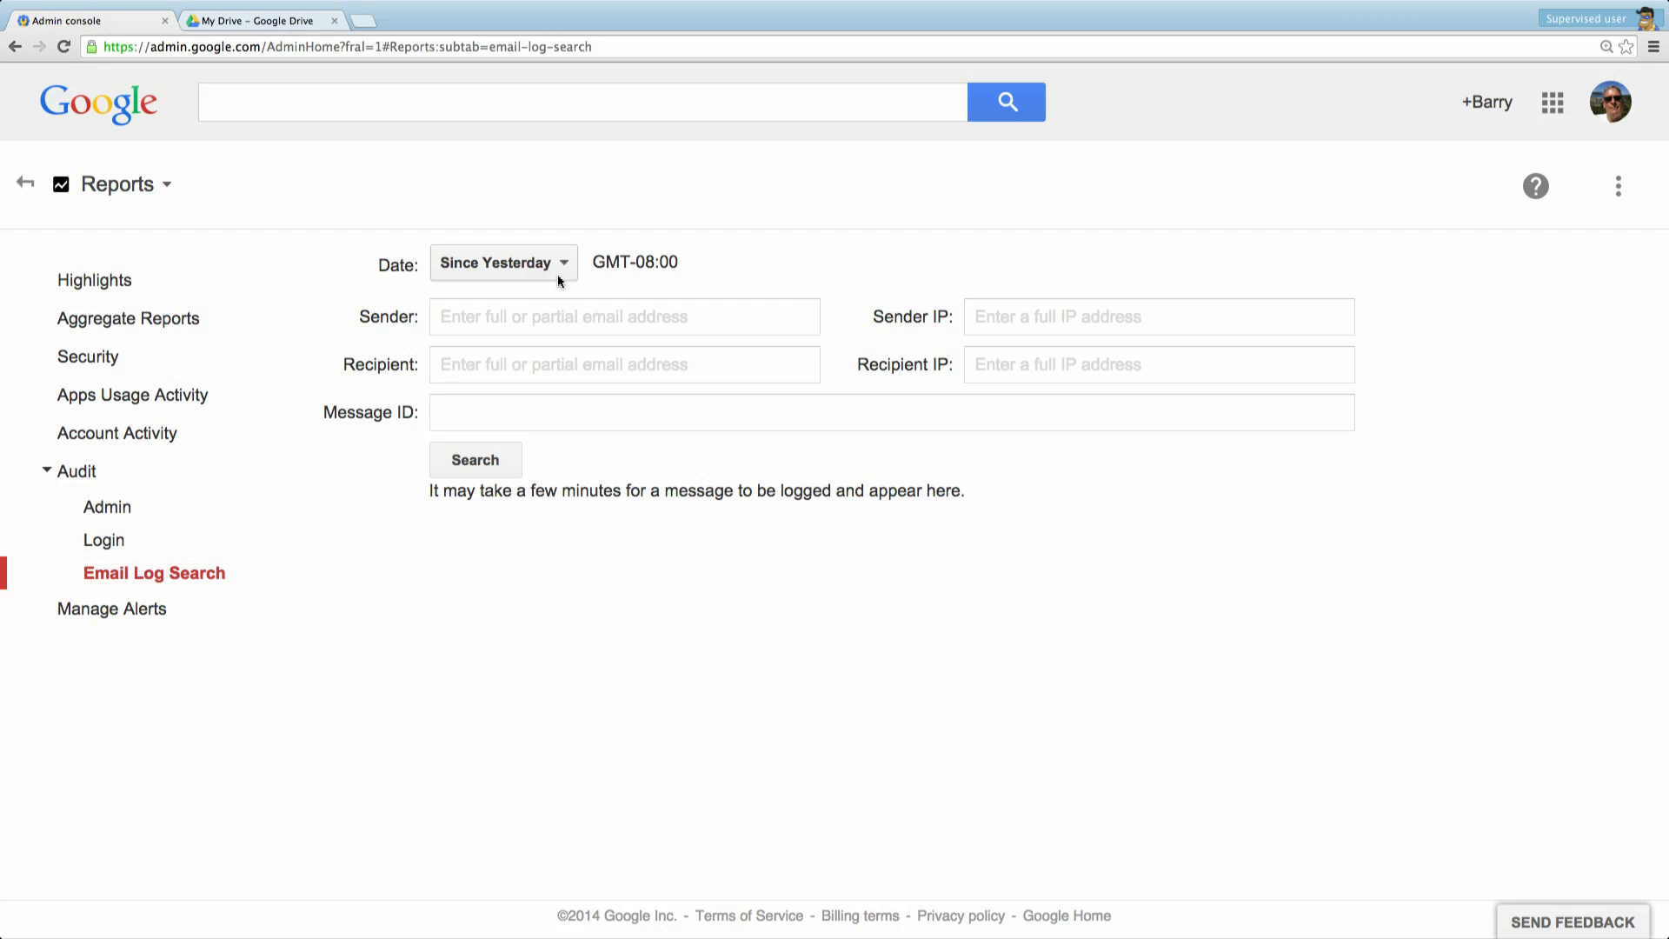
click(501, 263)
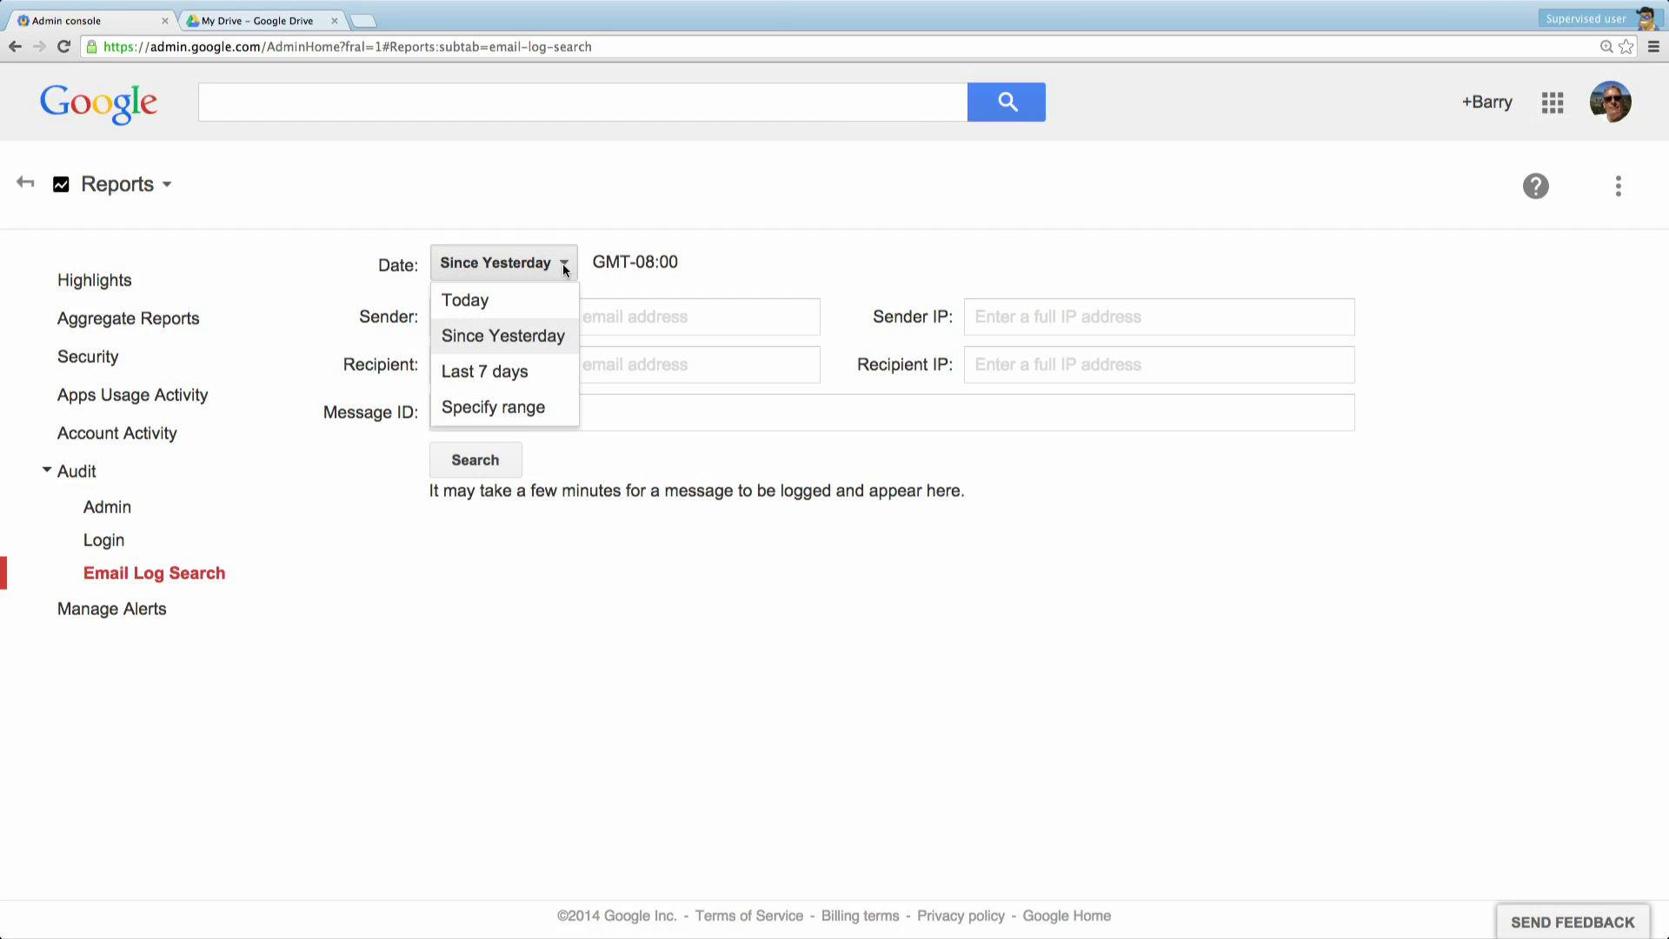
mouse_move(560, 287)
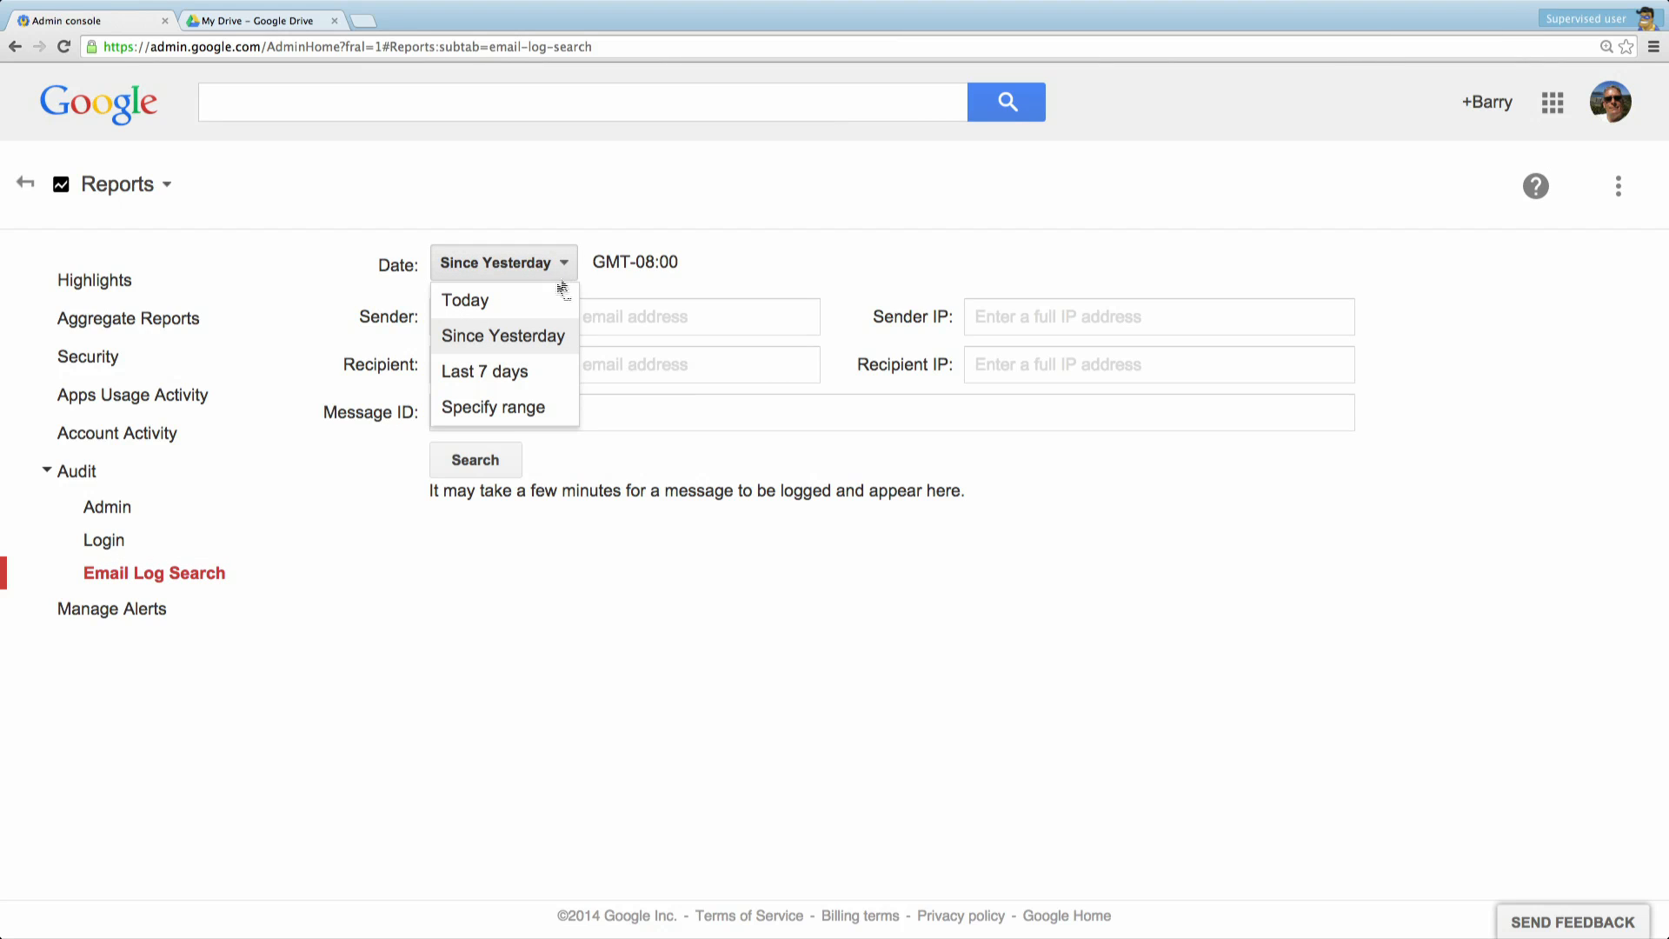
mouse_move(486, 371)
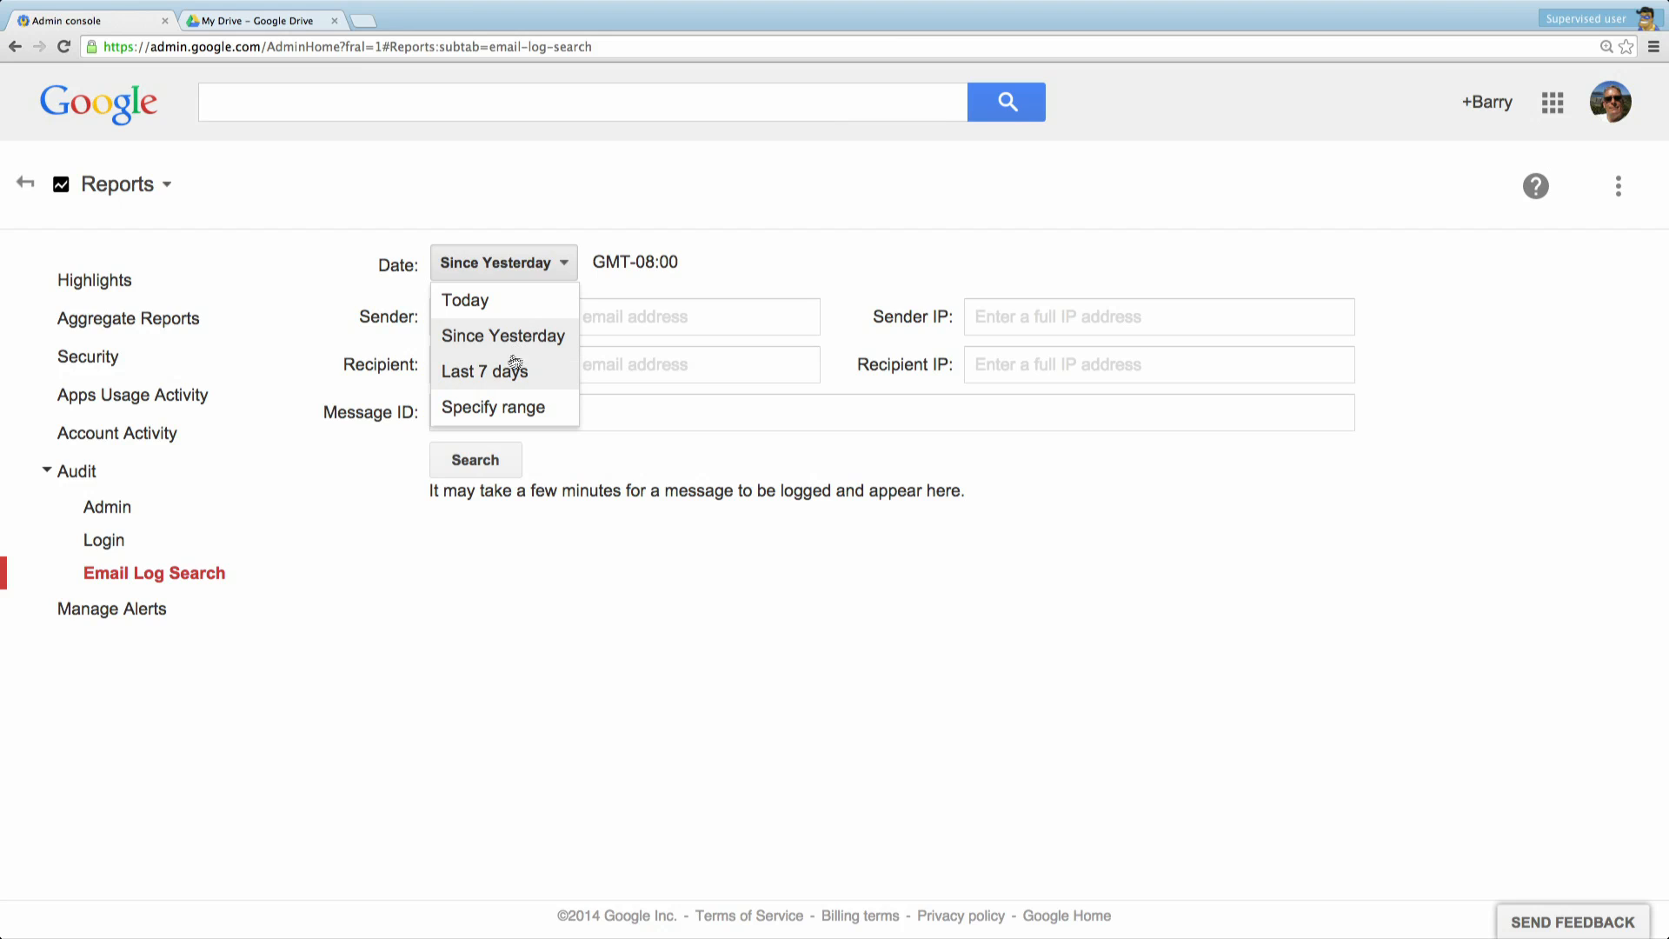
click(485, 370)
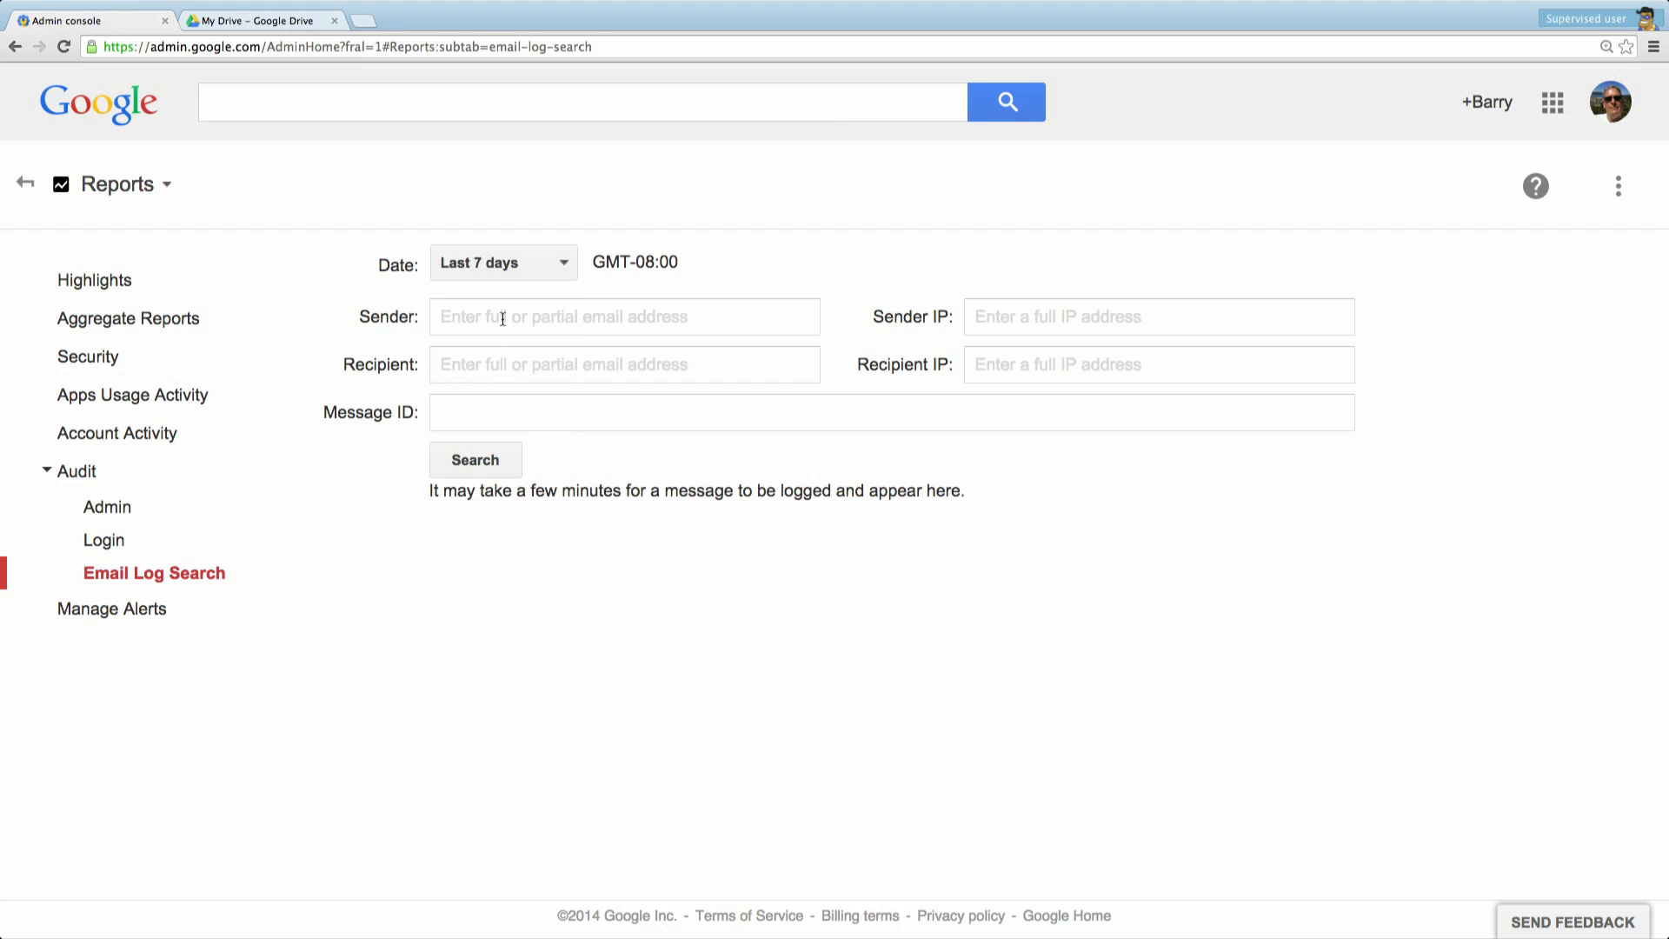
click(624, 316)
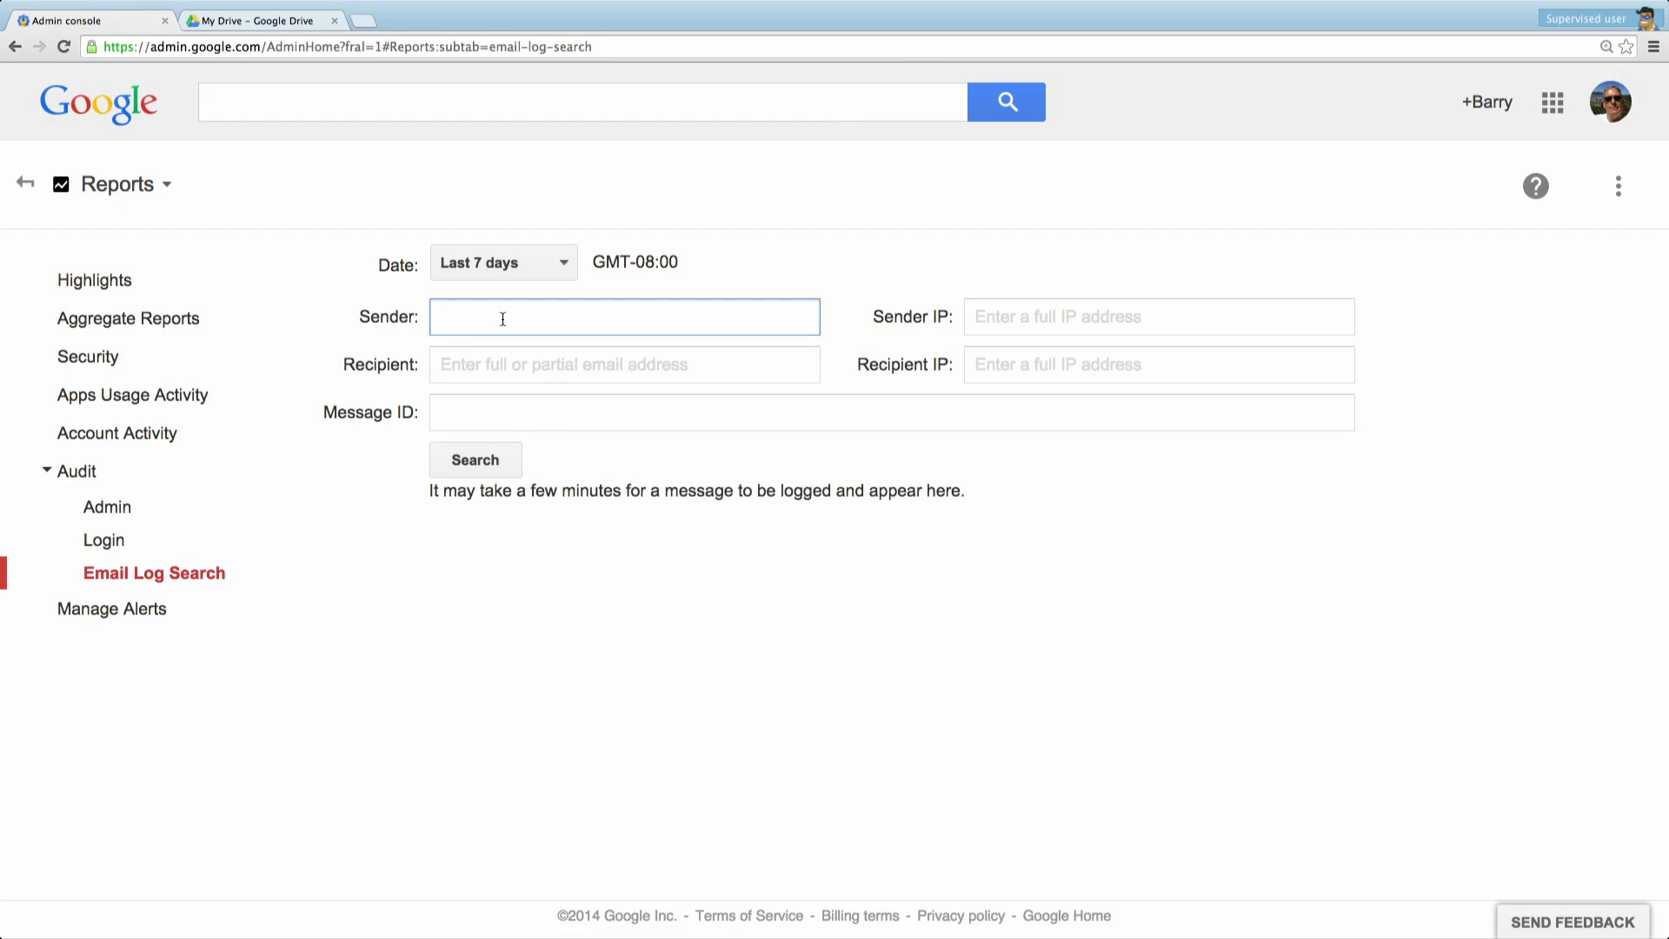
text(admin)
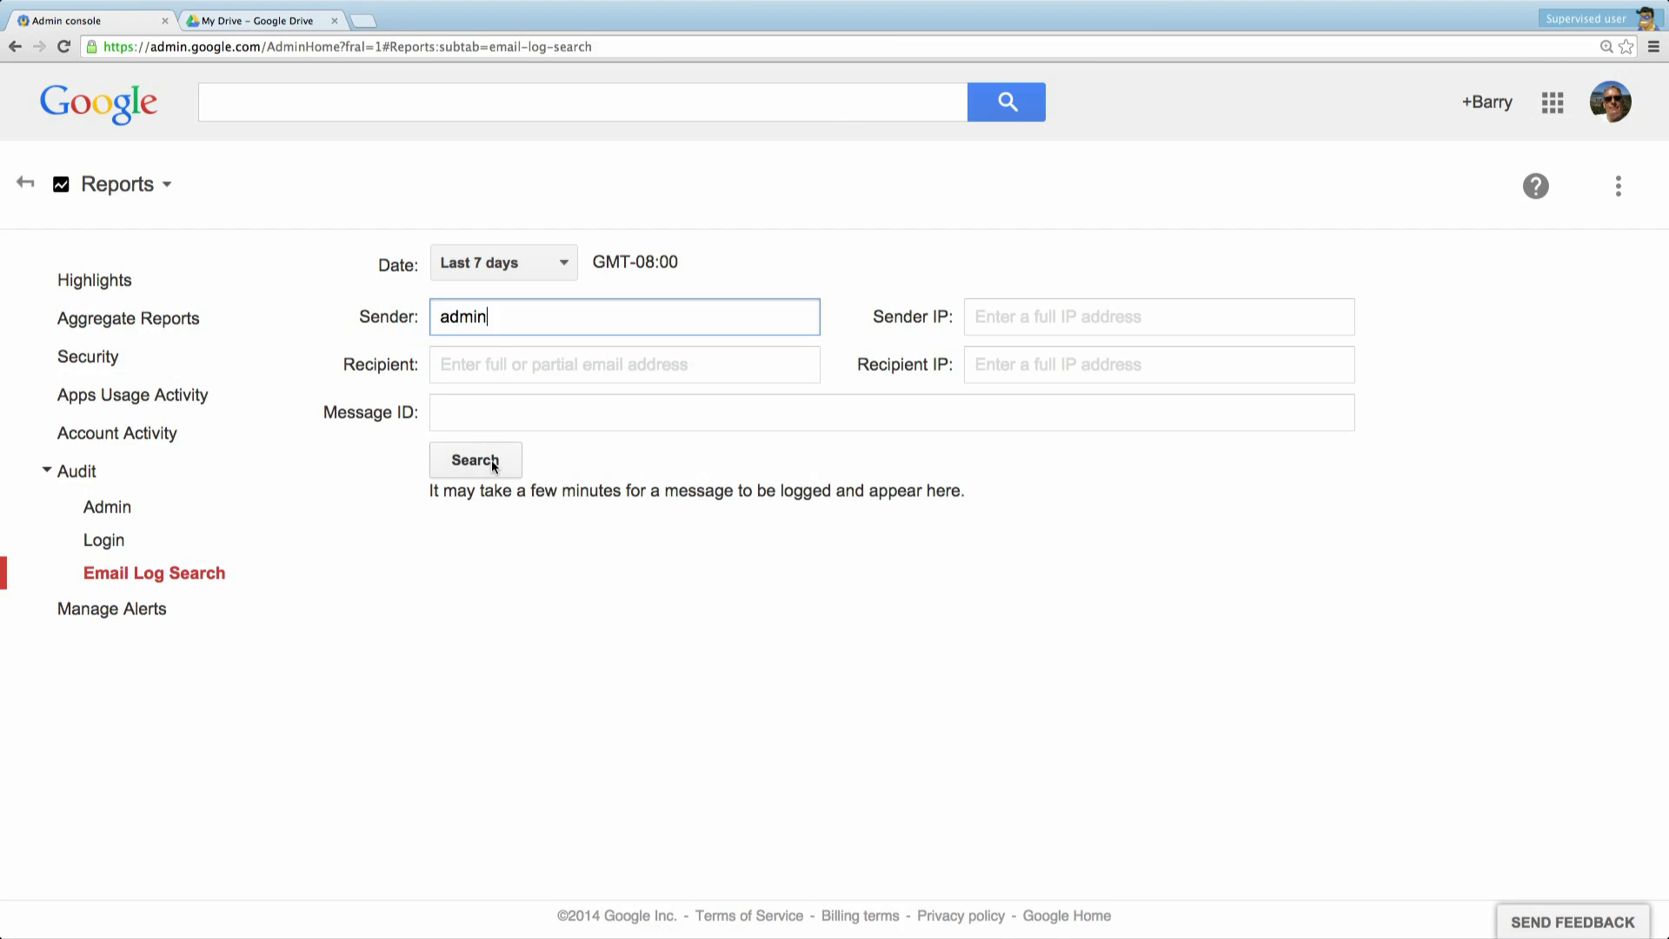
click(474, 459)
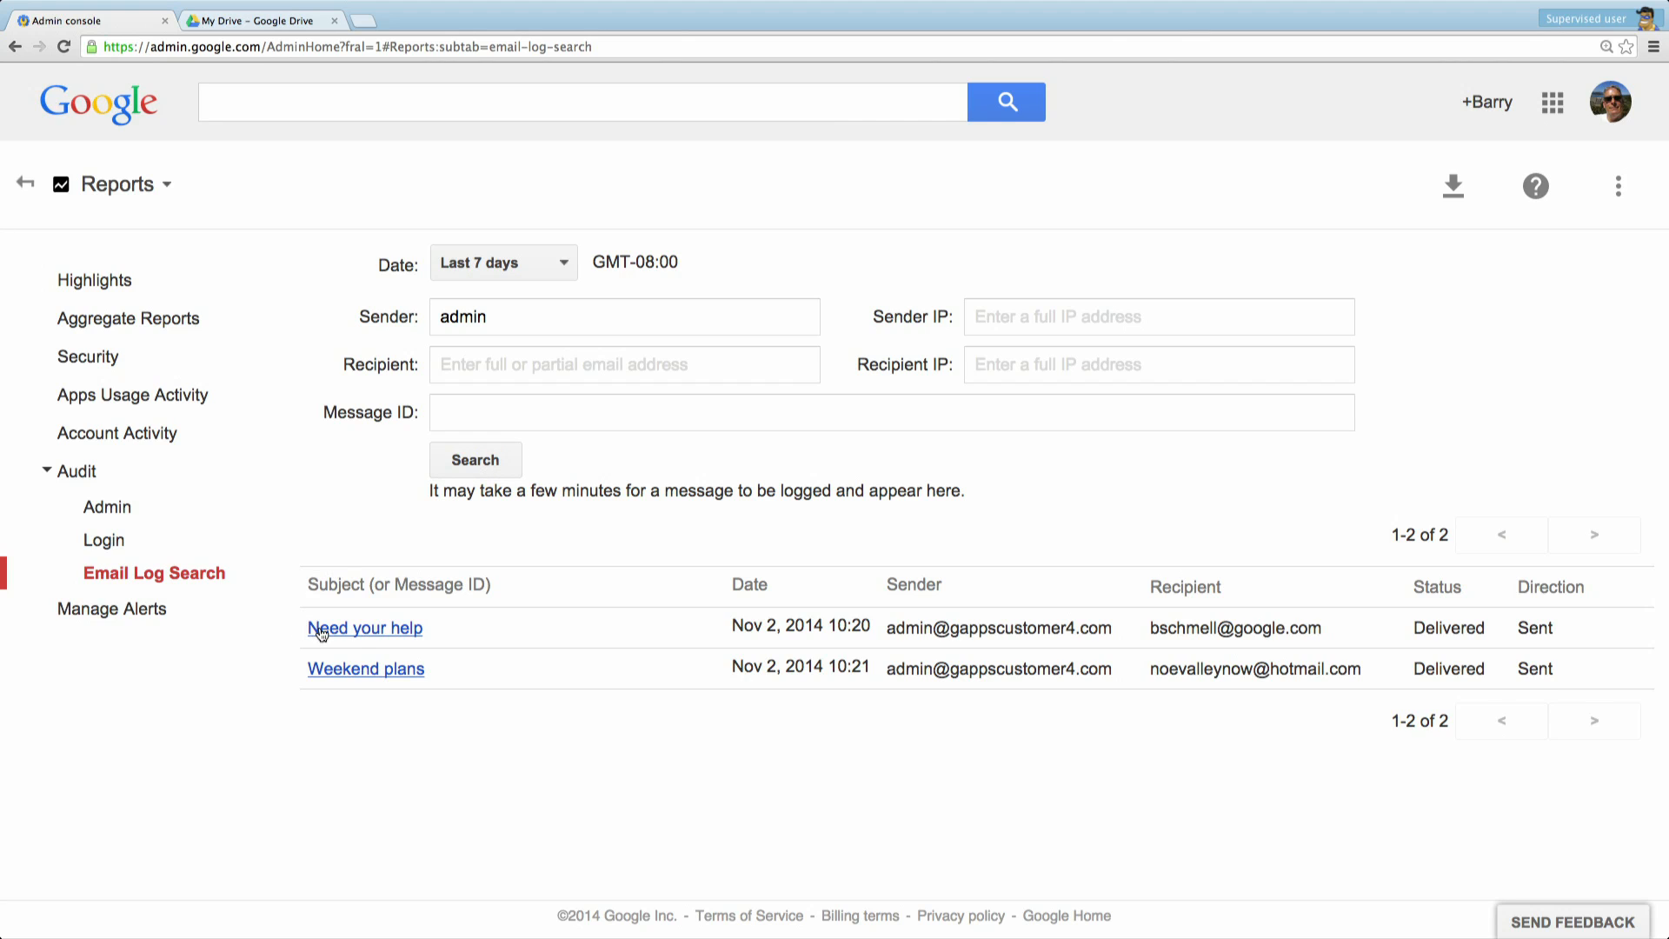
View the 'Need your help' message and expand its recipient delivery details.
click(364, 628)
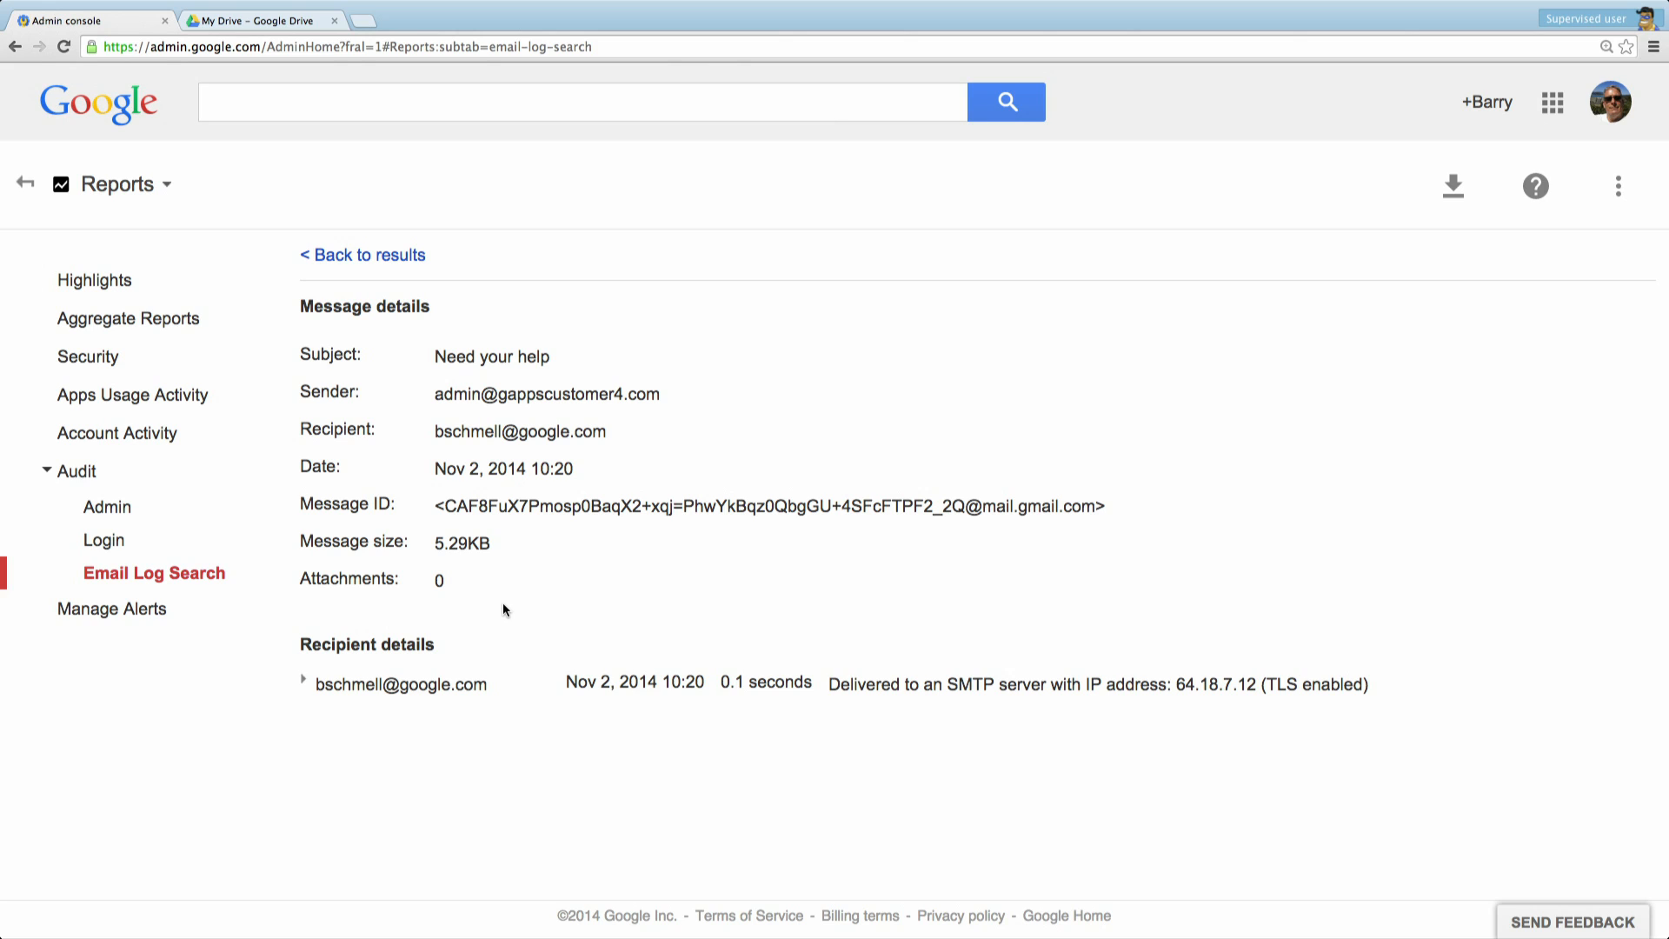
mouse_move(381, 693)
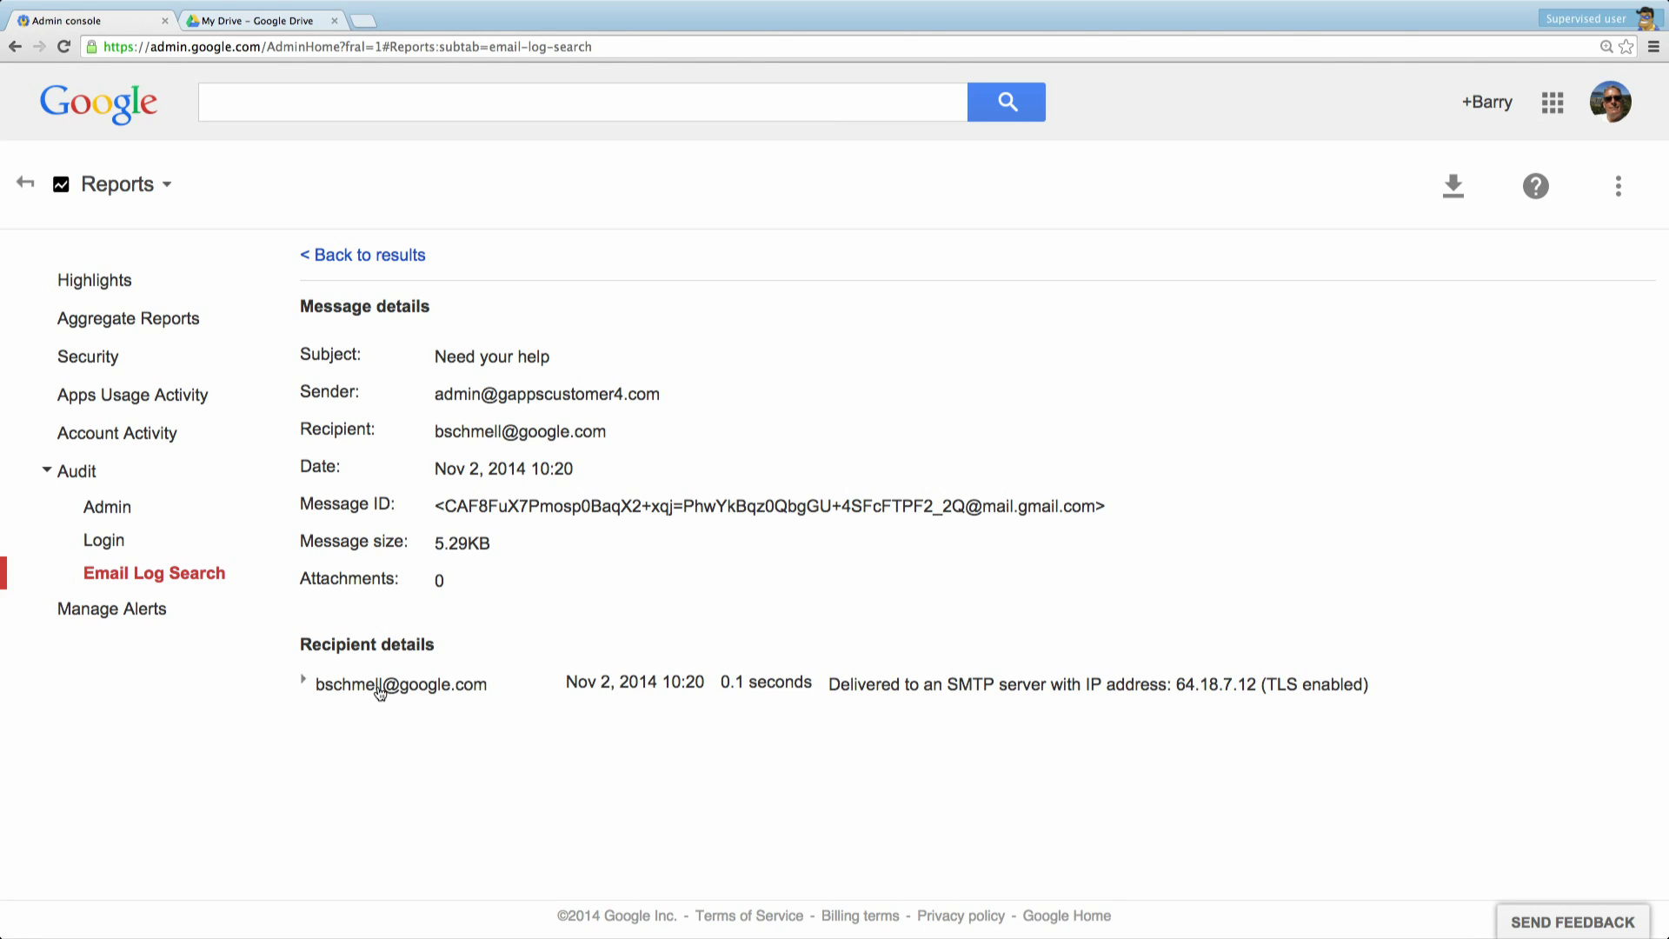
click(304, 681)
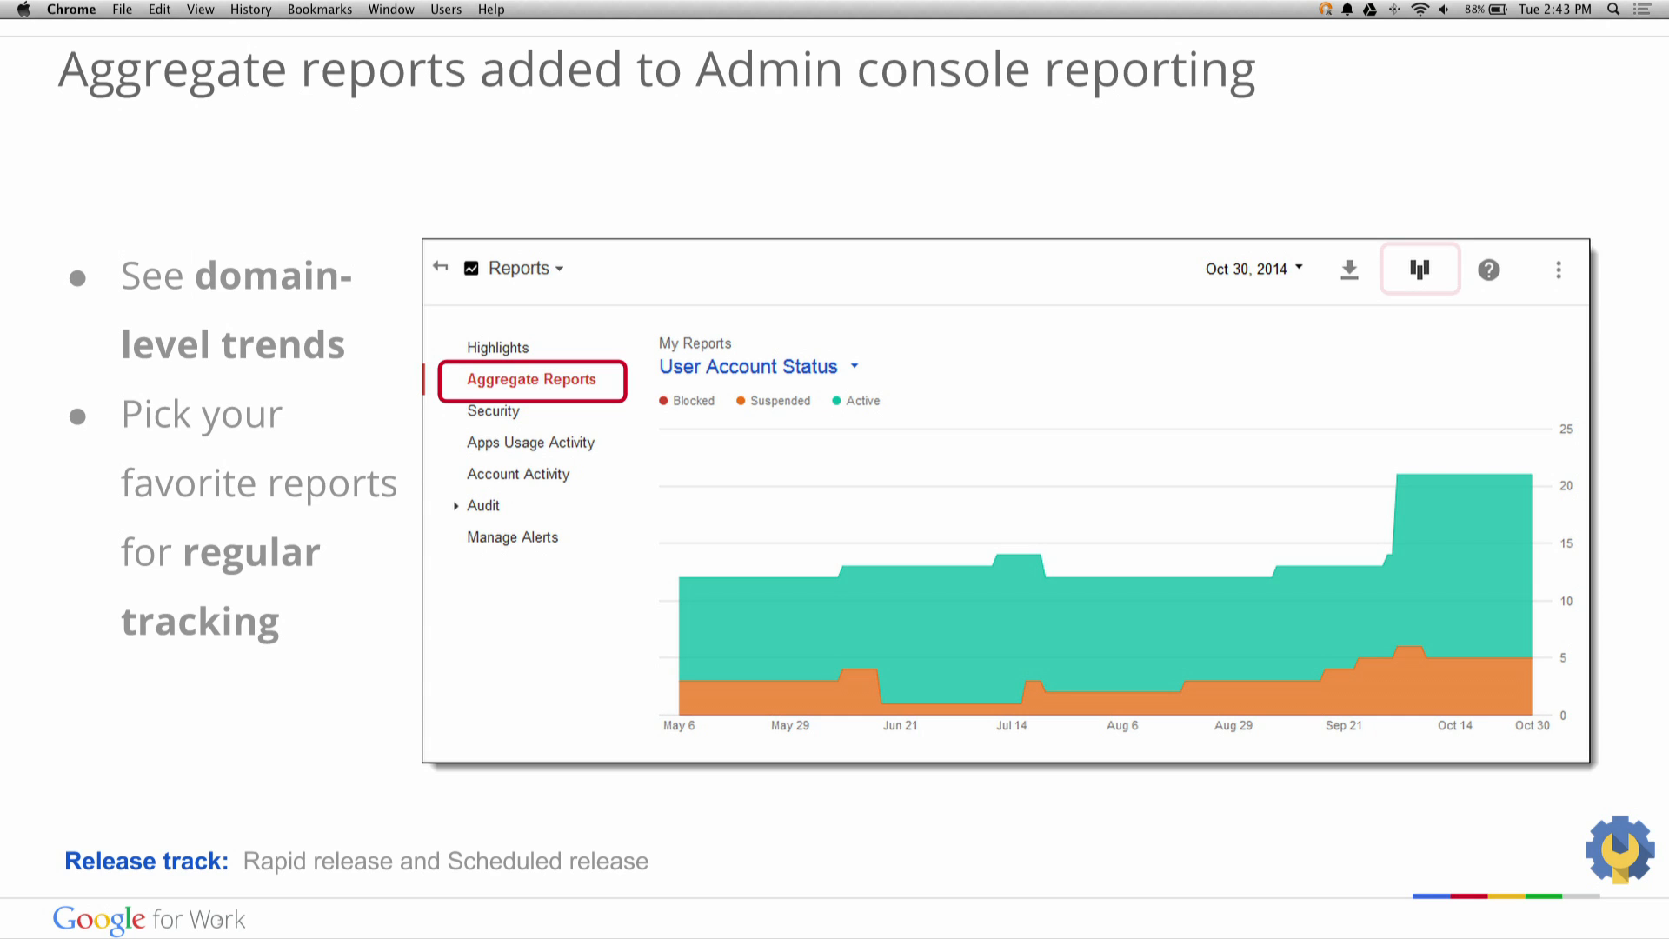
Advance to the 'Aggregate reports added to Admin console reporting' slide.
click(1420, 269)
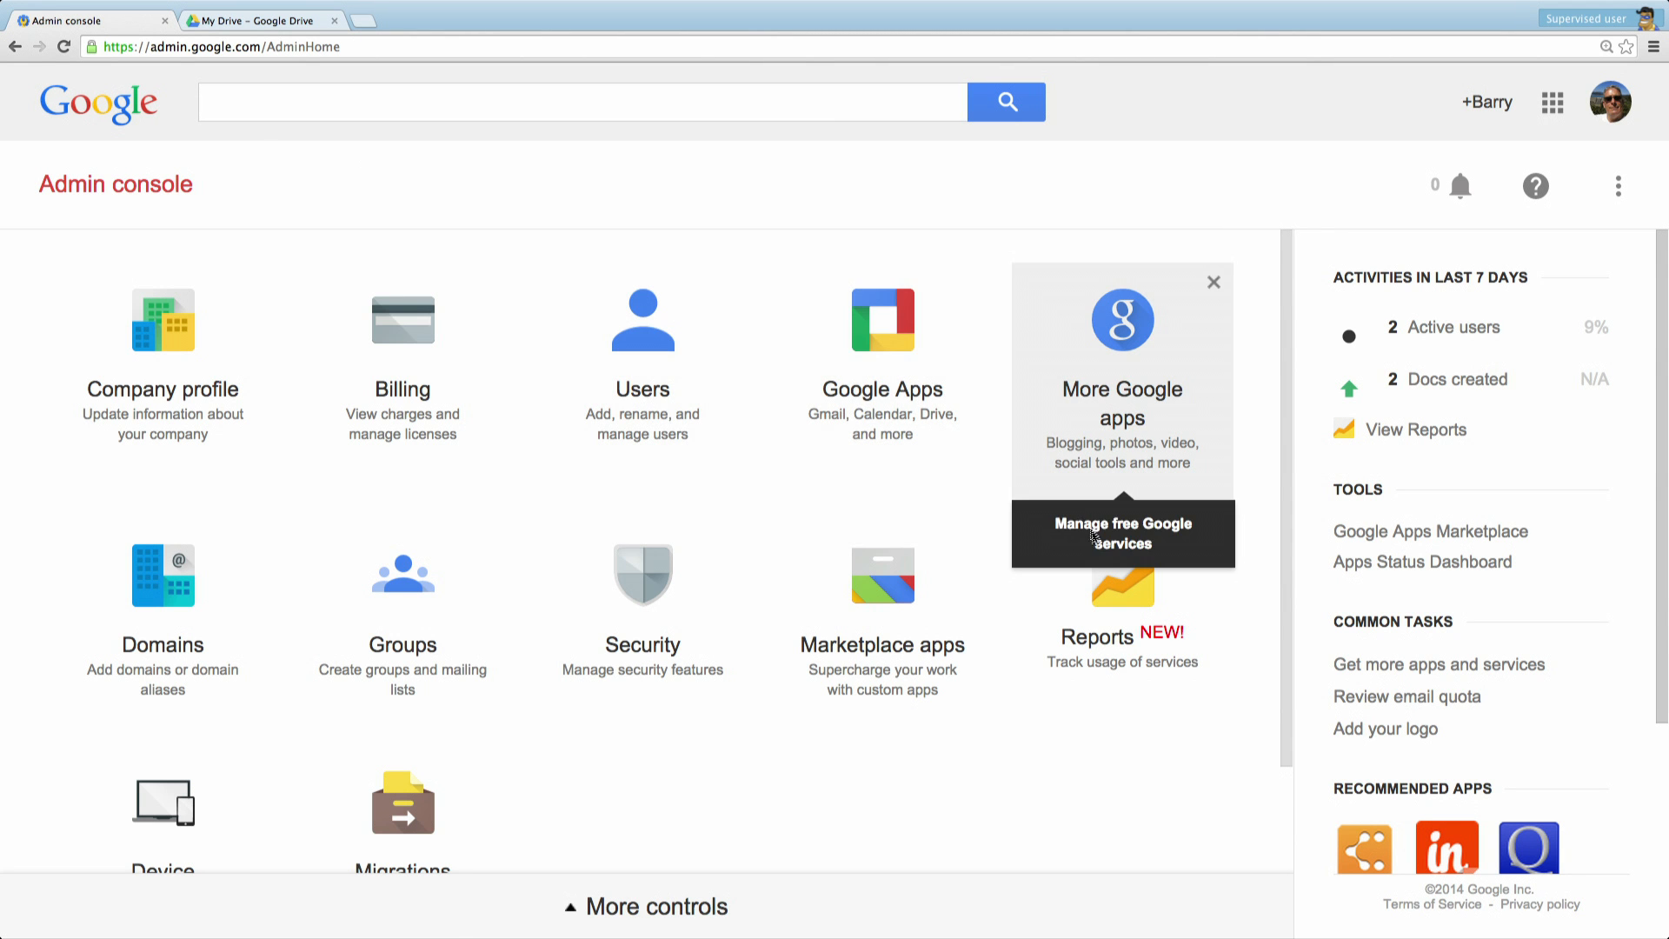
click(1121, 585)
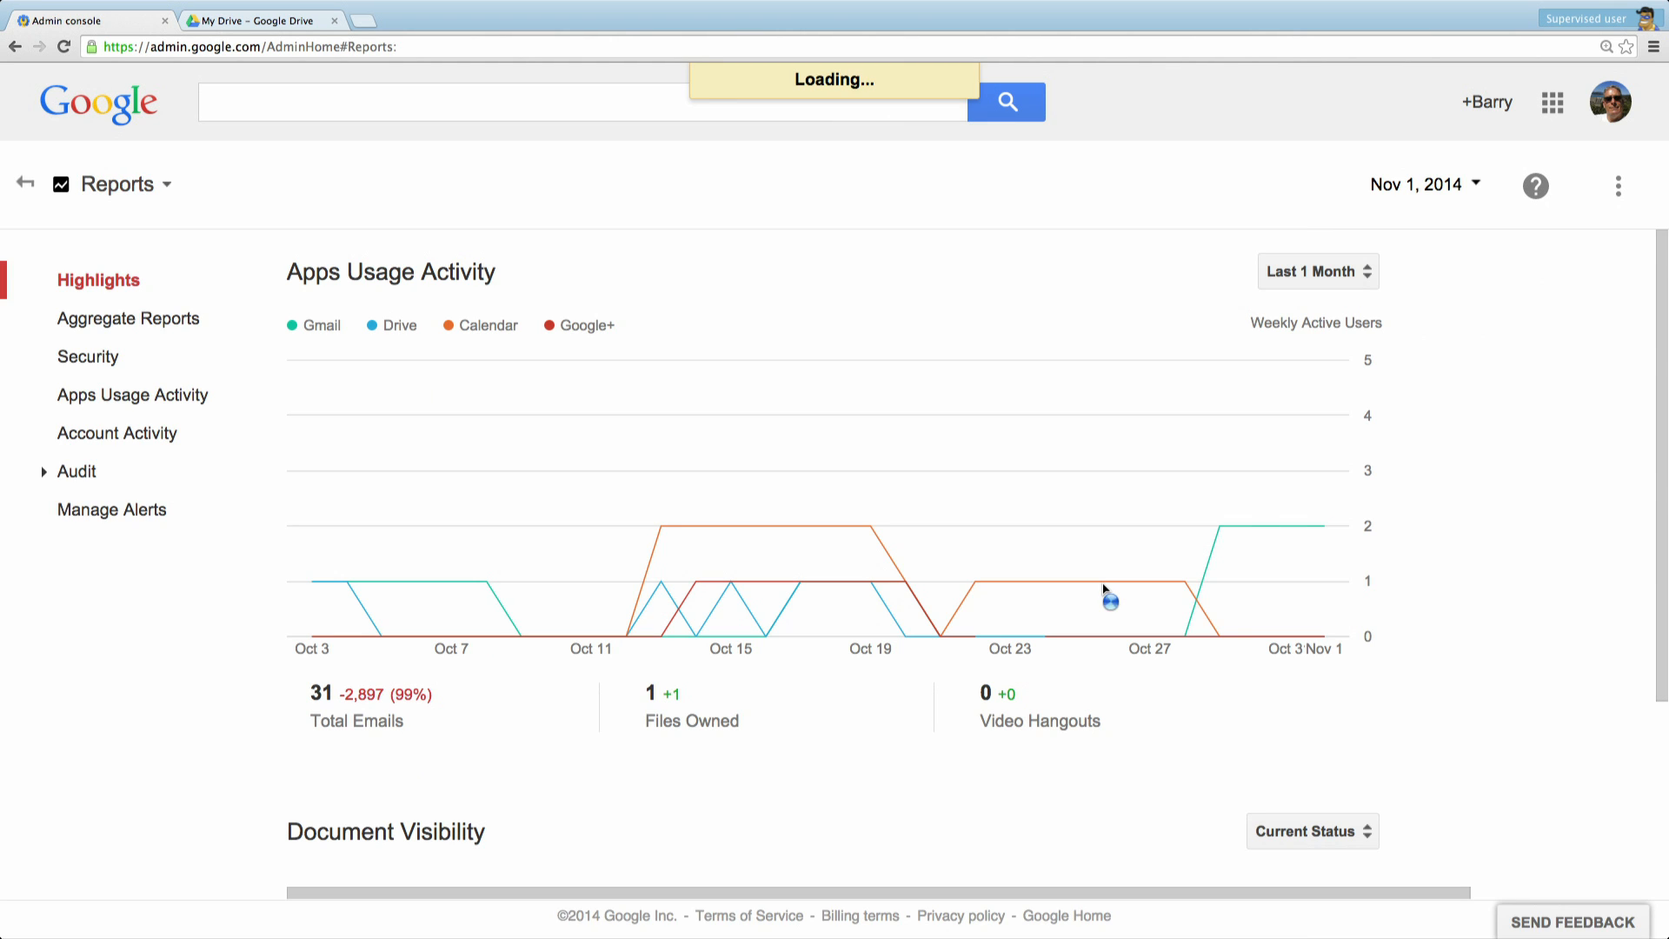
click(127, 316)
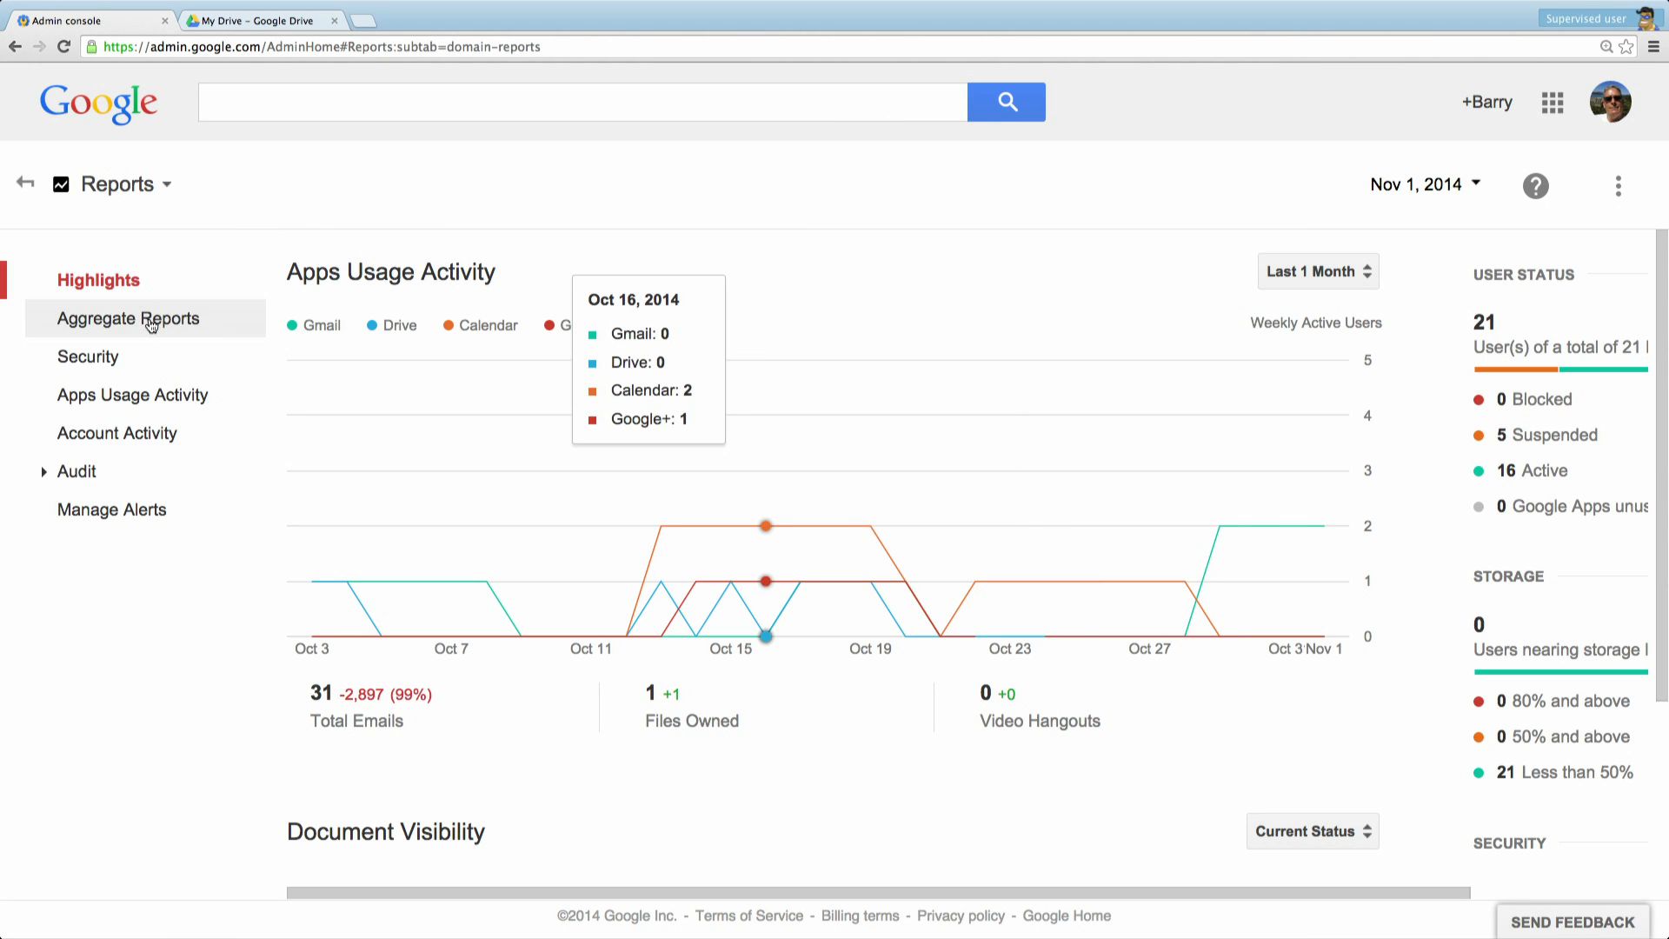
click(127, 316)
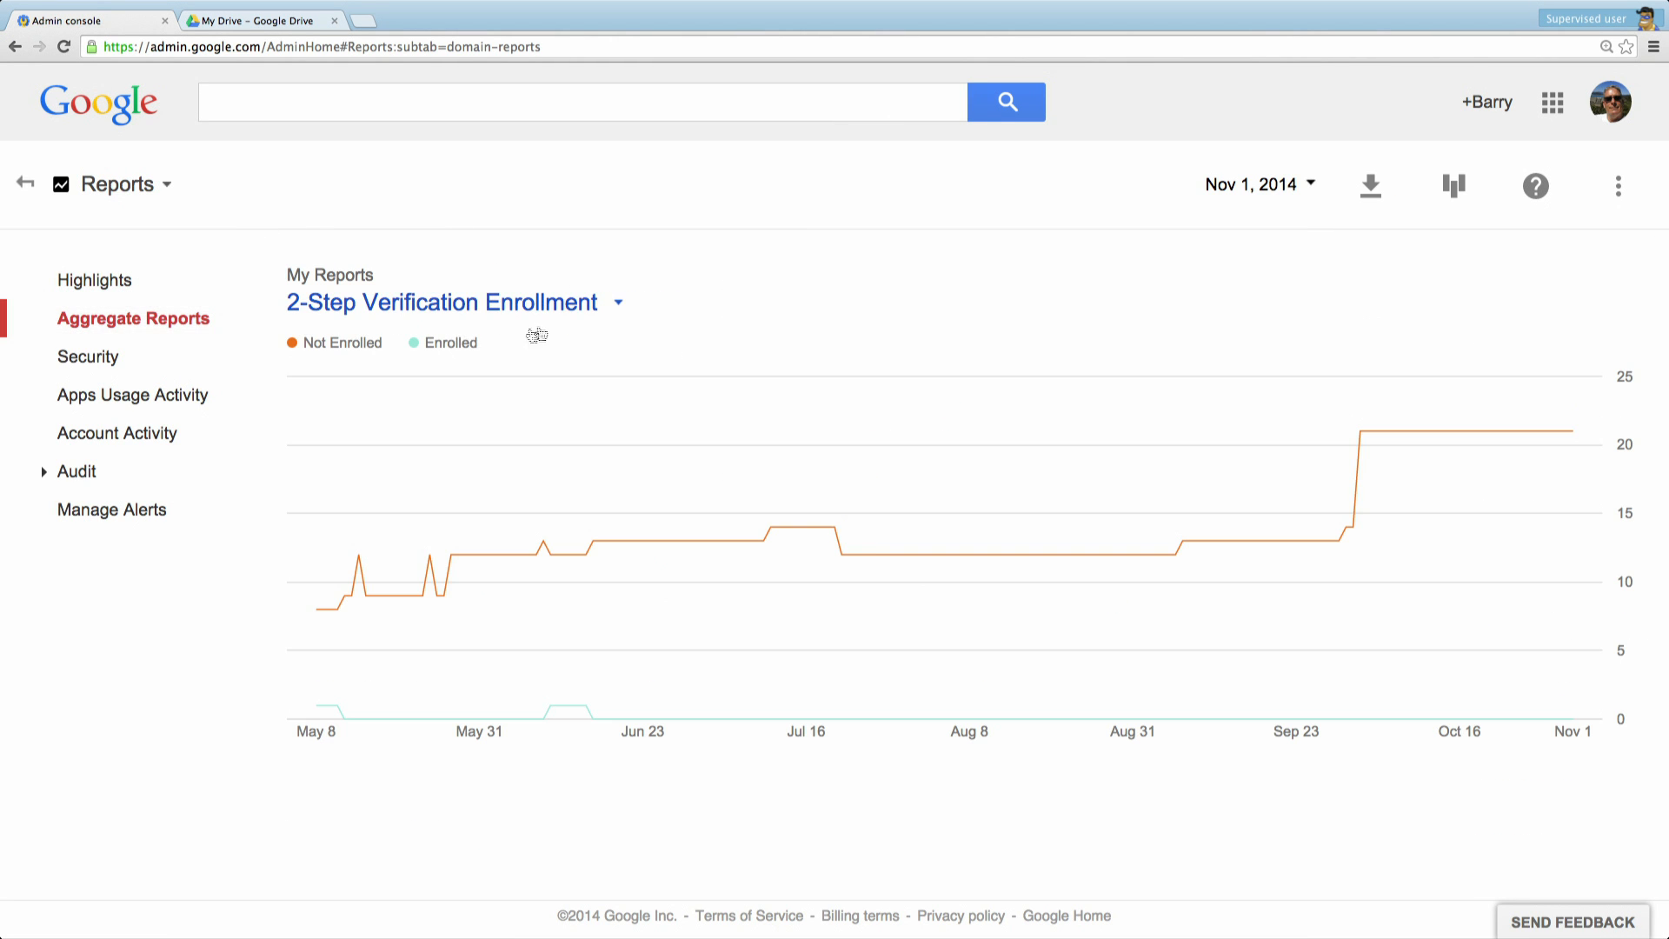
click(617, 303)
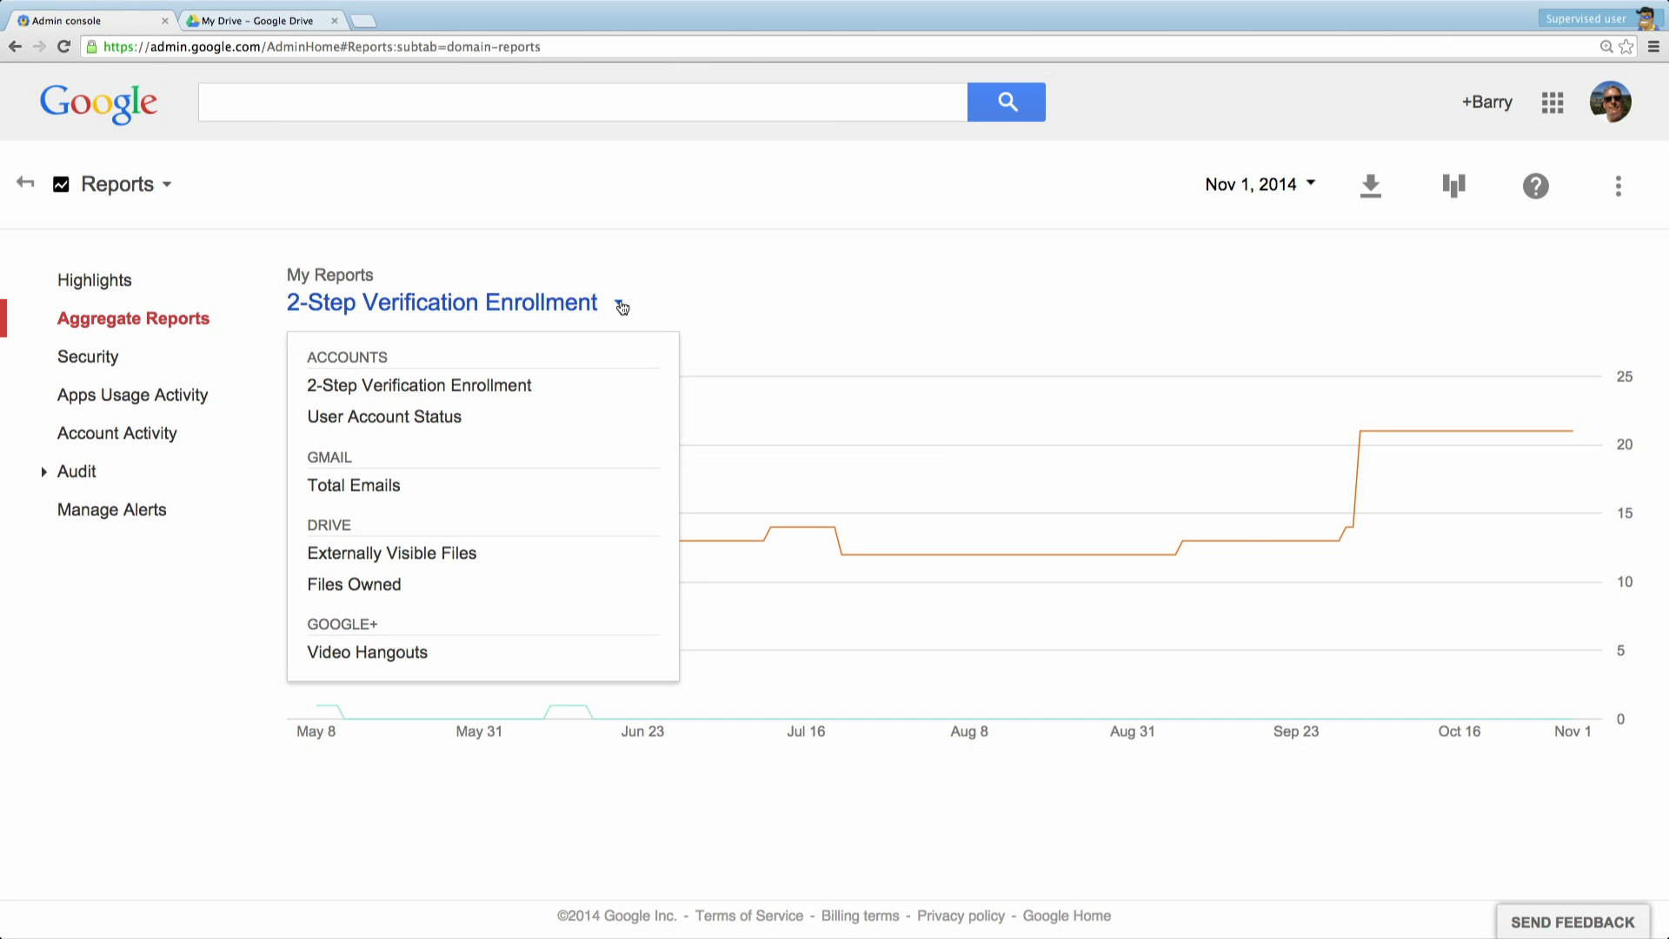
mouse_move(1012, 208)
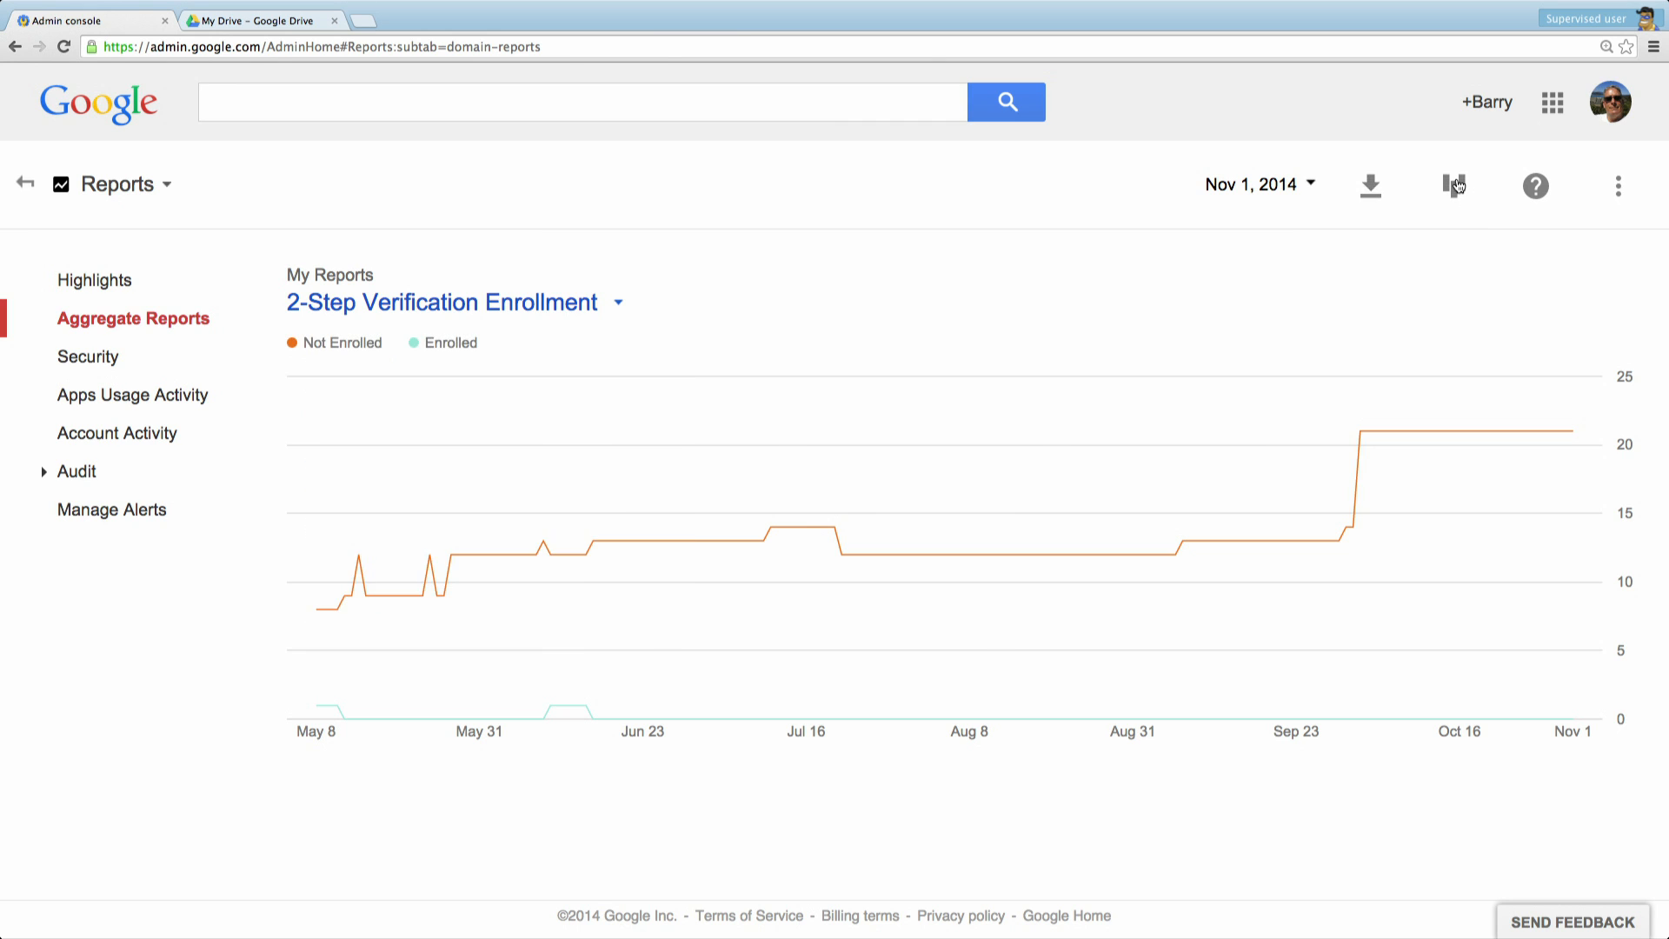
Untick 2-Step Verification Enrollment in Select reports, apply it, and bring up the report export options.
click(1453, 185)
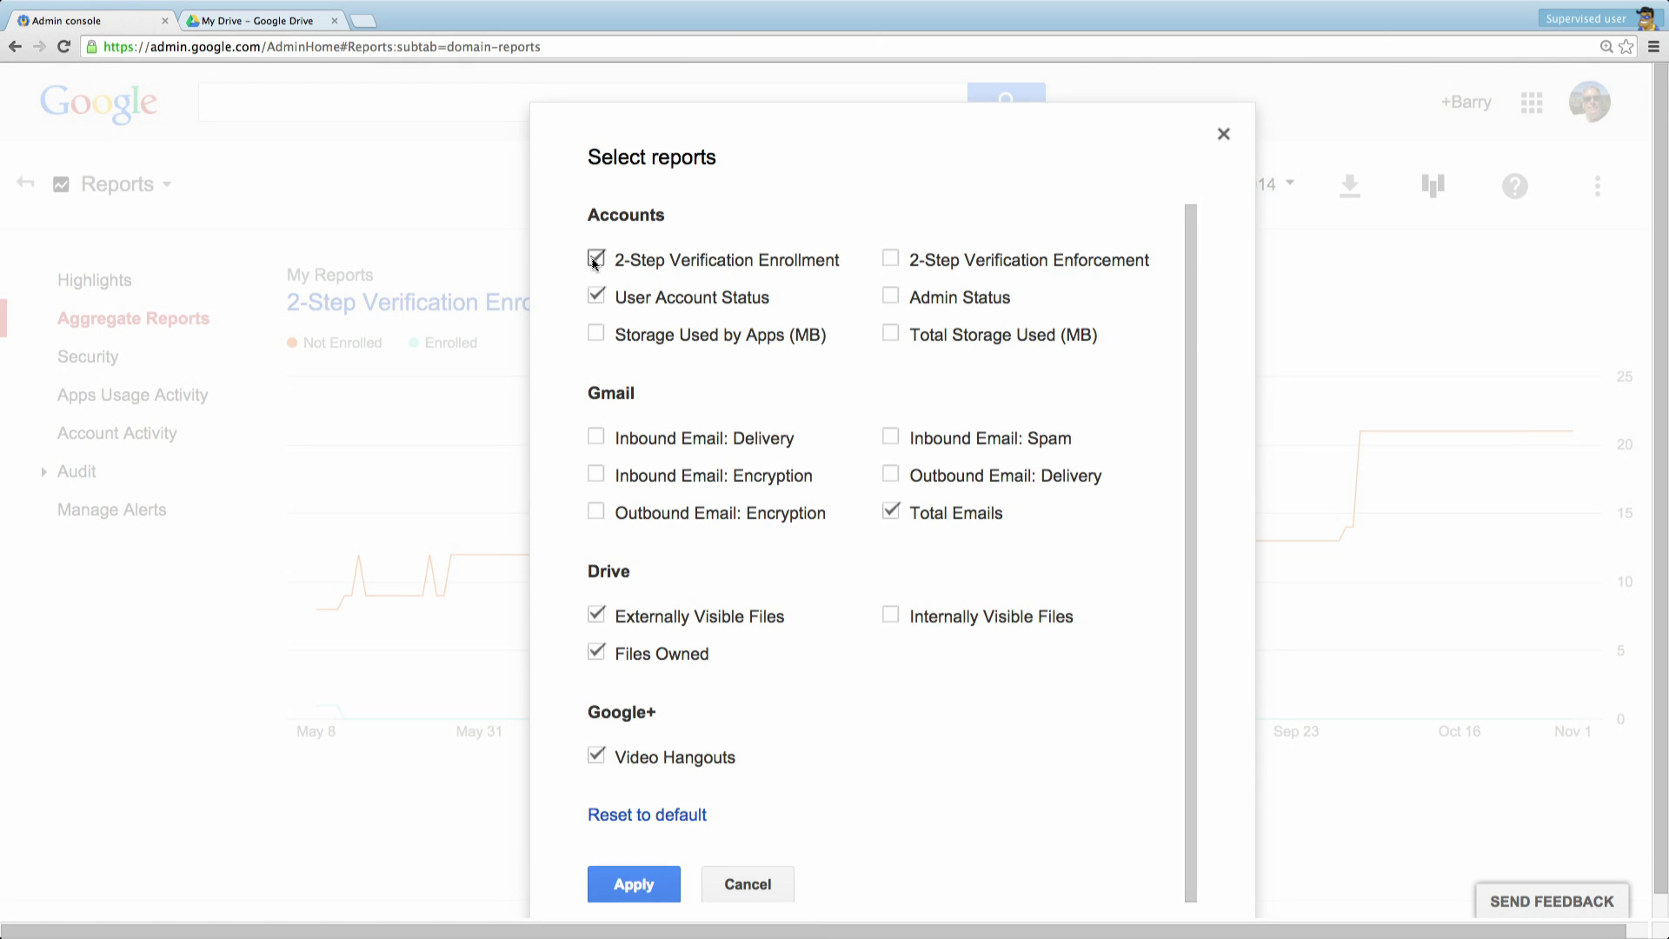
click(596, 259)
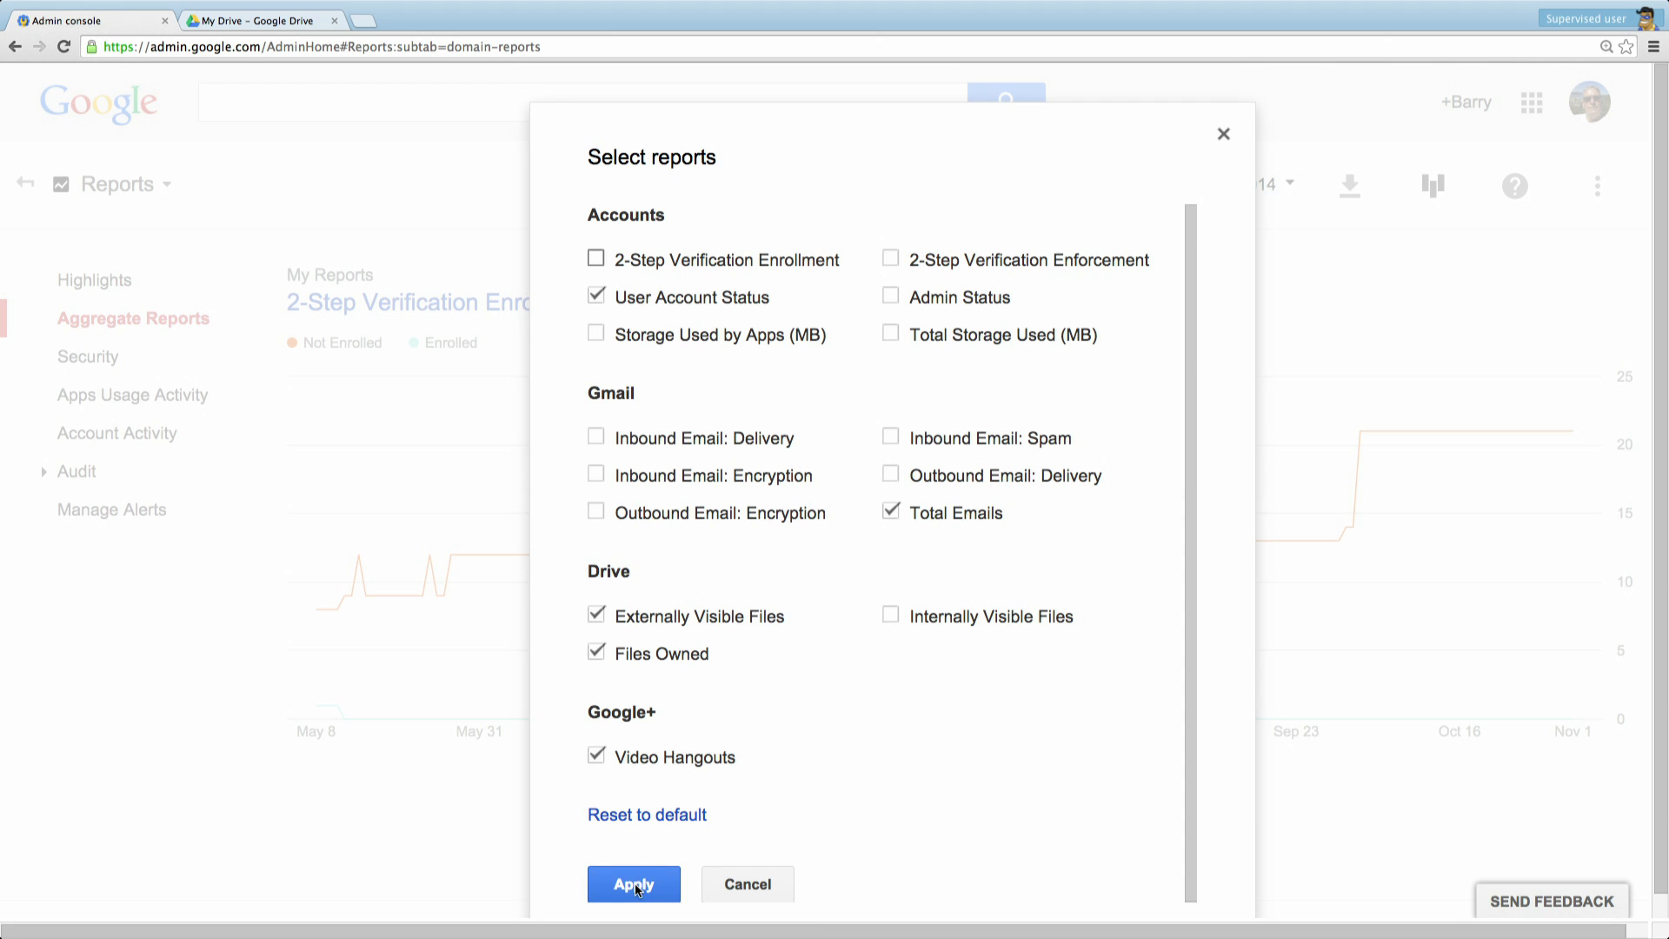
click(633, 883)
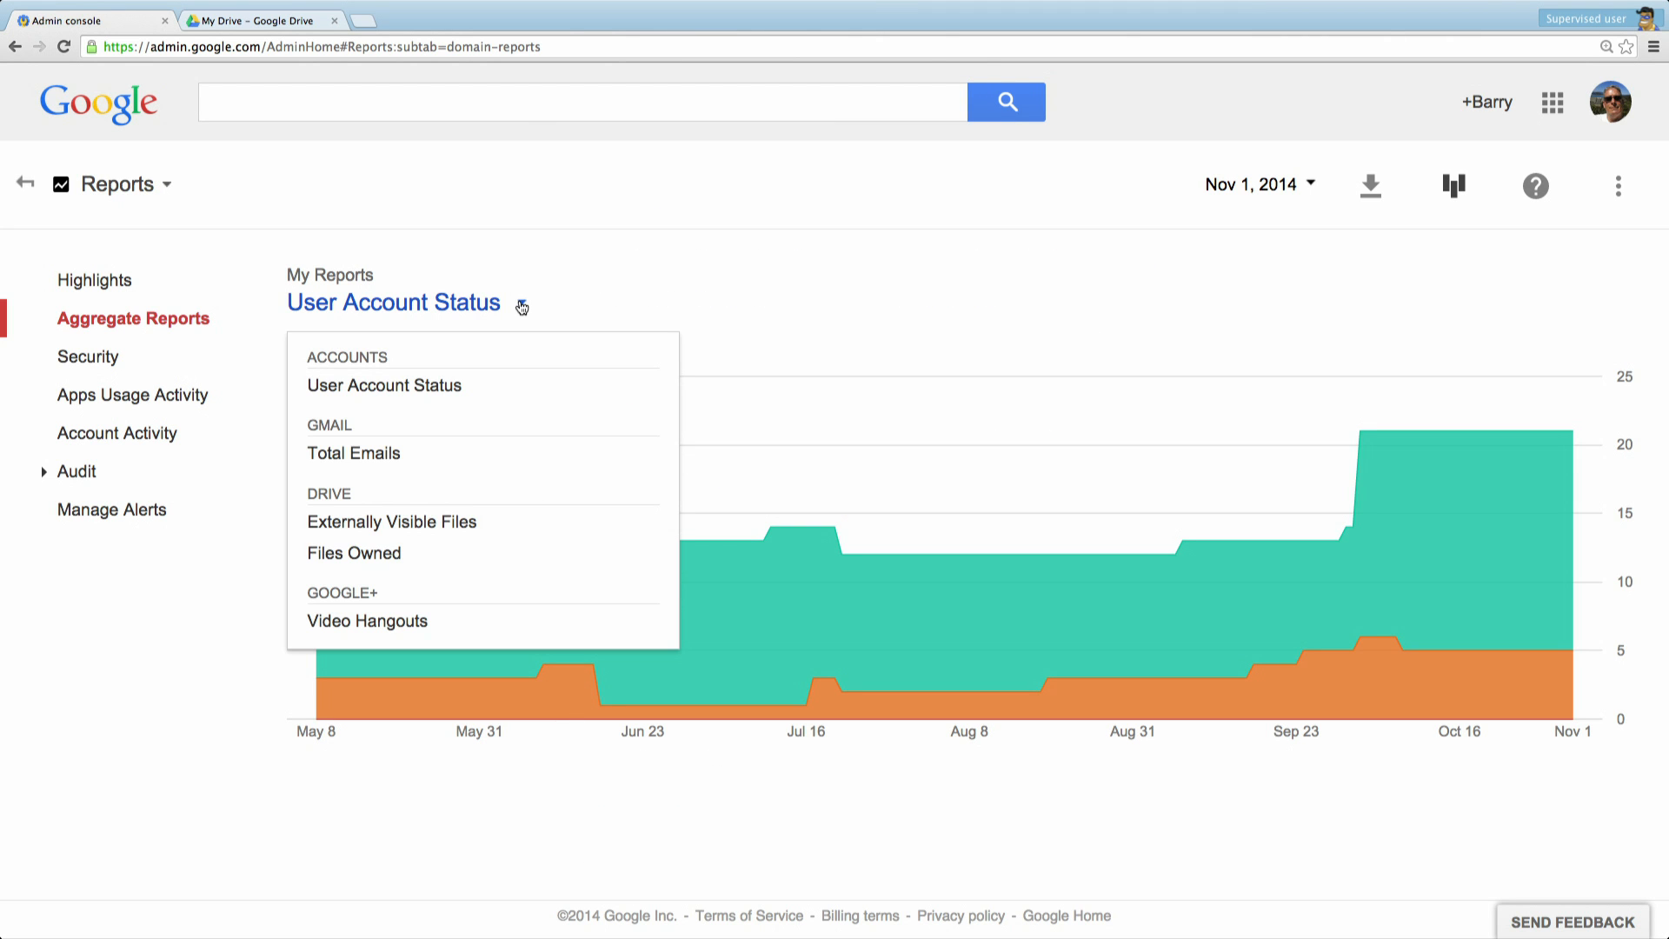
mouse_move(1297, 207)
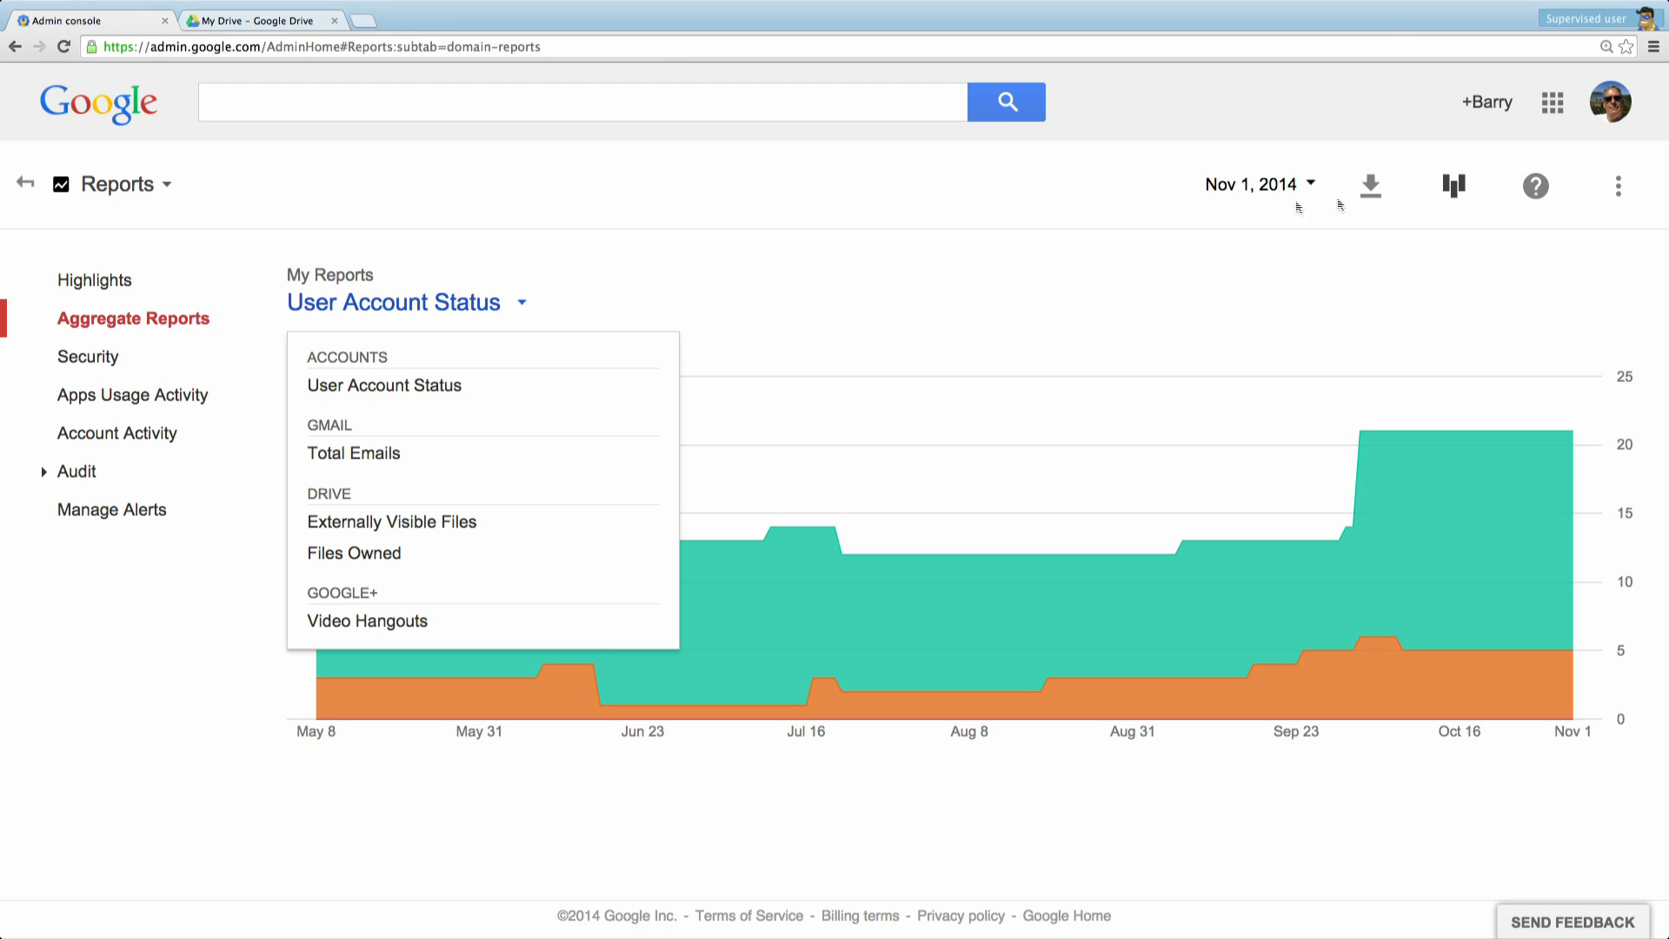
click(1372, 186)
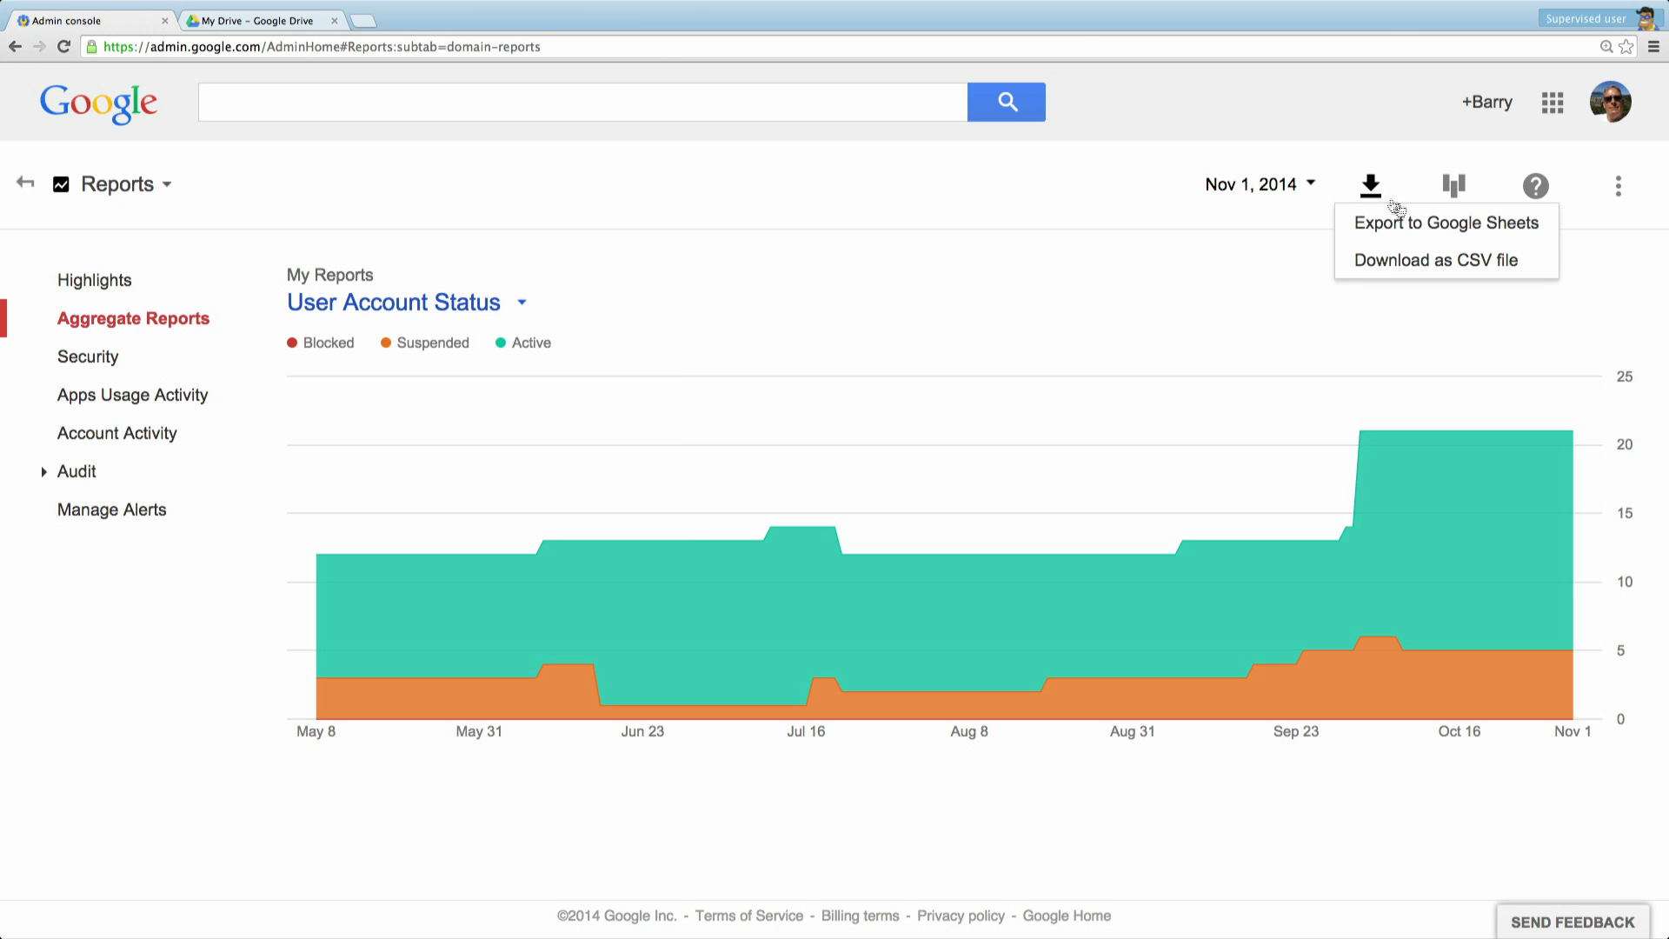
mouse_move(1435, 259)
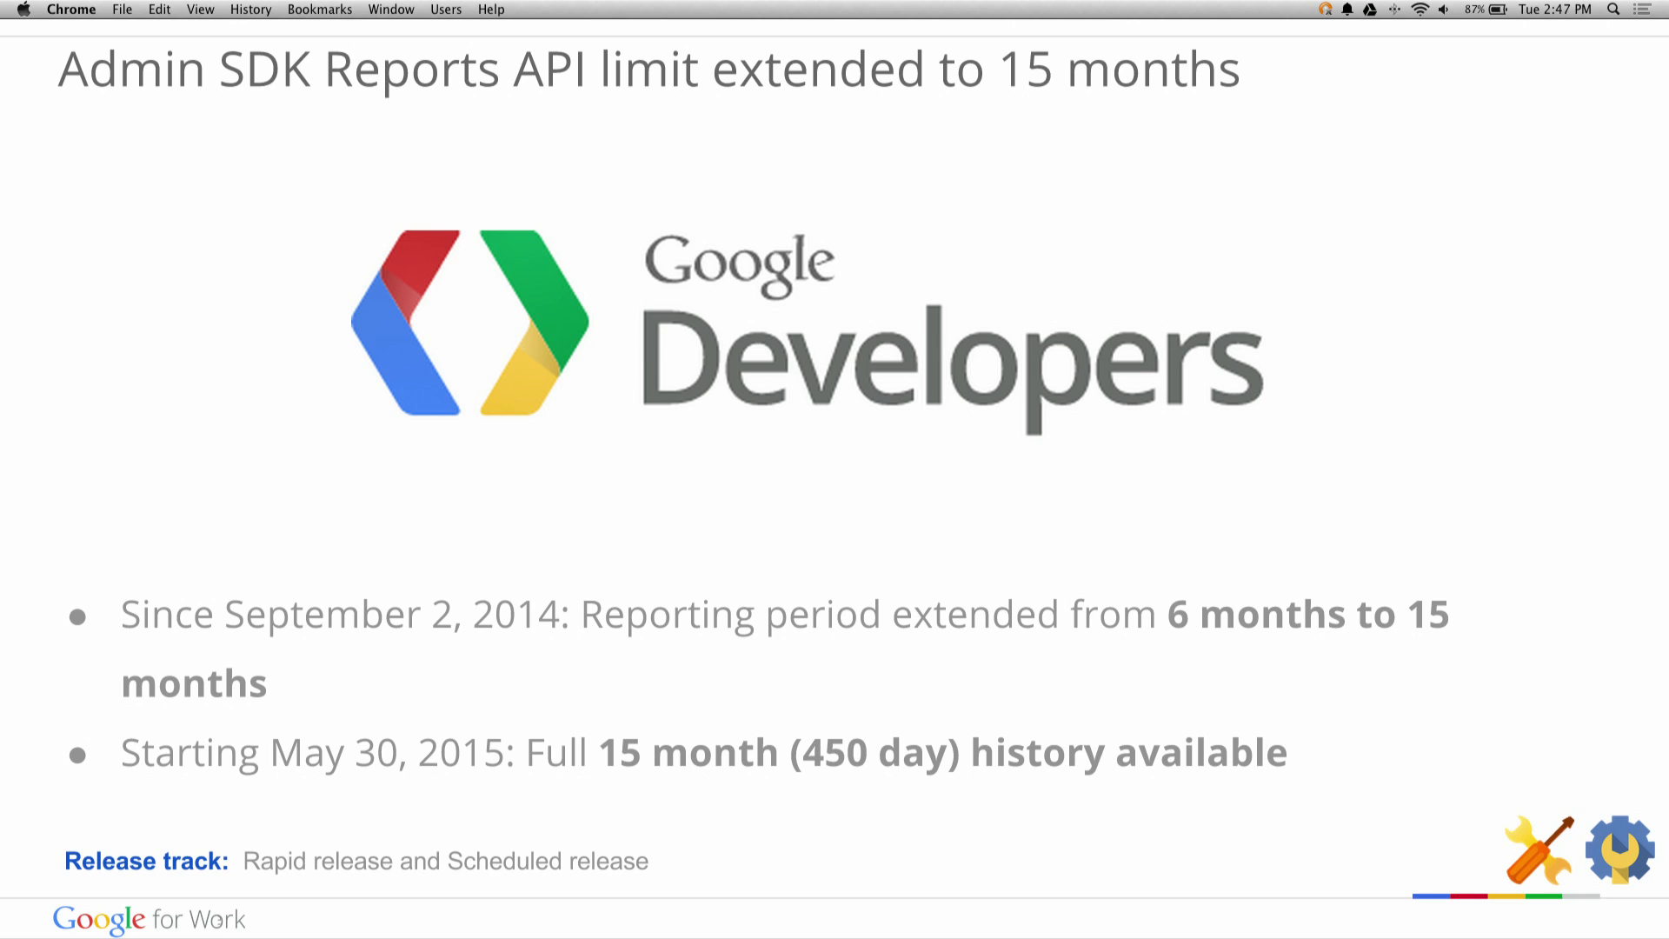
Advance the deck from the Reports API limit slide into the Drive Updates section.
key(right)
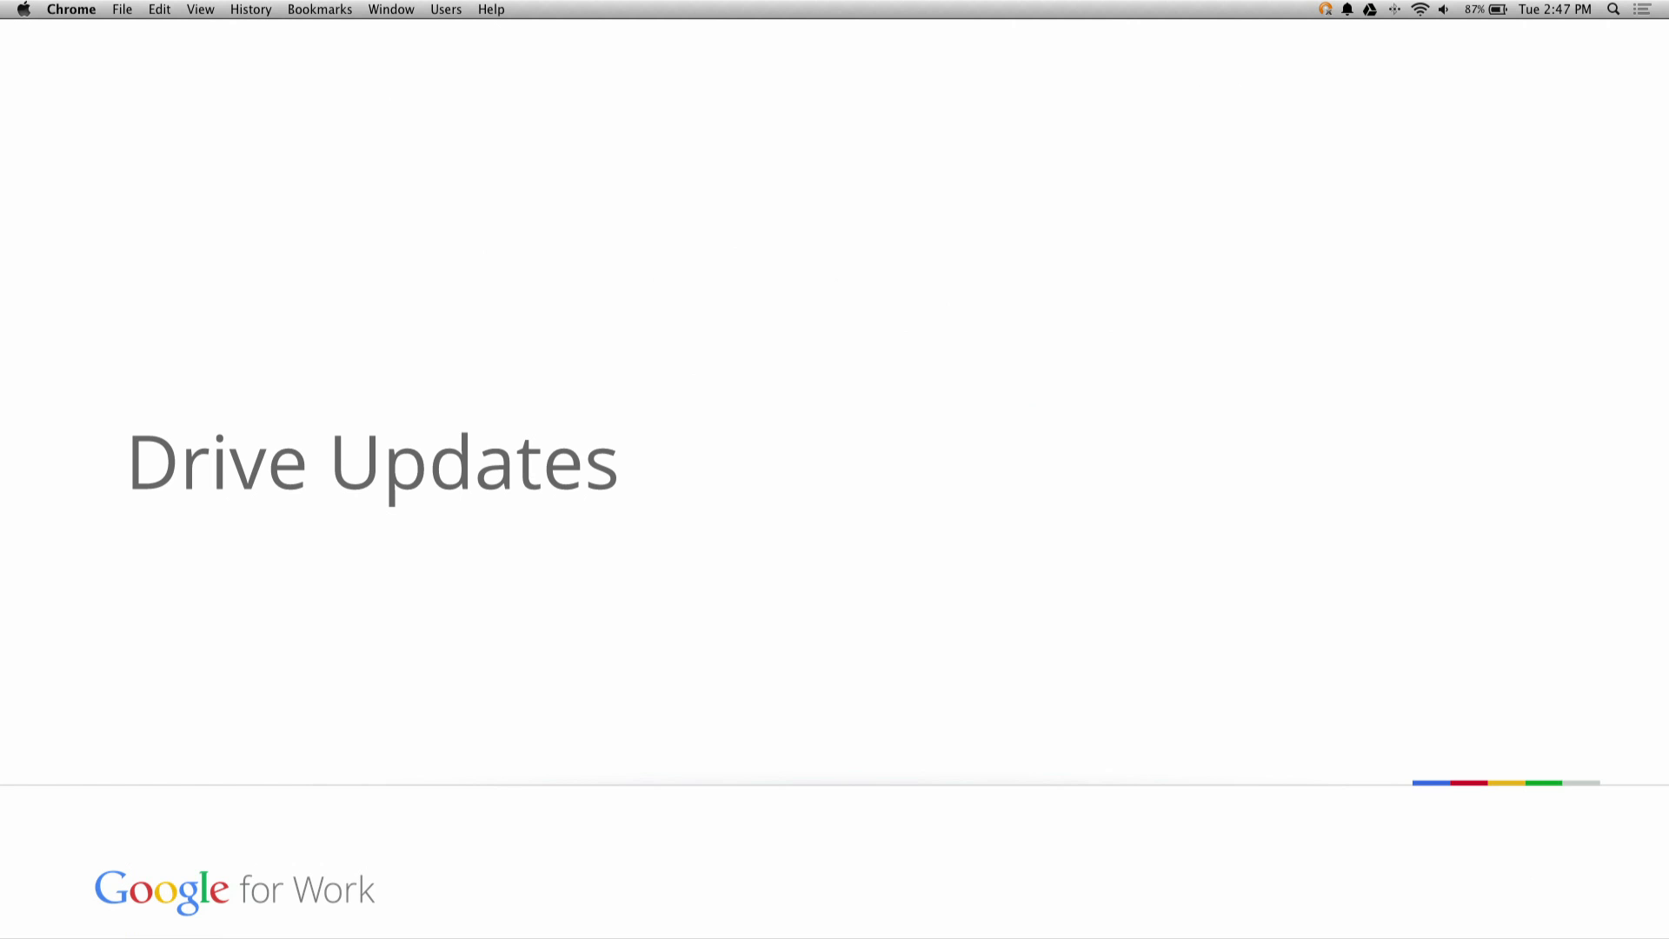
key(right)
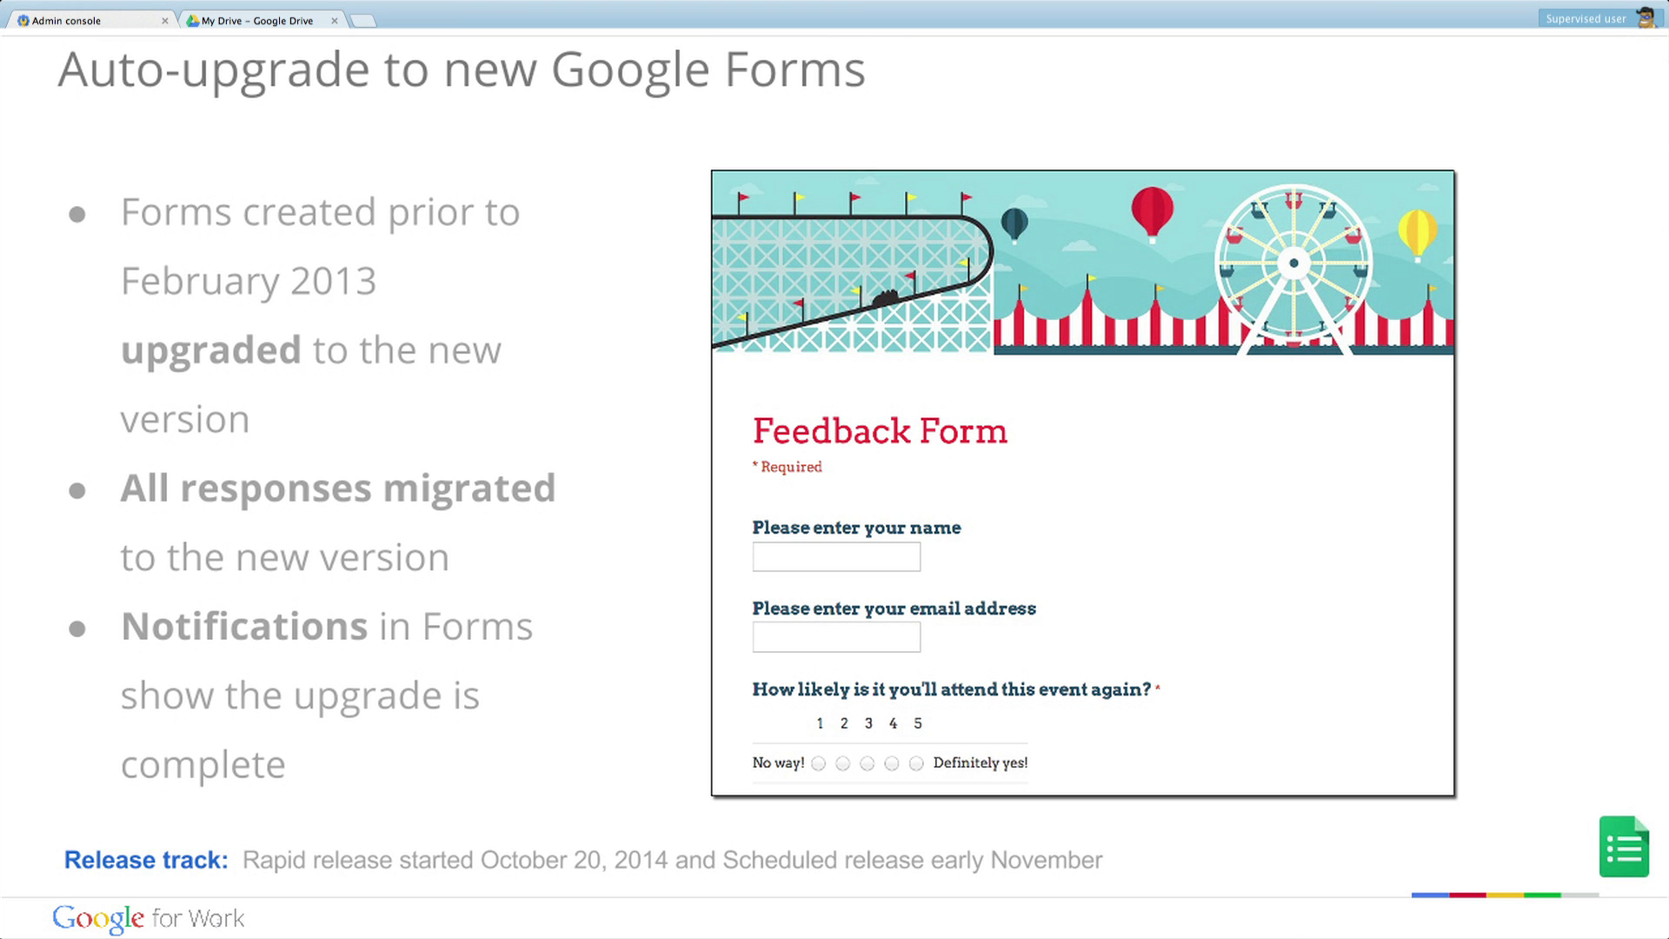
Advance past the Google Forms slide and show the nine Google Apps services with their status.
key(right)
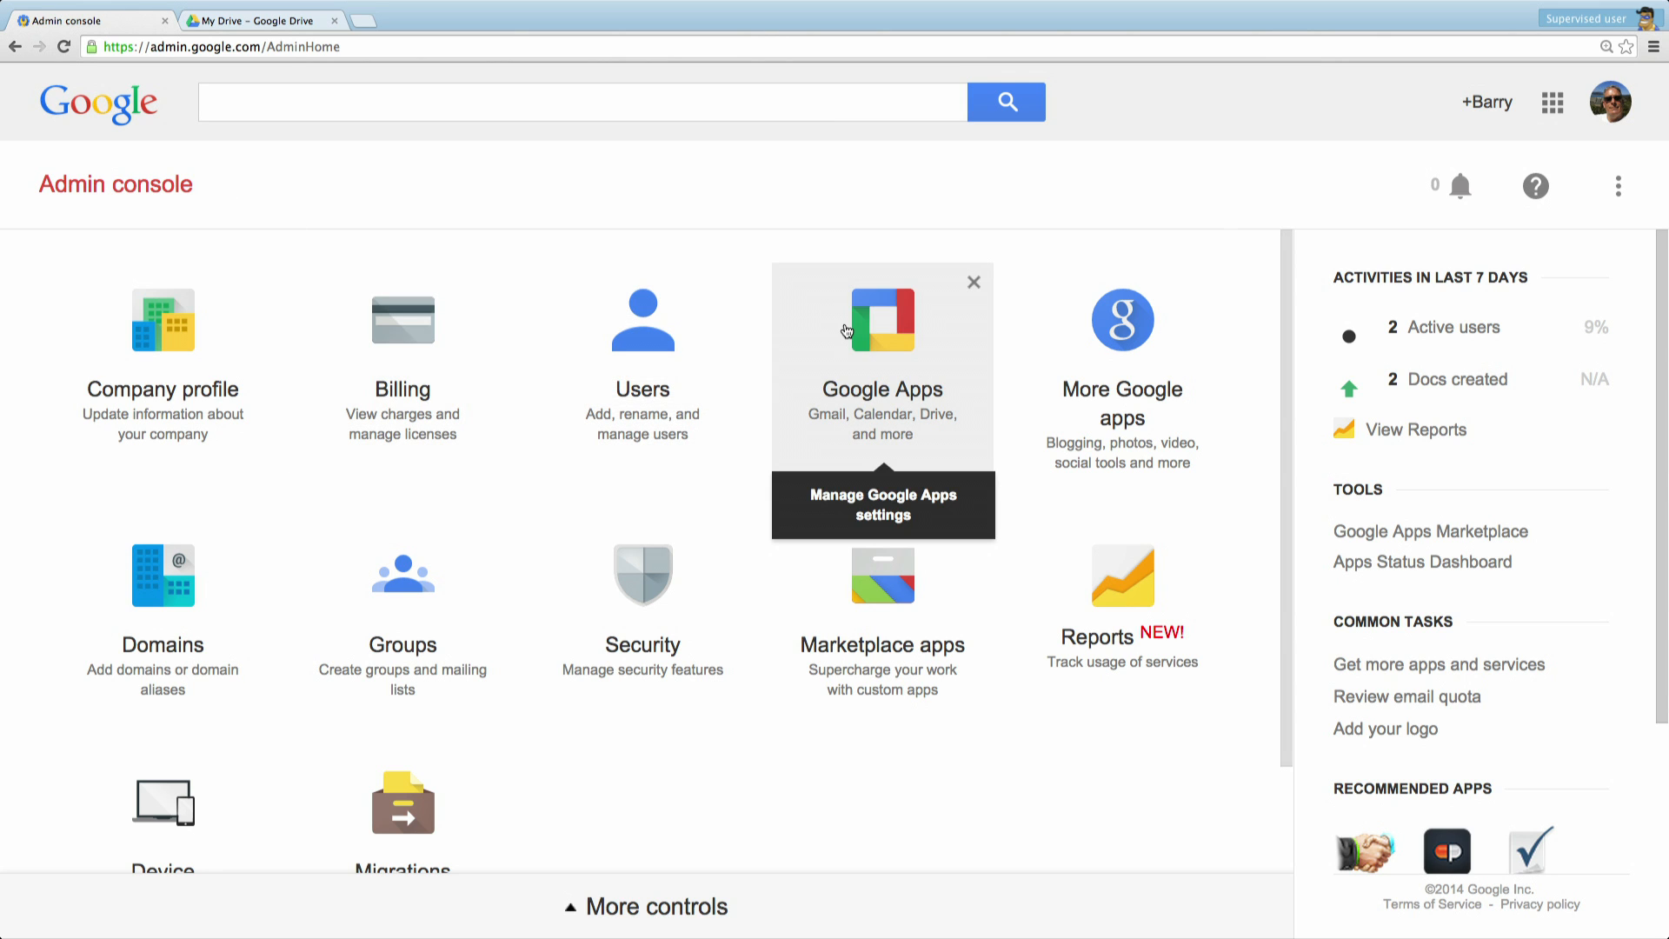
click(881, 320)
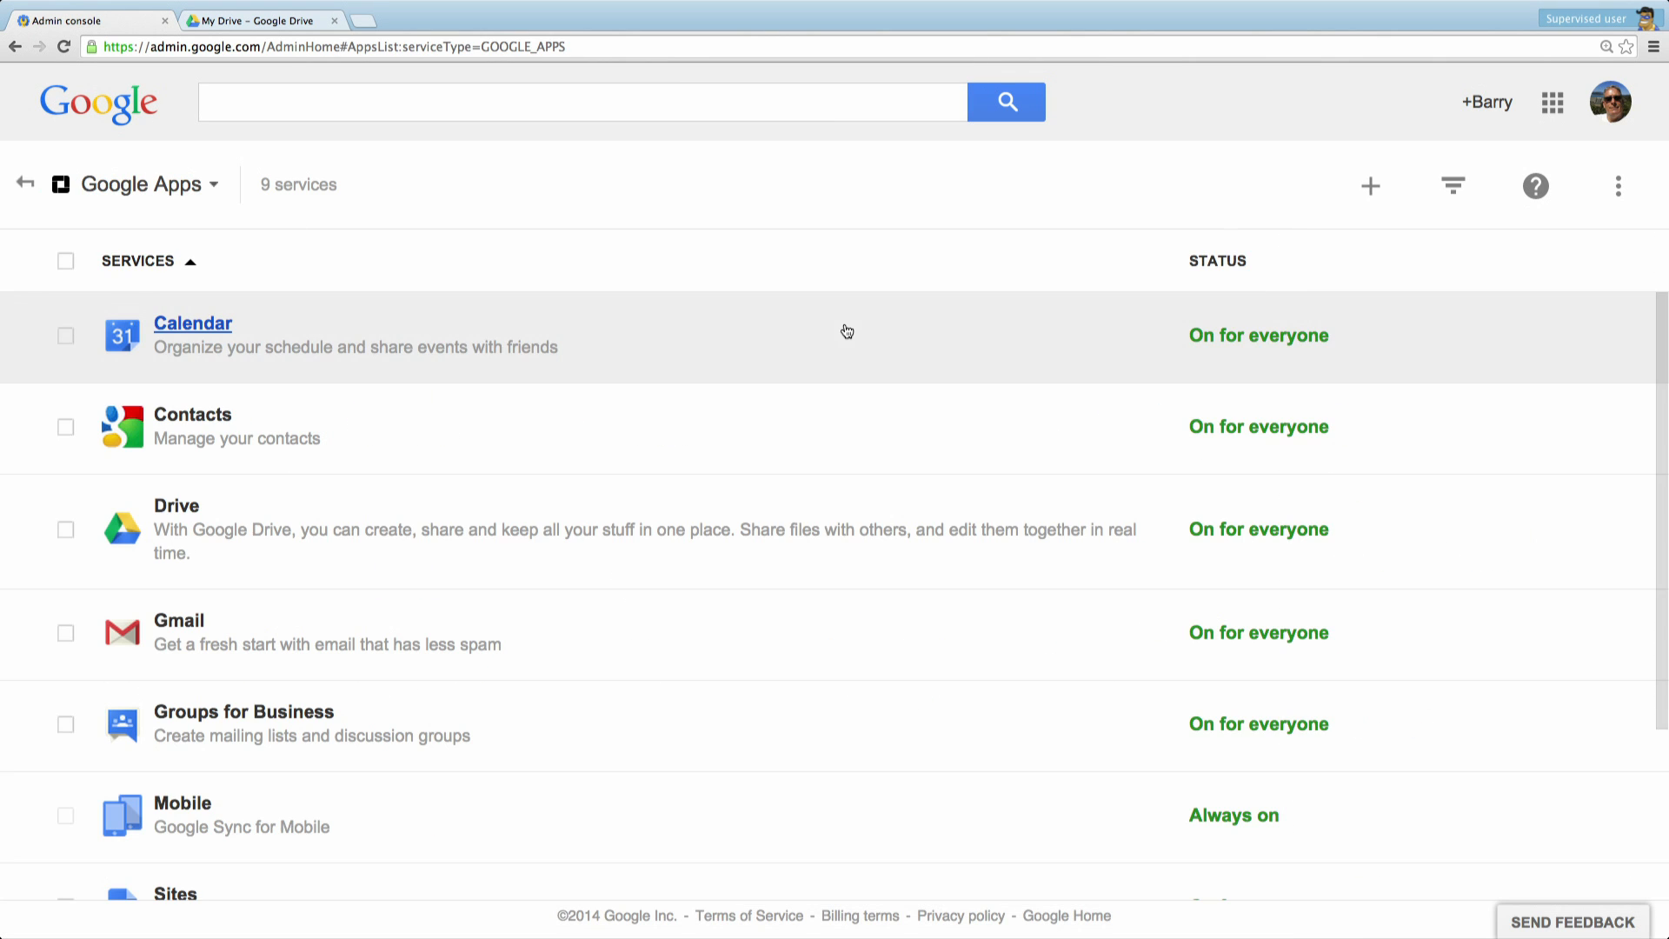
mouse_move(197, 551)
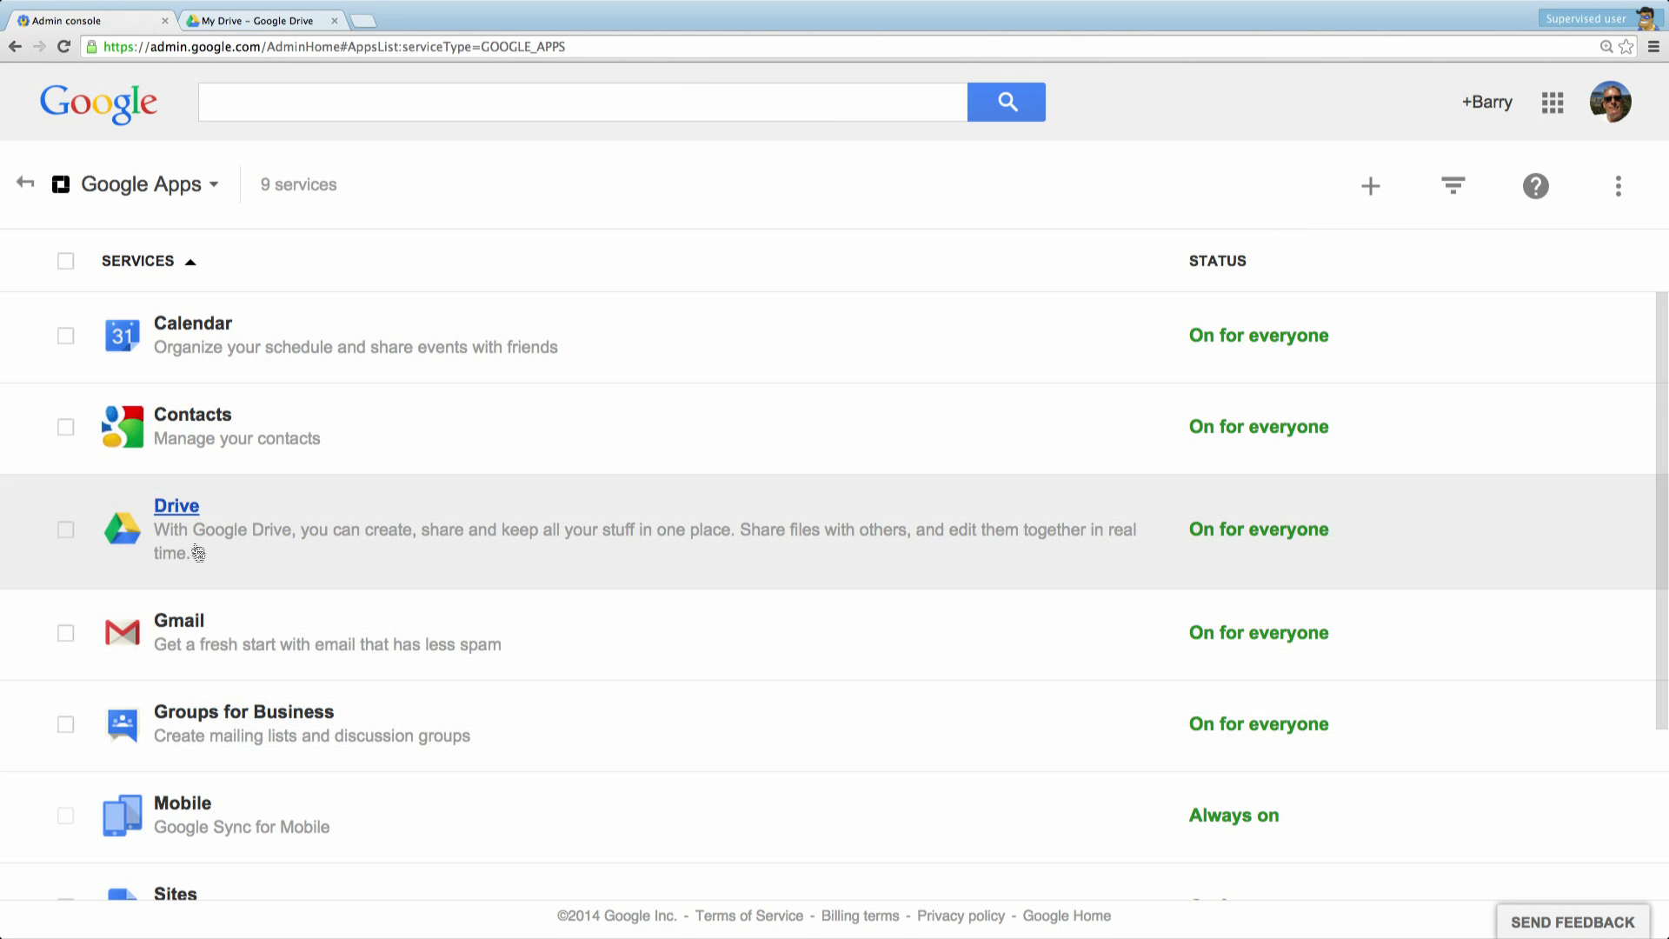
In Drive's General settings keep 'Allow users to install Google Docs add-ons' enabled and save changes.
click(175, 506)
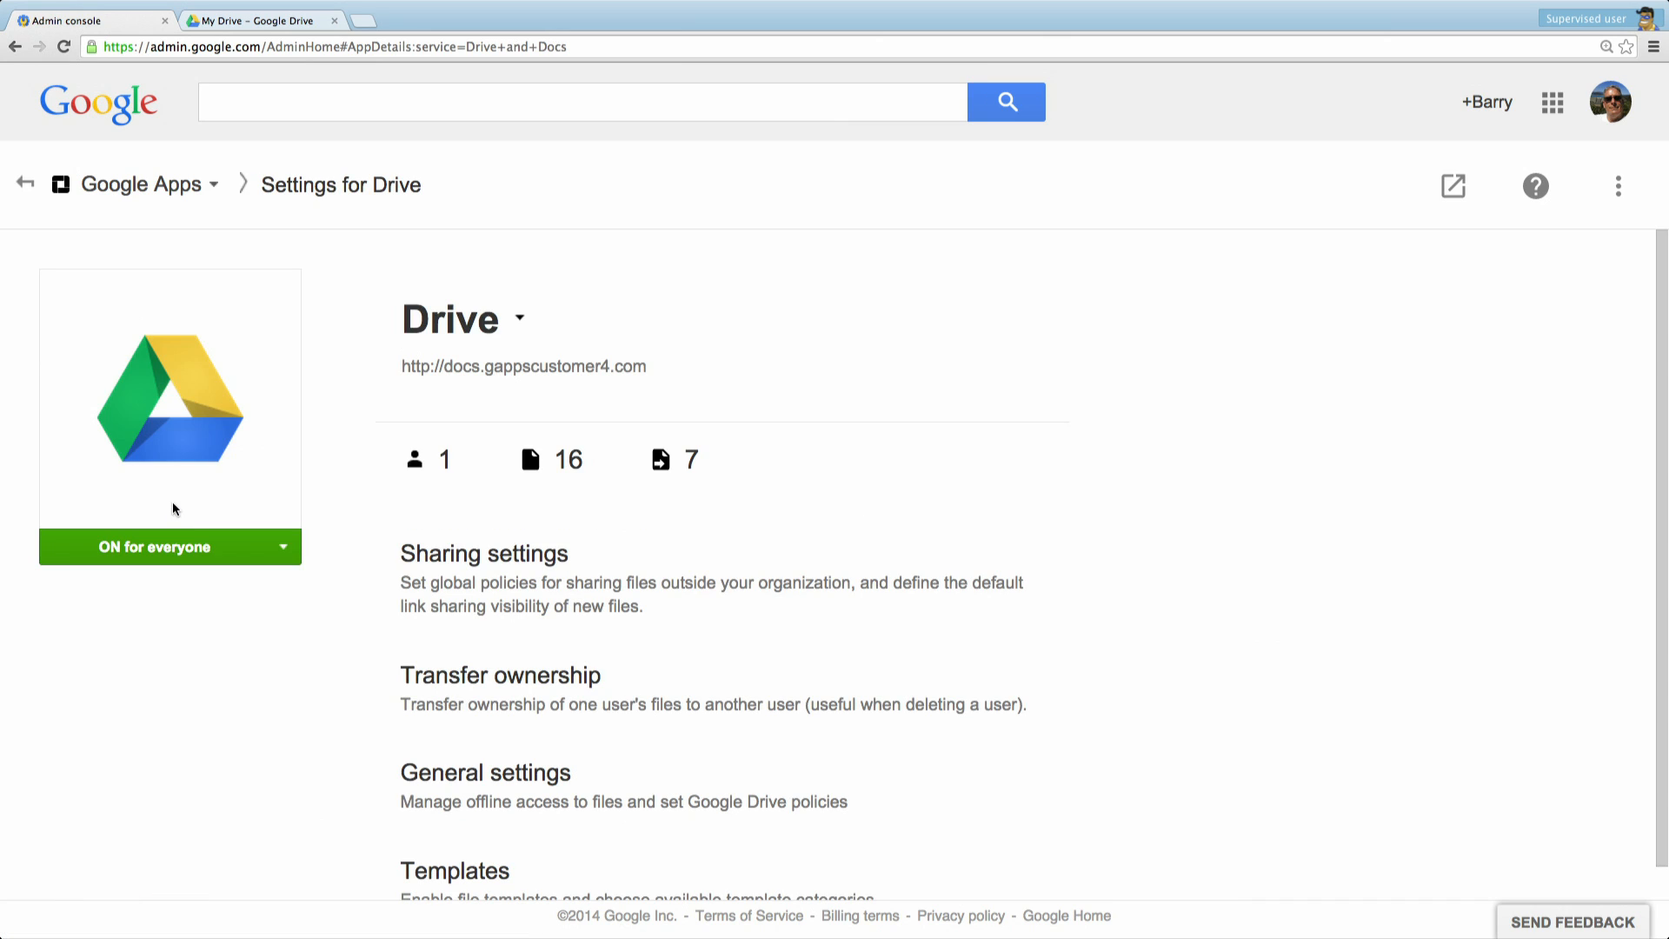
click(485, 772)
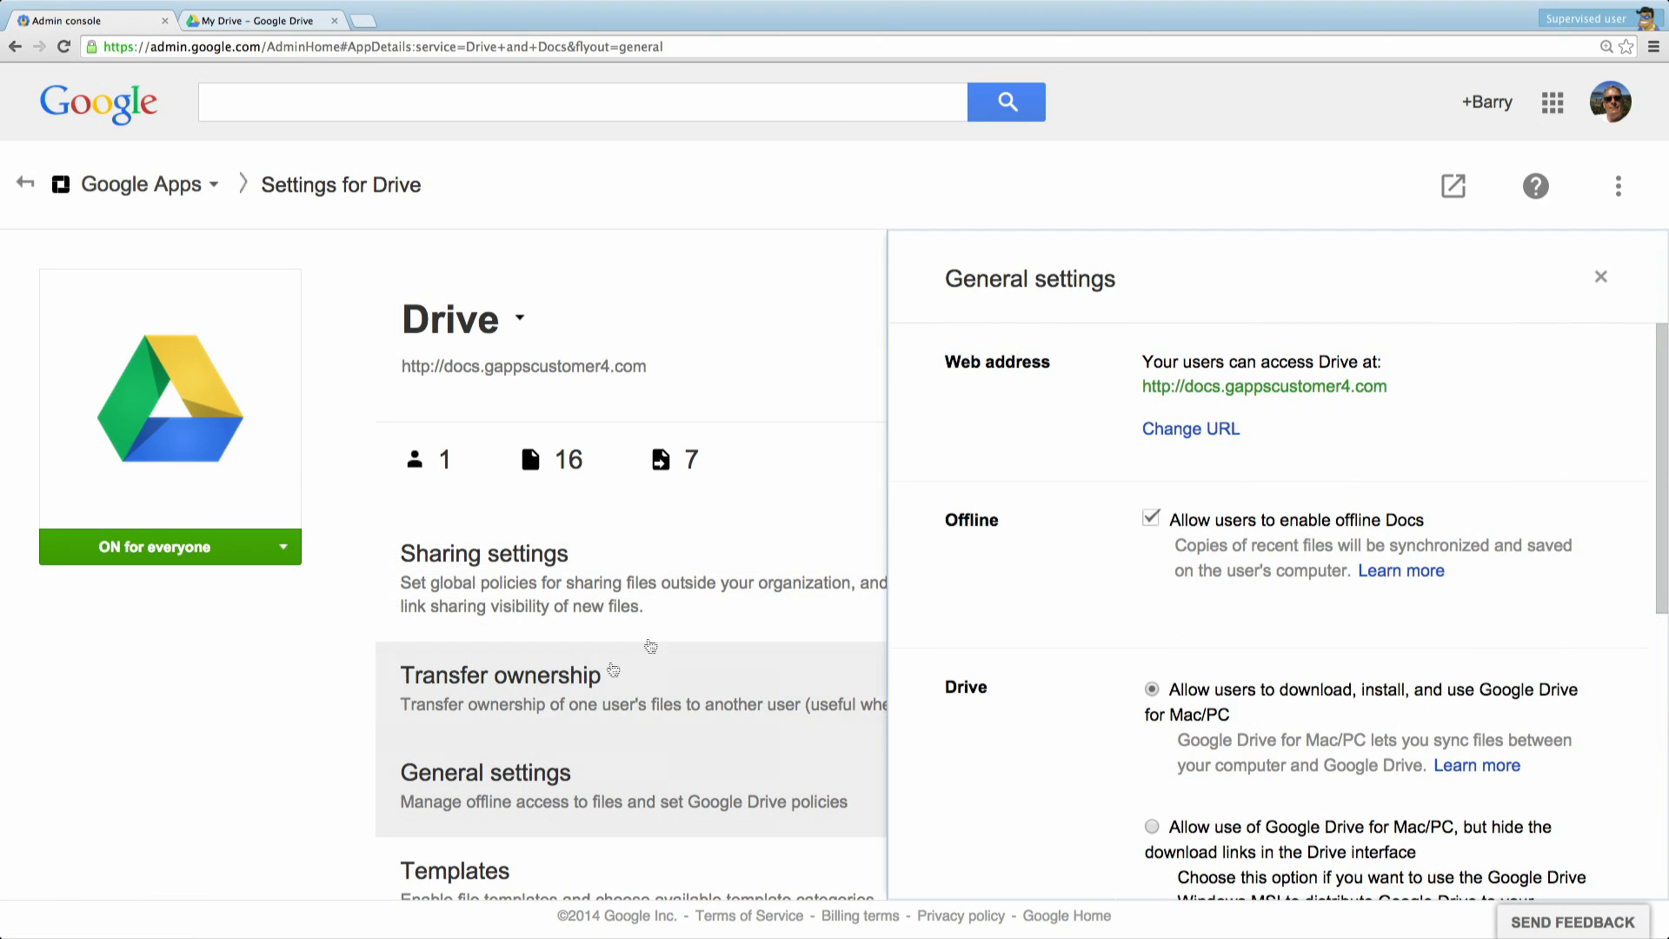
scroll(down, 3)
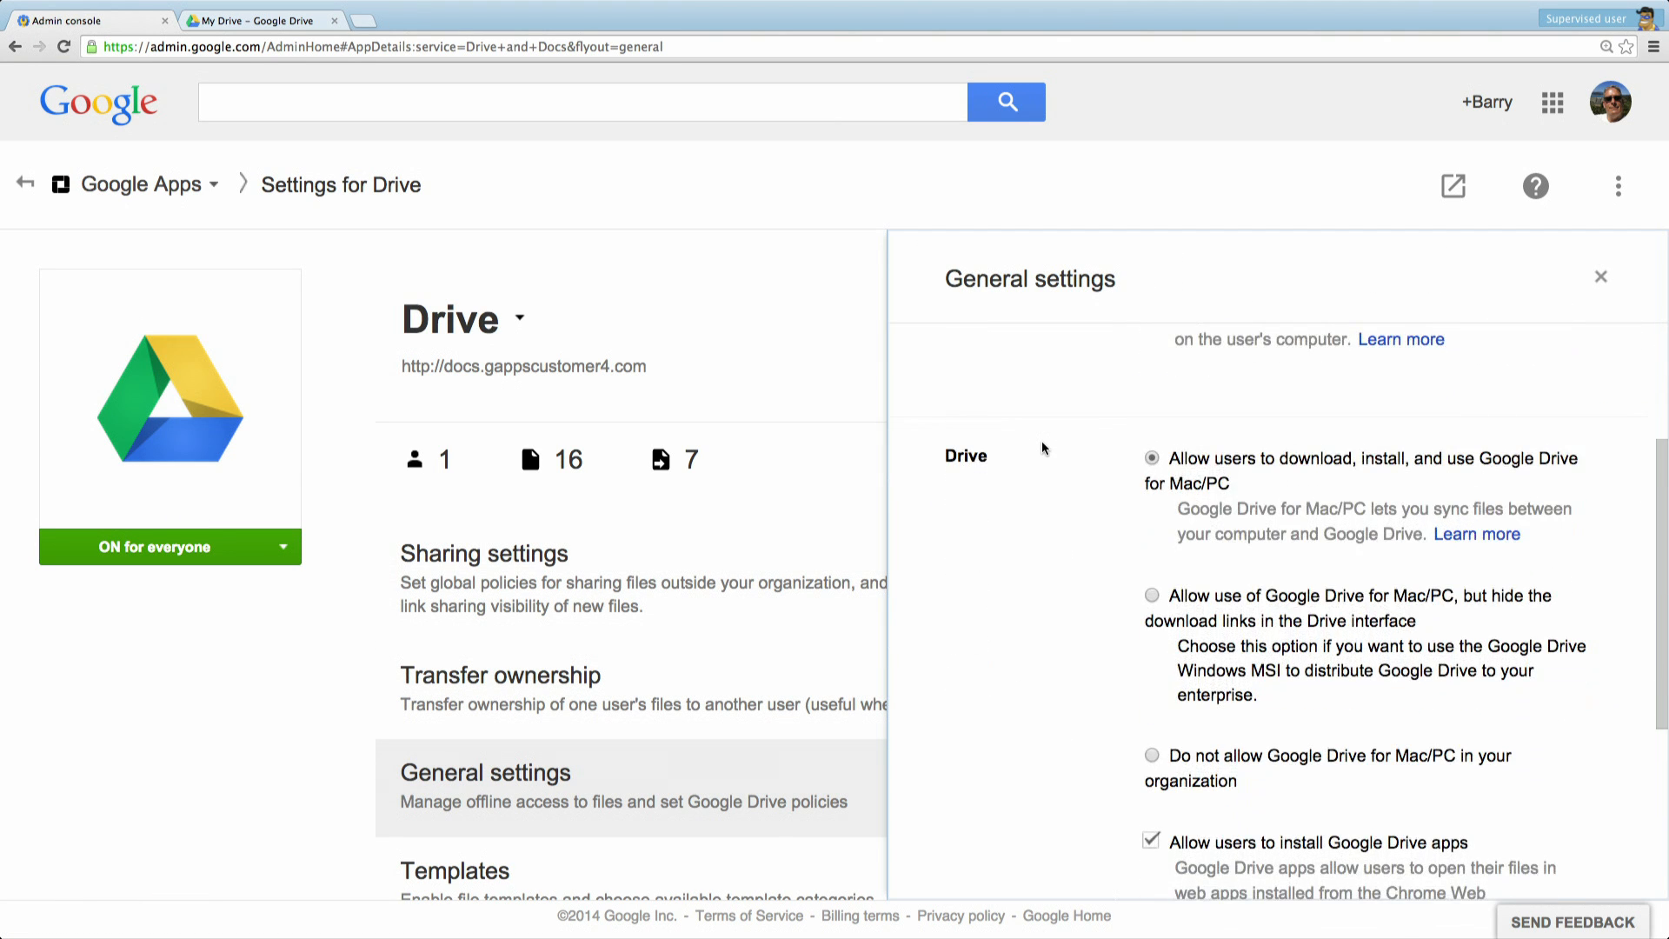
scroll(down, 3)
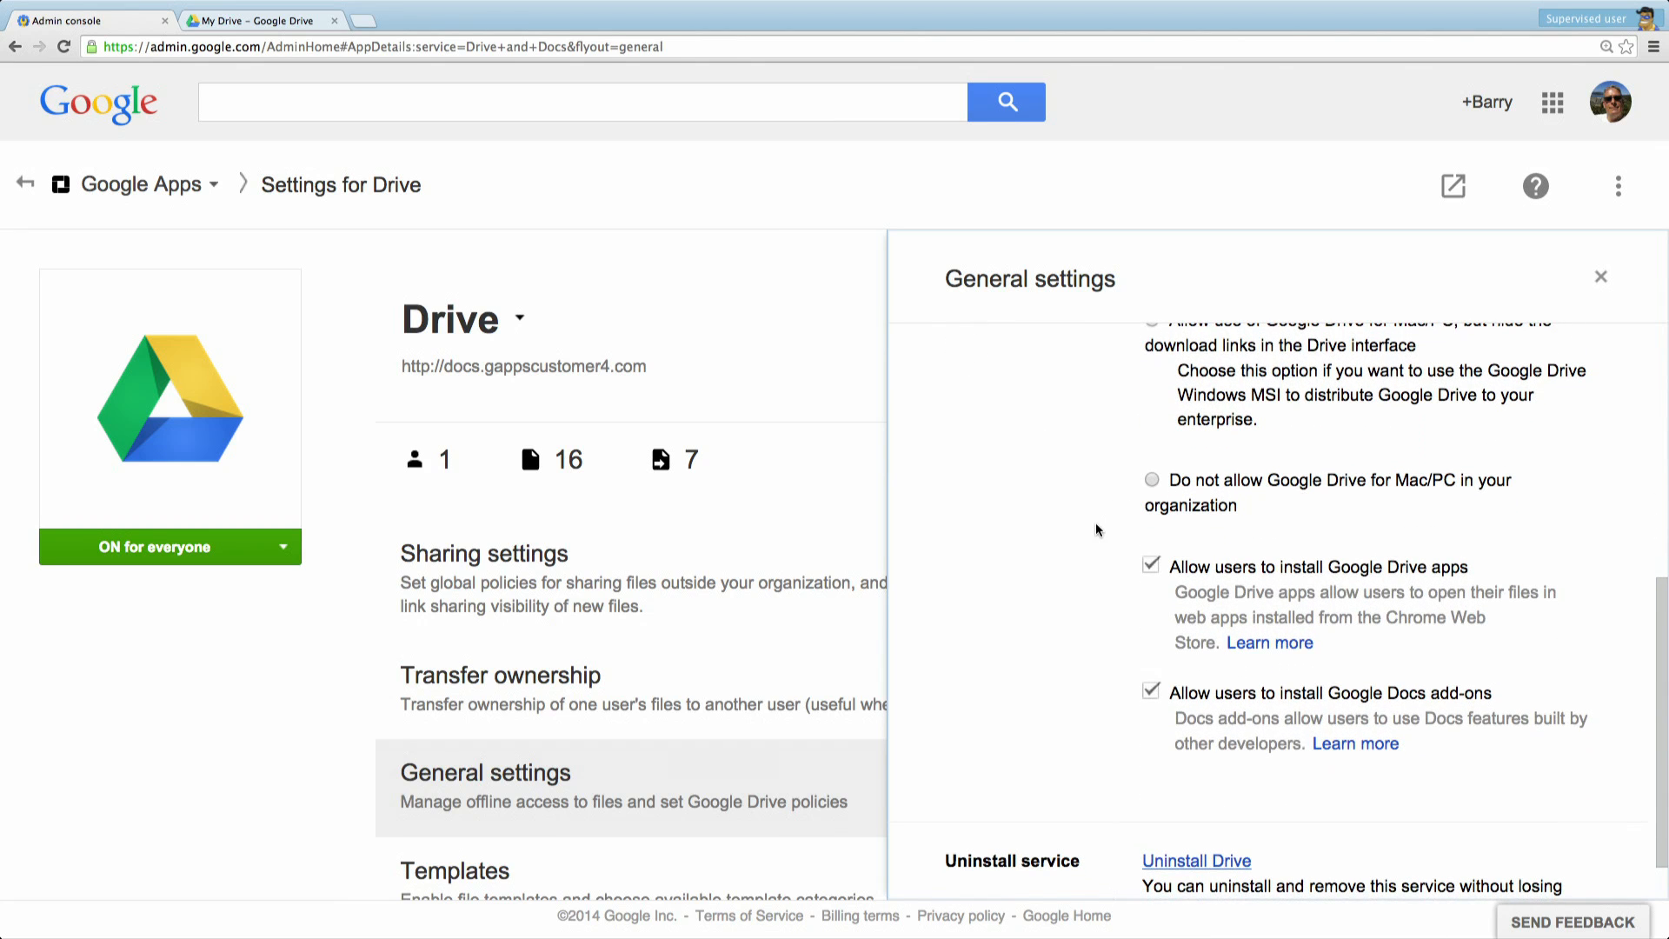
mouse_move(1158, 596)
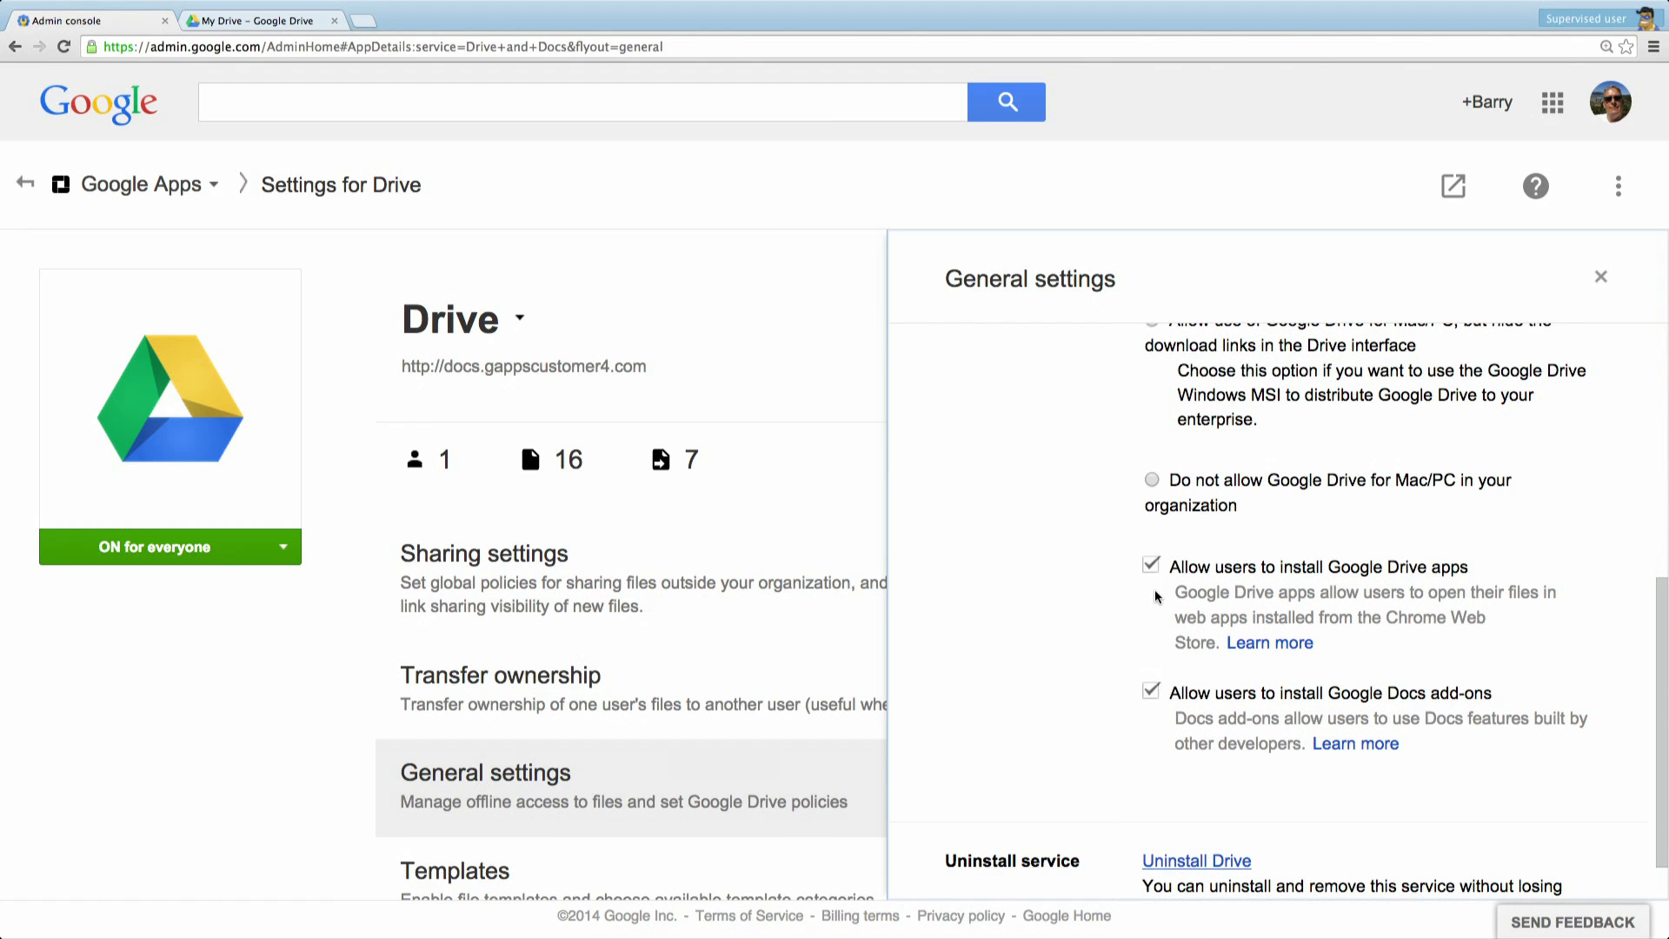
click(1151, 691)
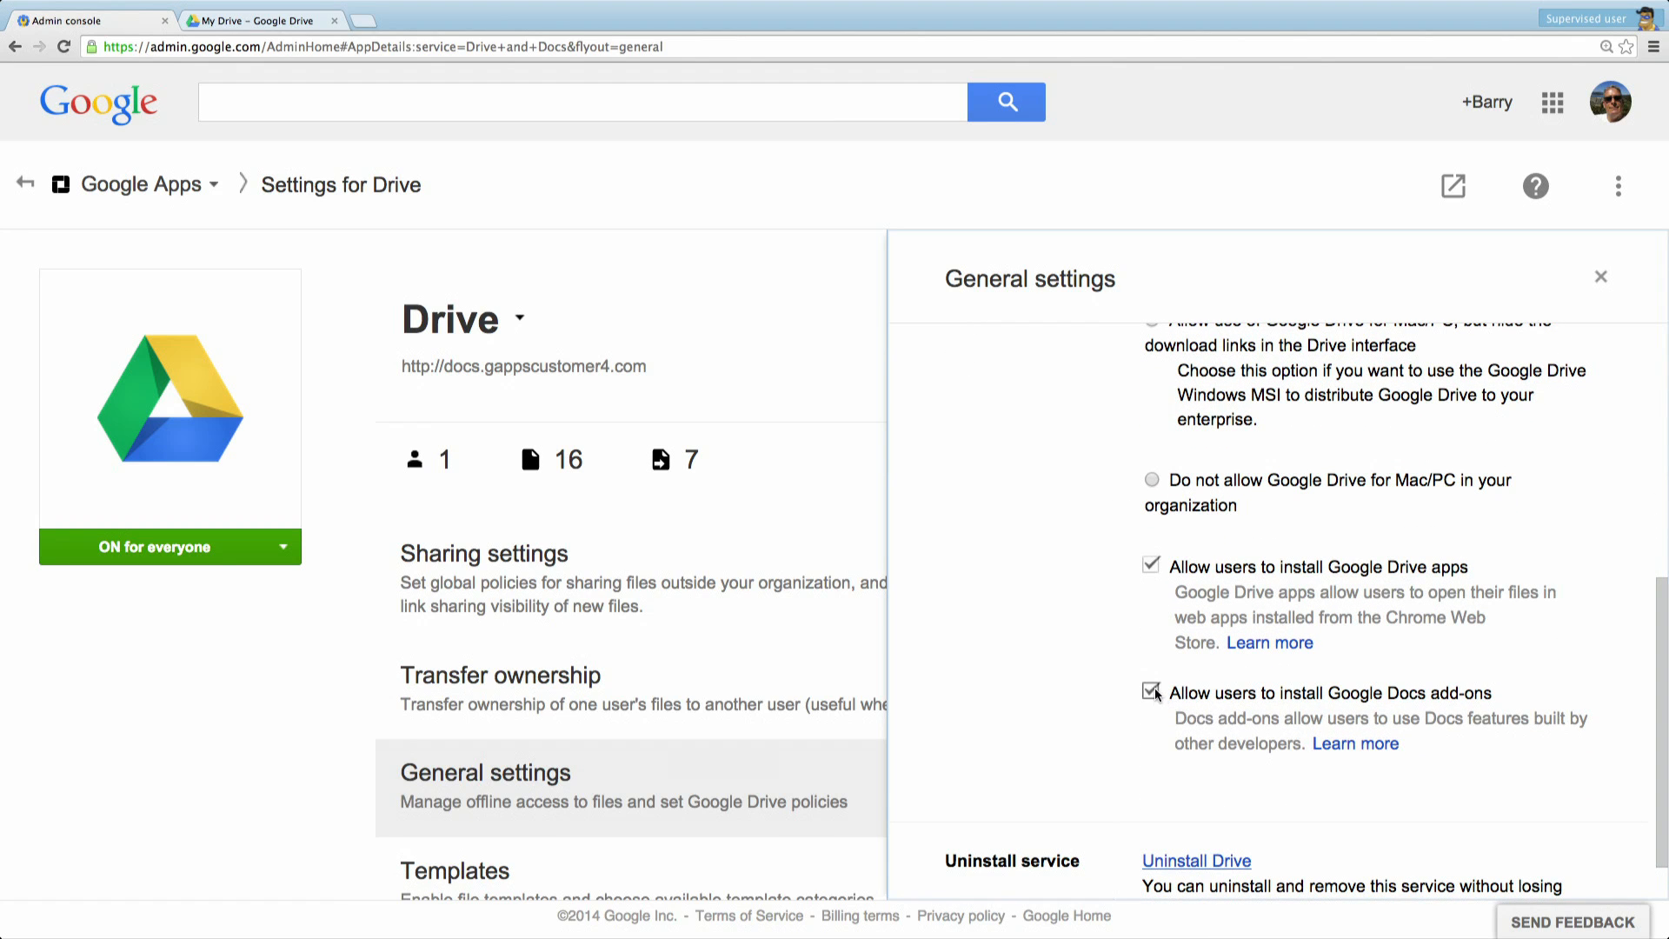
click(1151, 692)
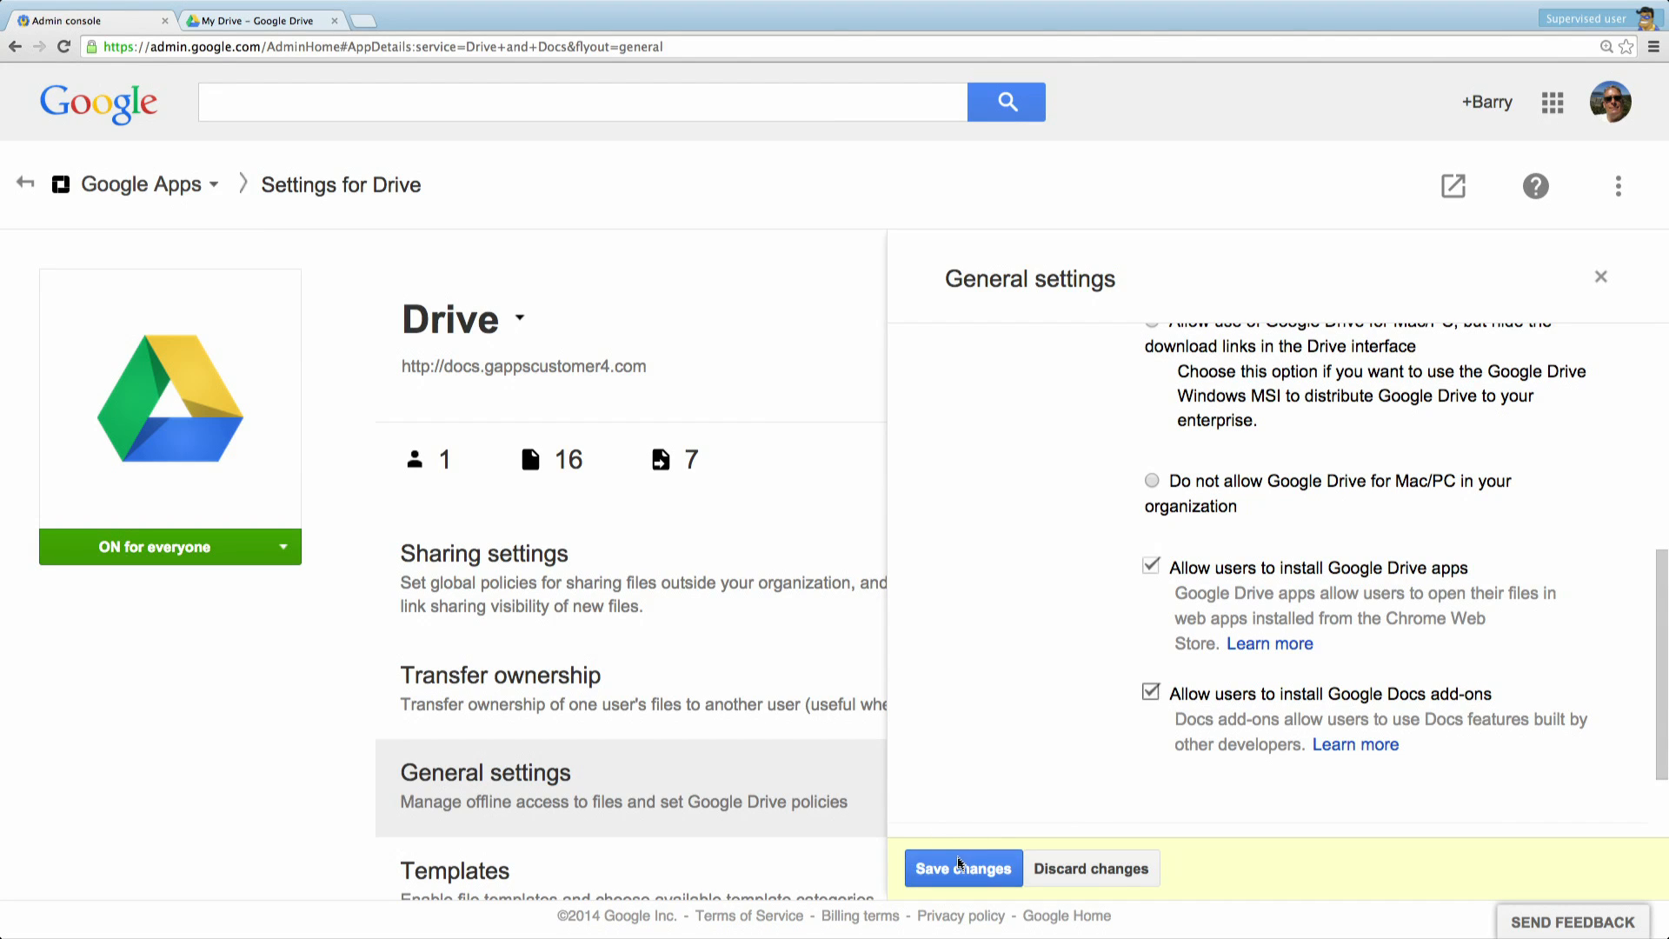
click(962, 867)
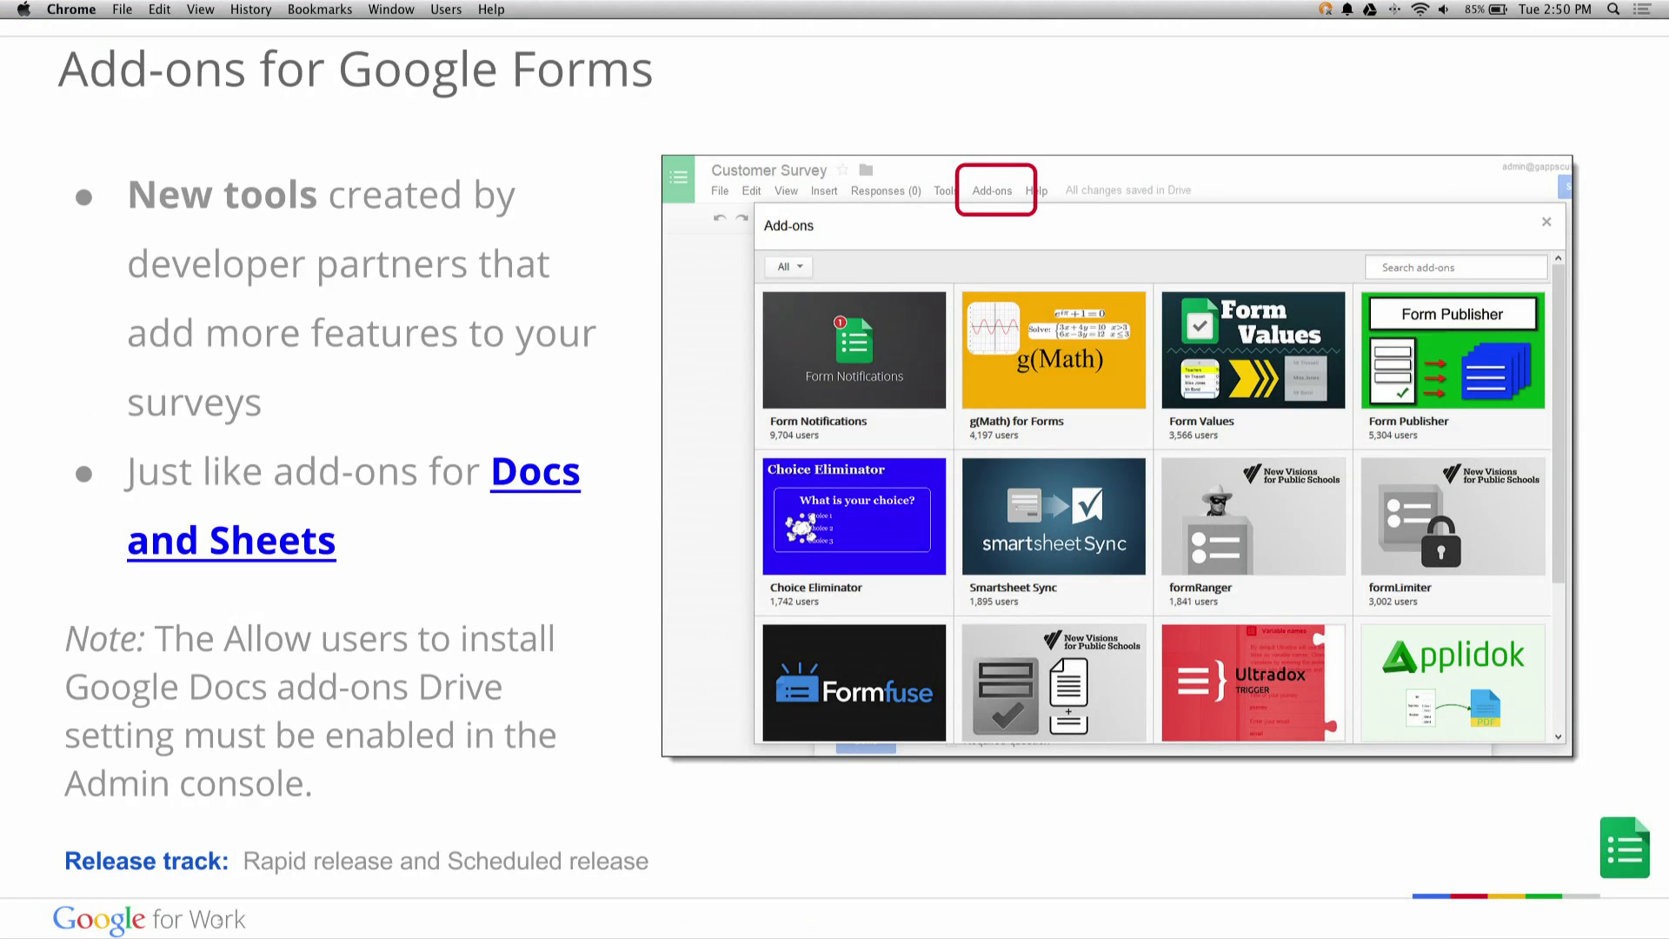
Advance to the Manage revisions slide, then switch to the live My Drive file list.
key(right)
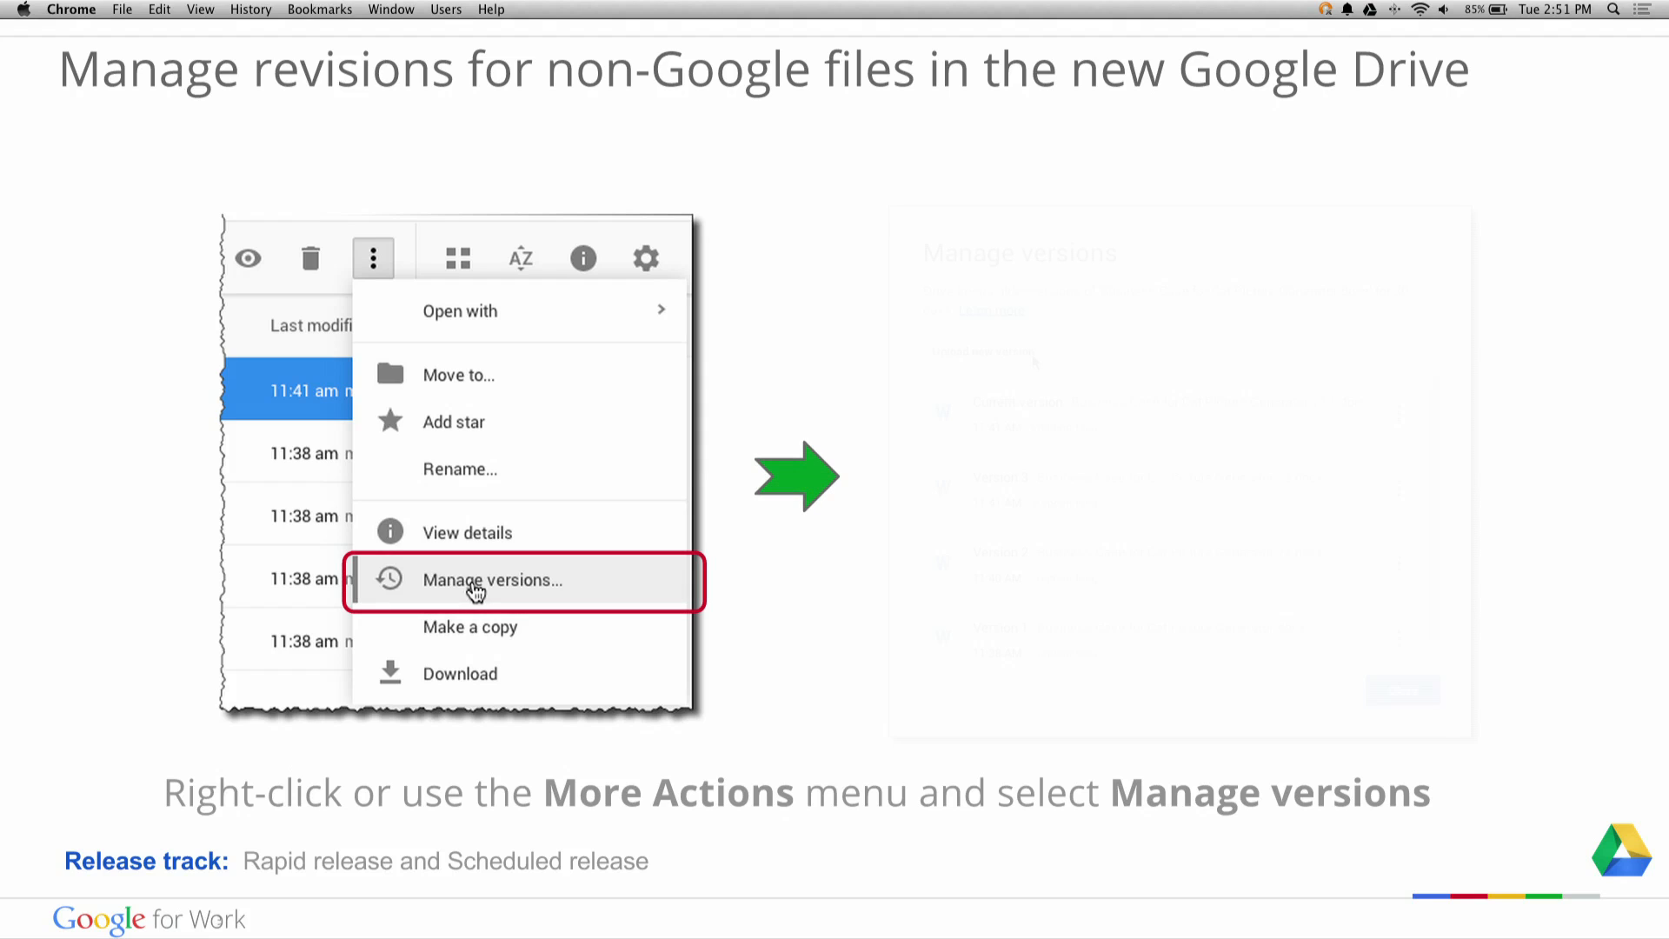
click(490, 581)
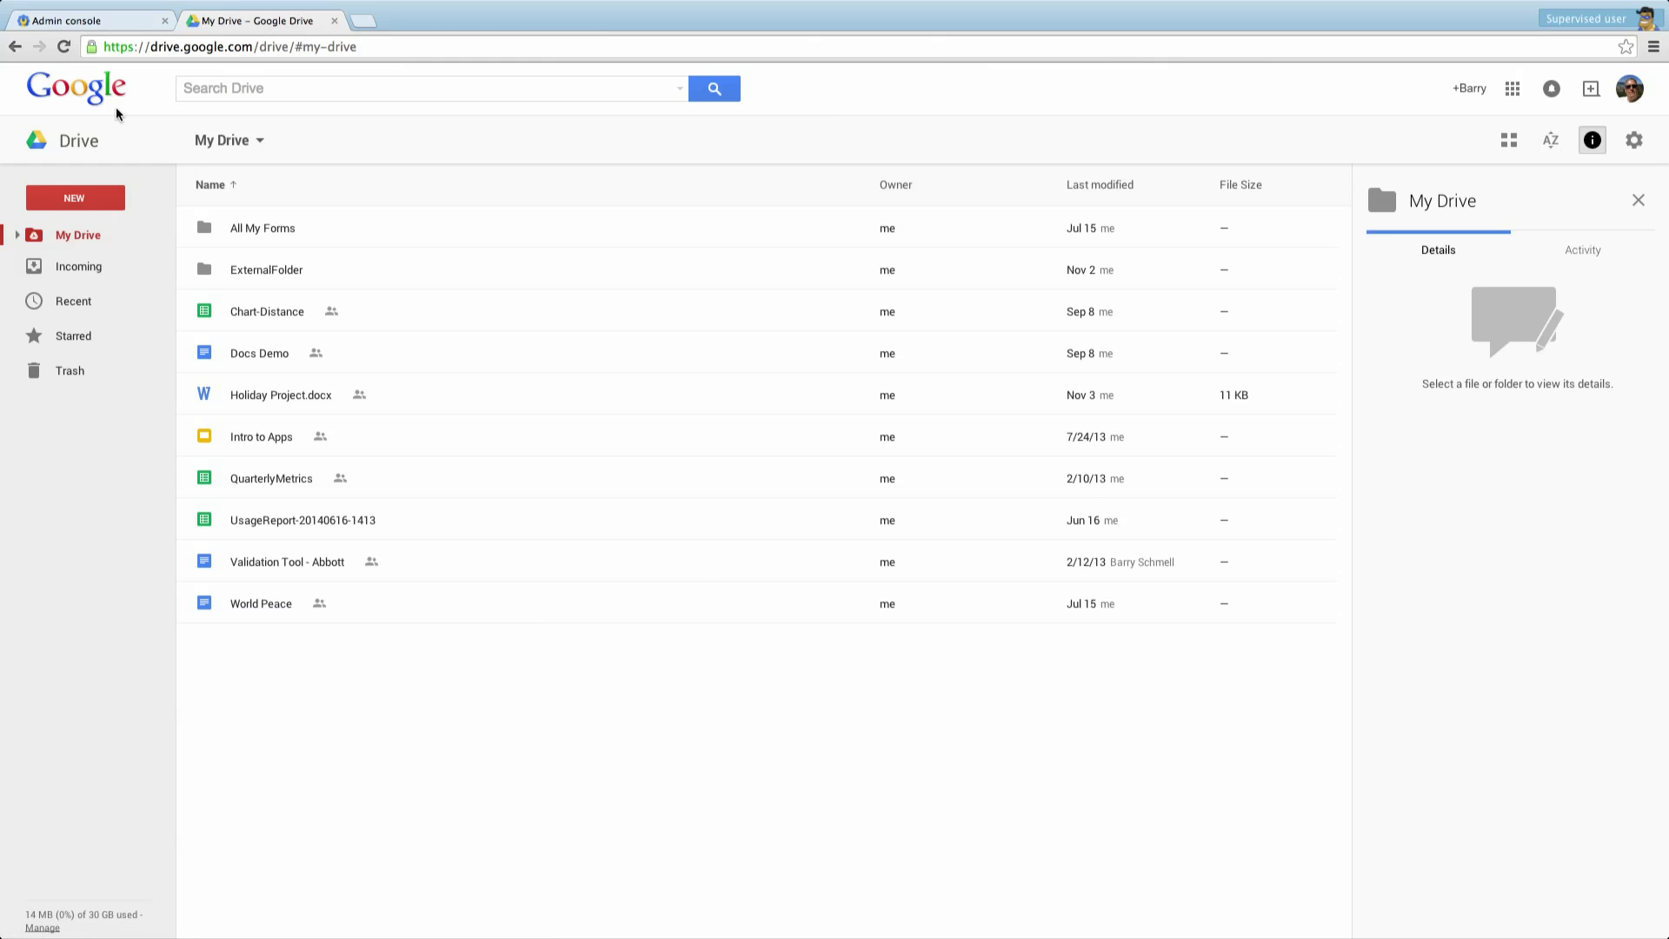
mouse_move(162, 207)
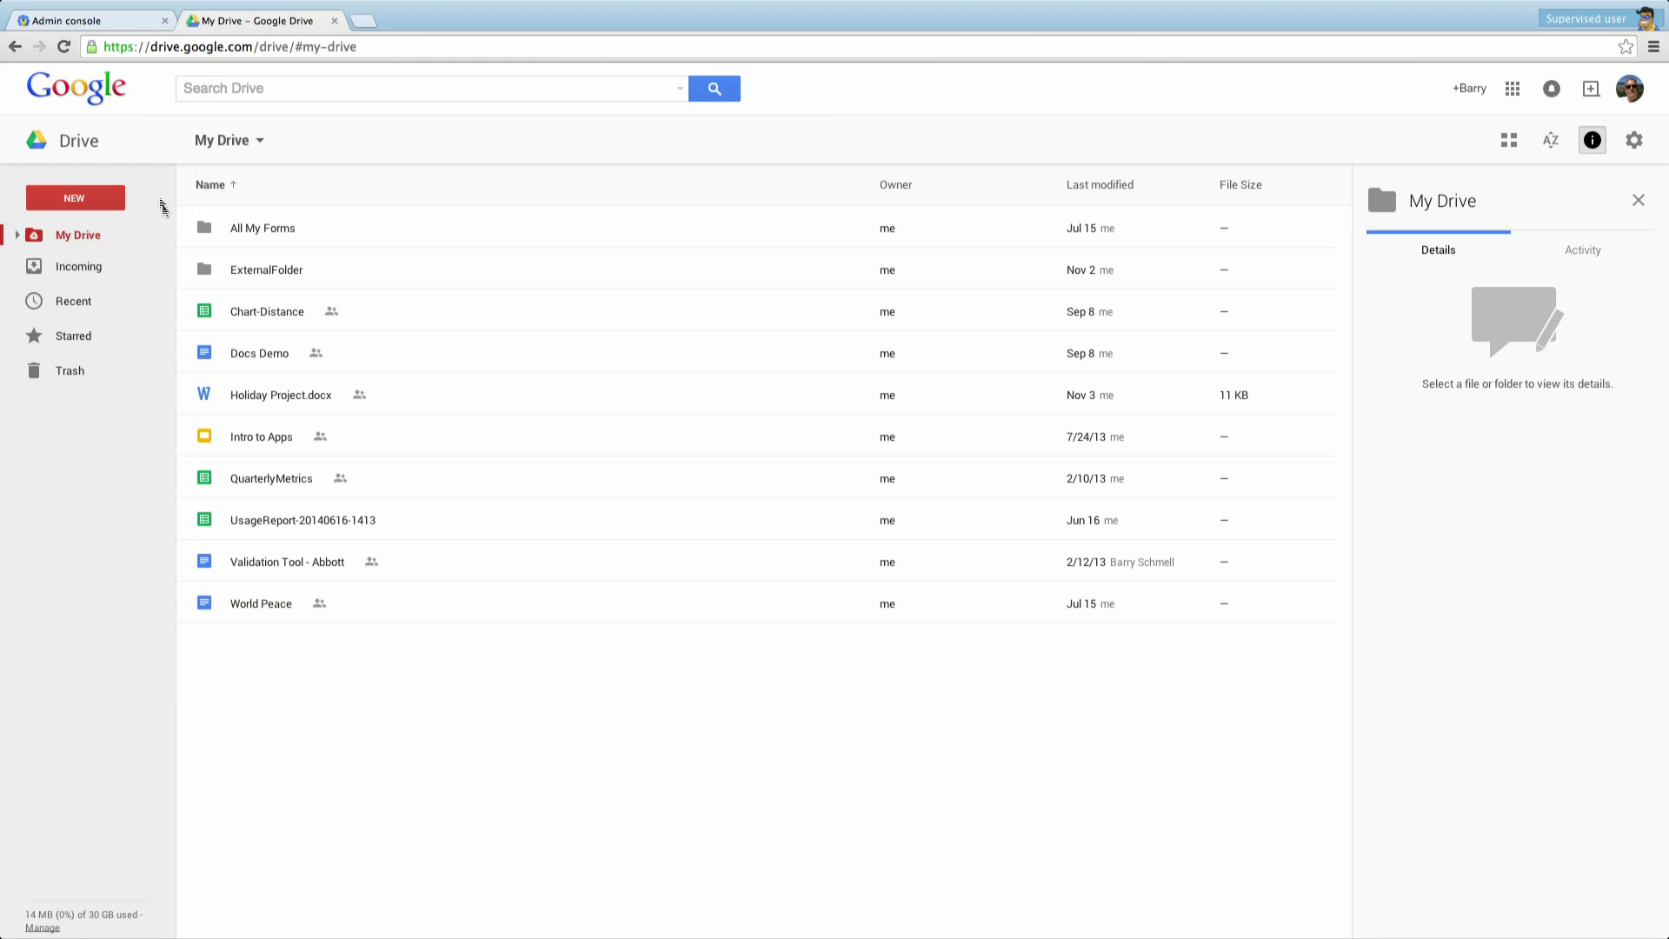
mouse_move(254, 401)
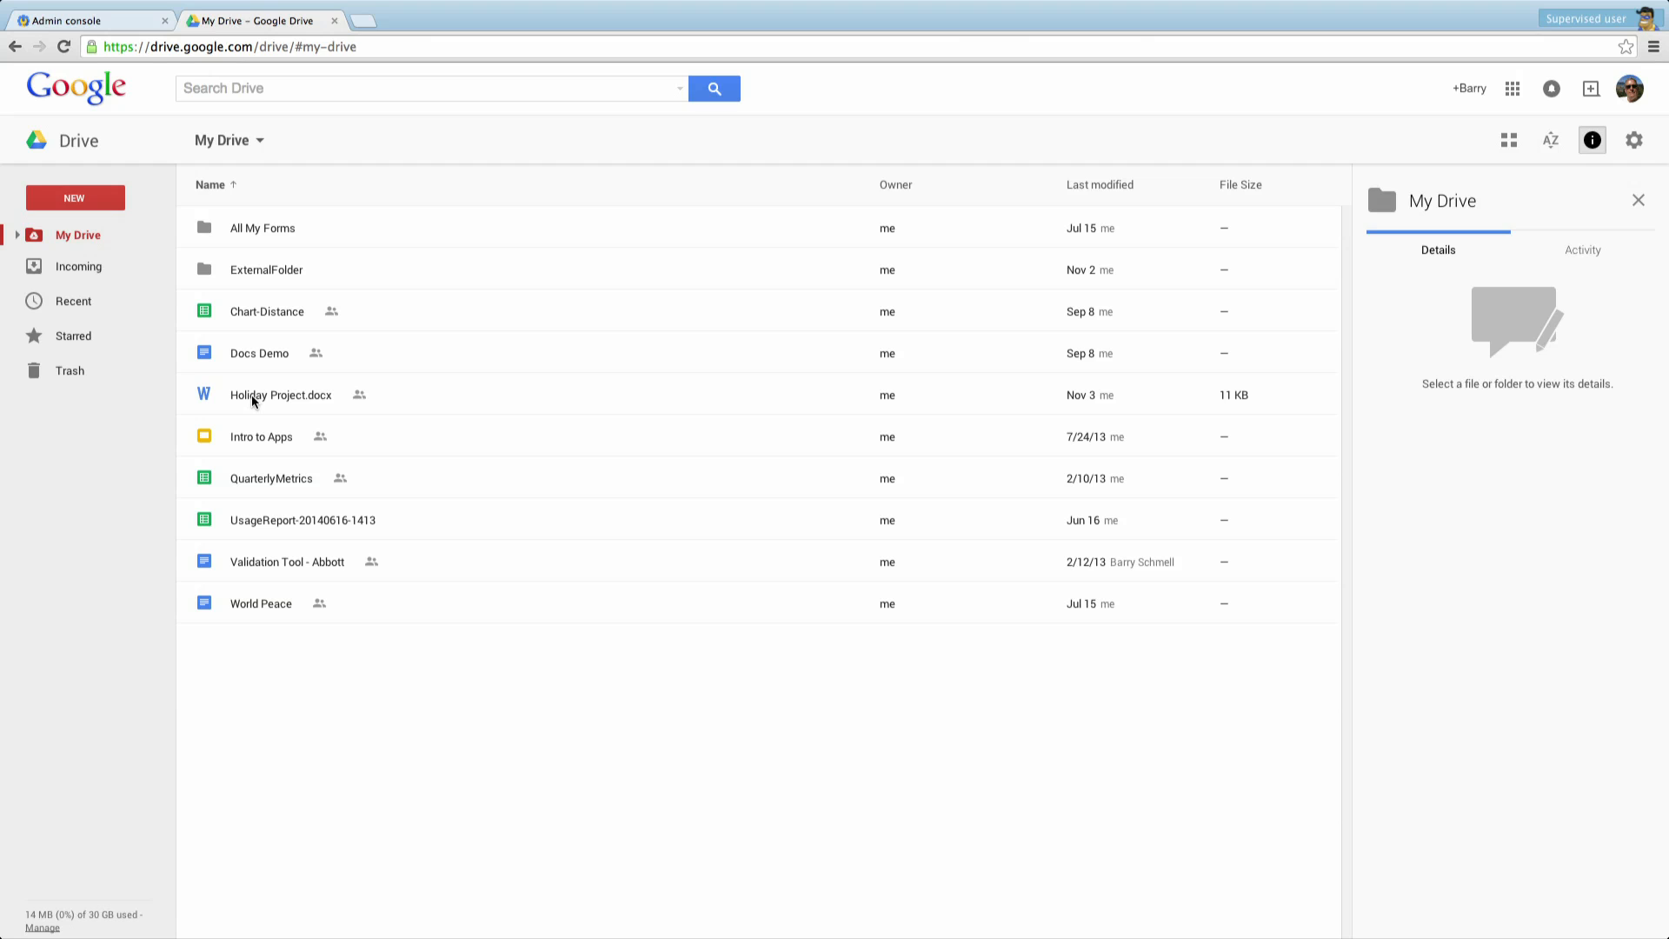
Select Holiday Project.docx and show its actions via the context menu and the More actions button.
click(279, 394)
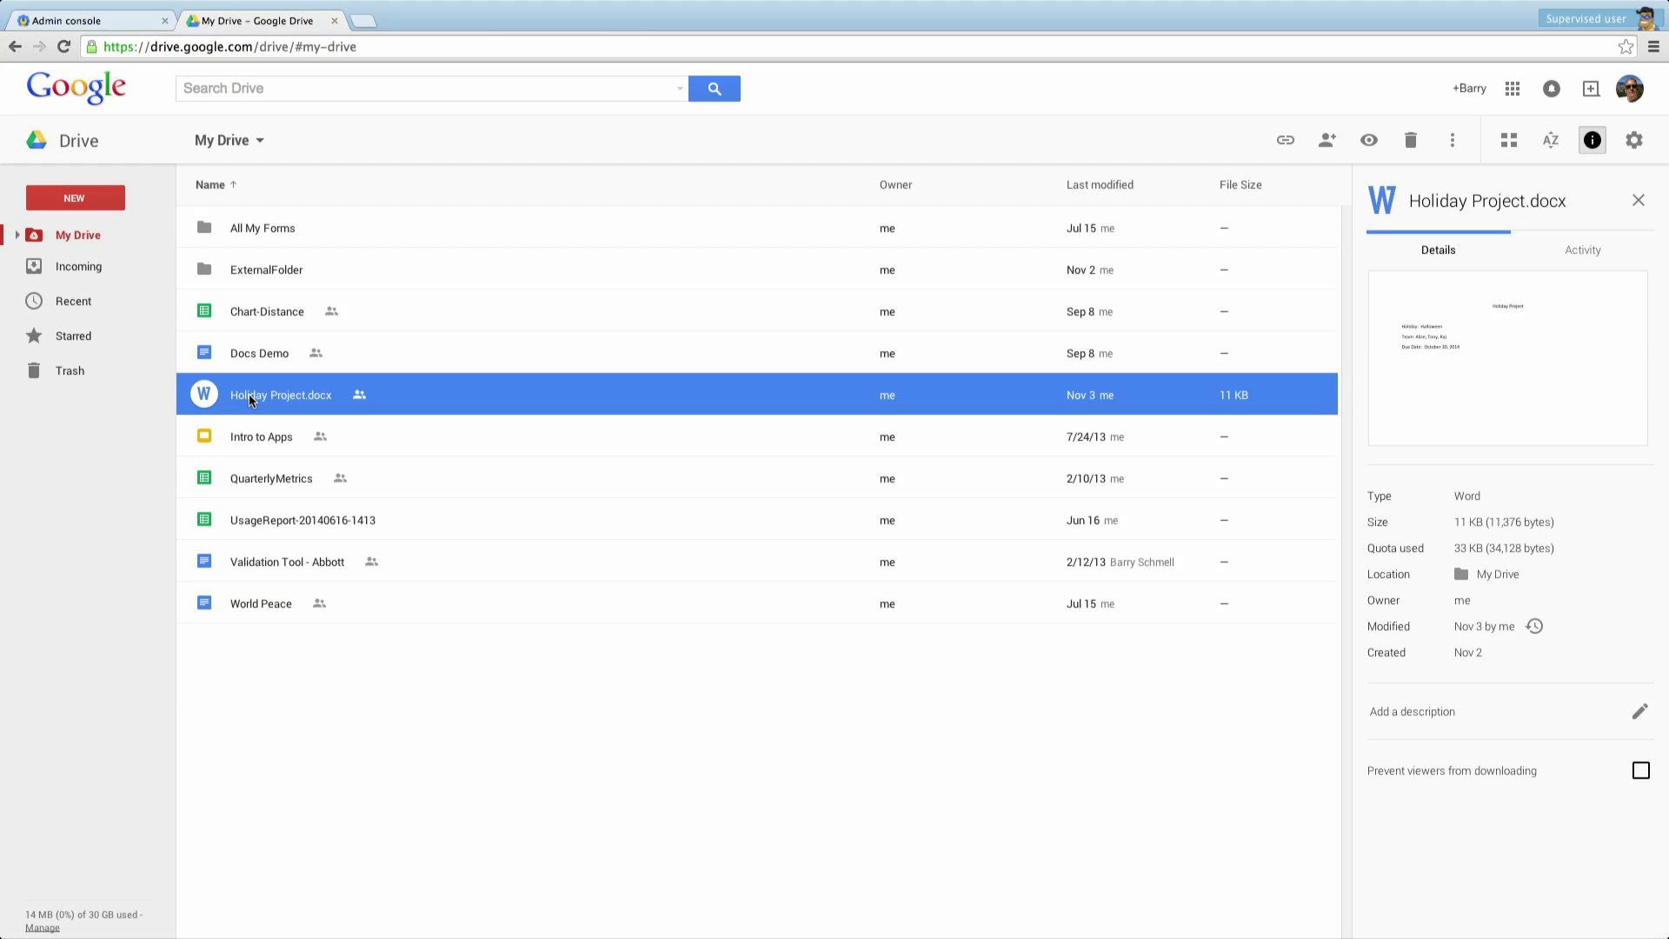
right_click(282, 394)
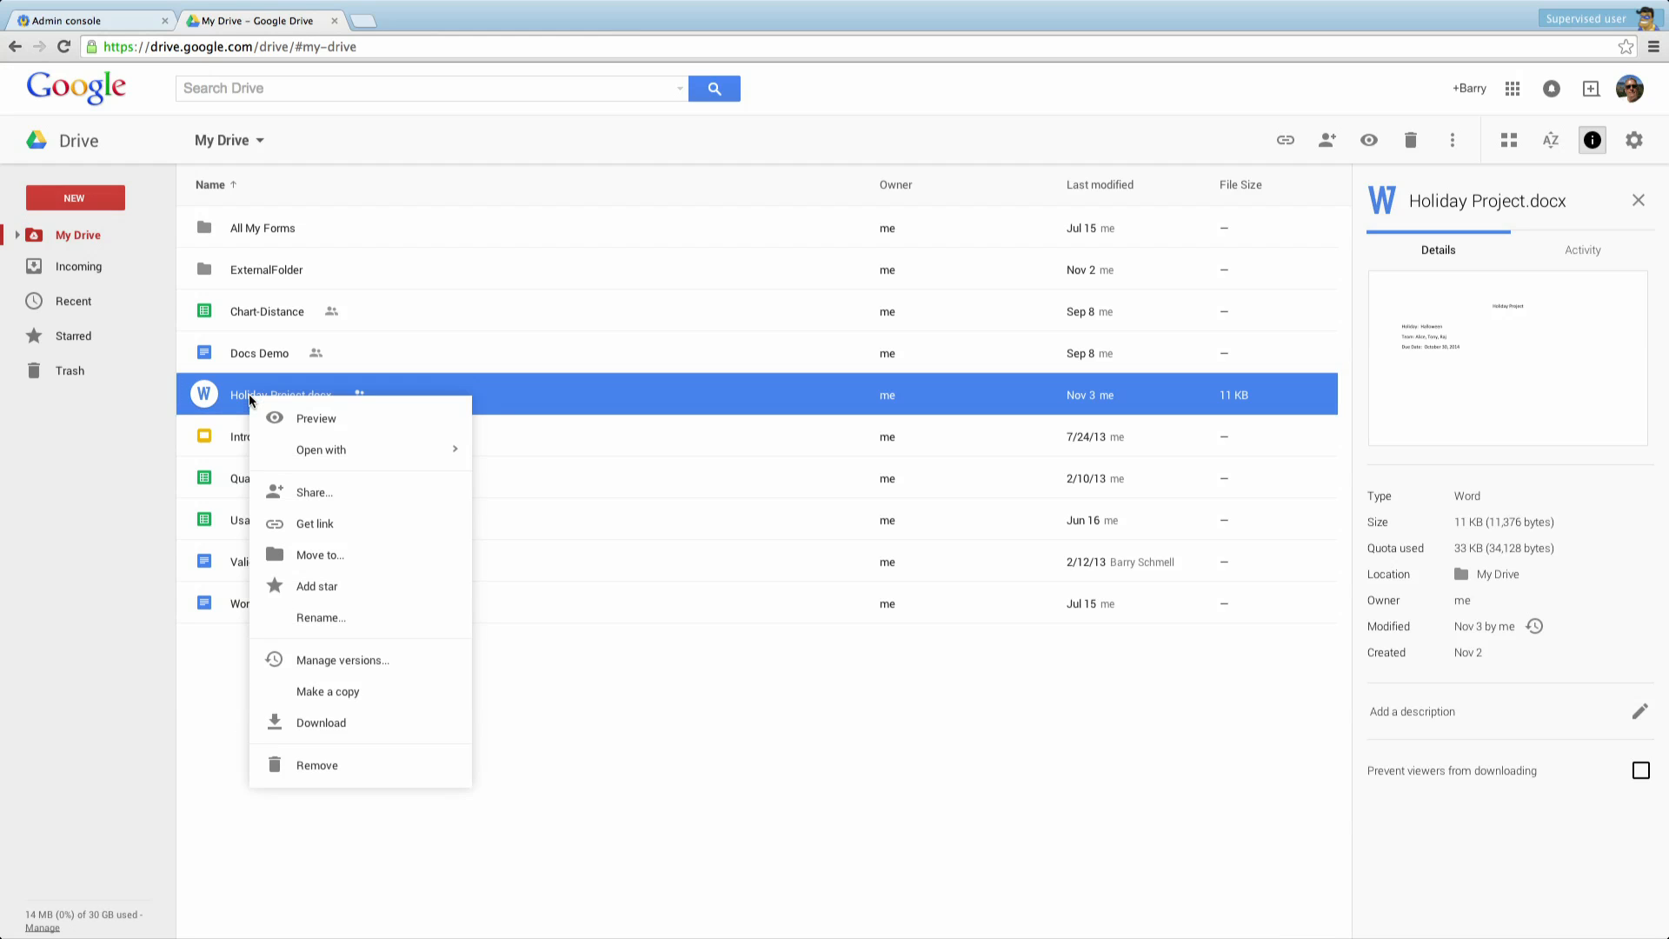
mouse_move(342, 659)
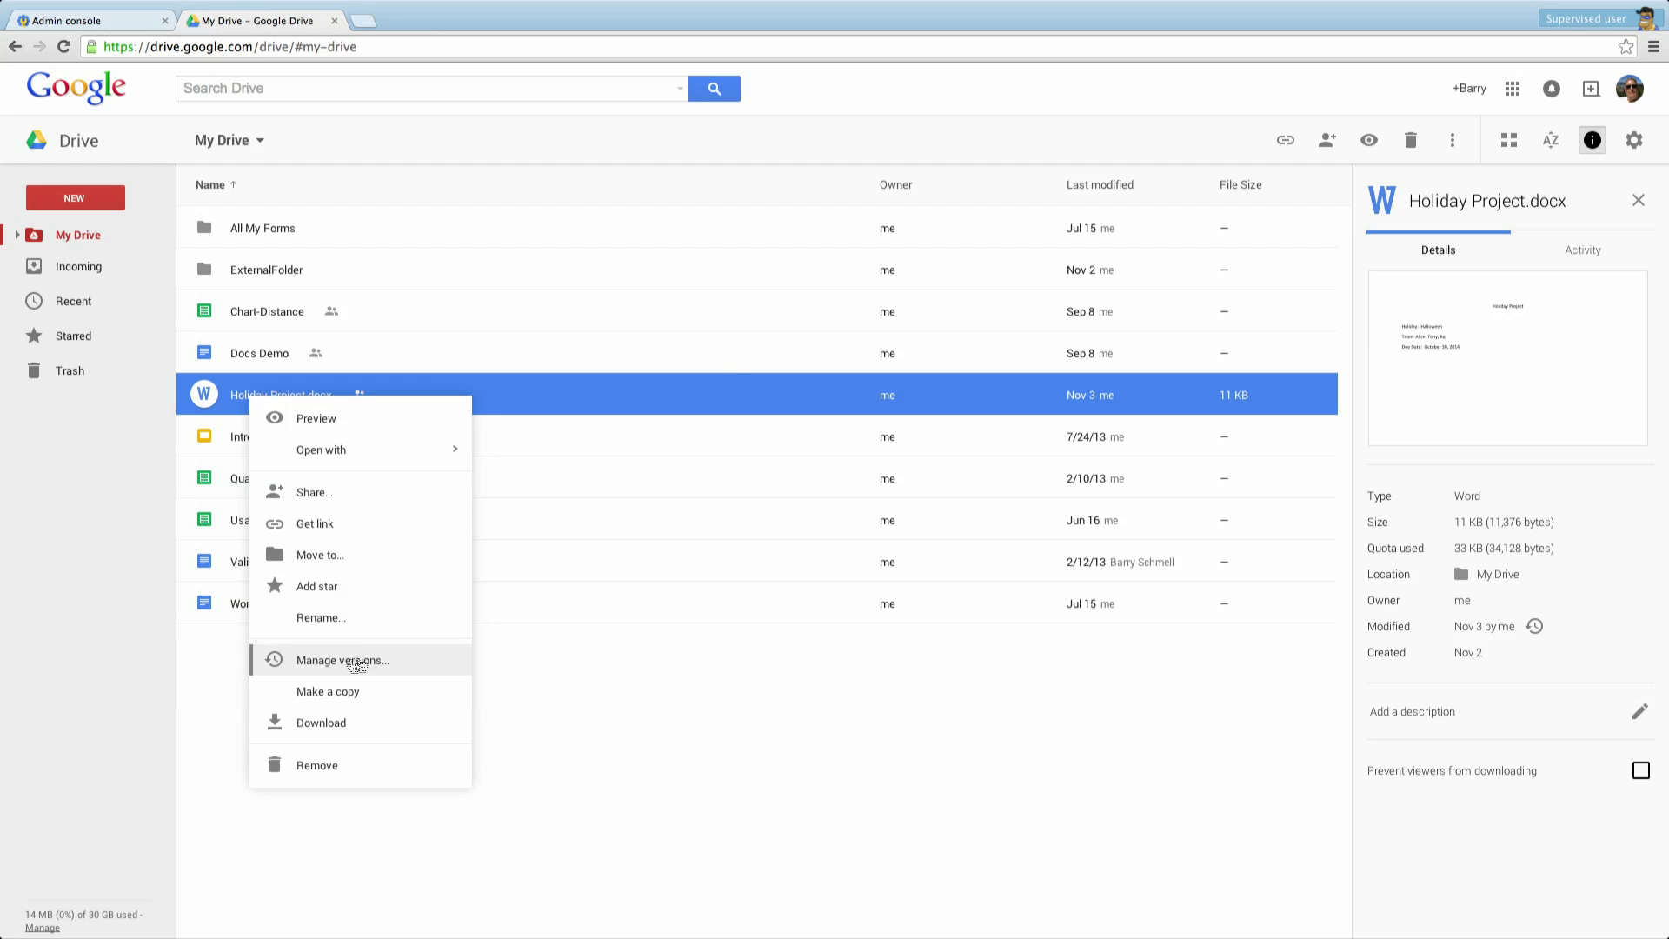
click(1454, 139)
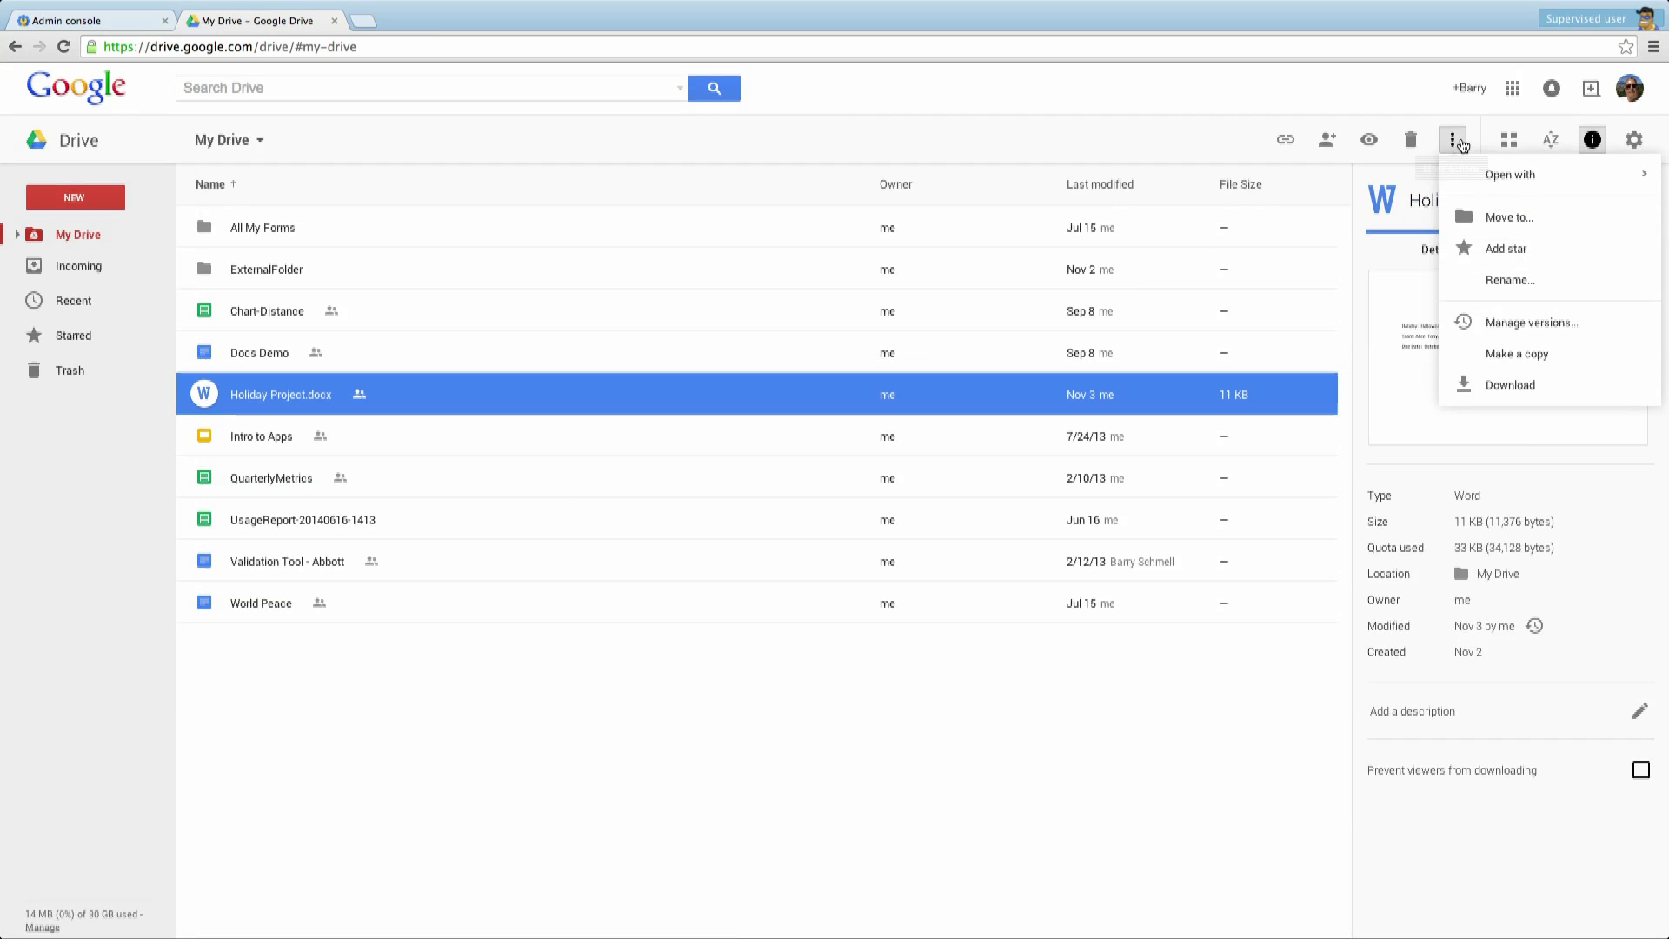
Show Manage versions for Holiday Project.docx and the Download, Keep forever, Delete options for Version 2.
click(1530, 322)
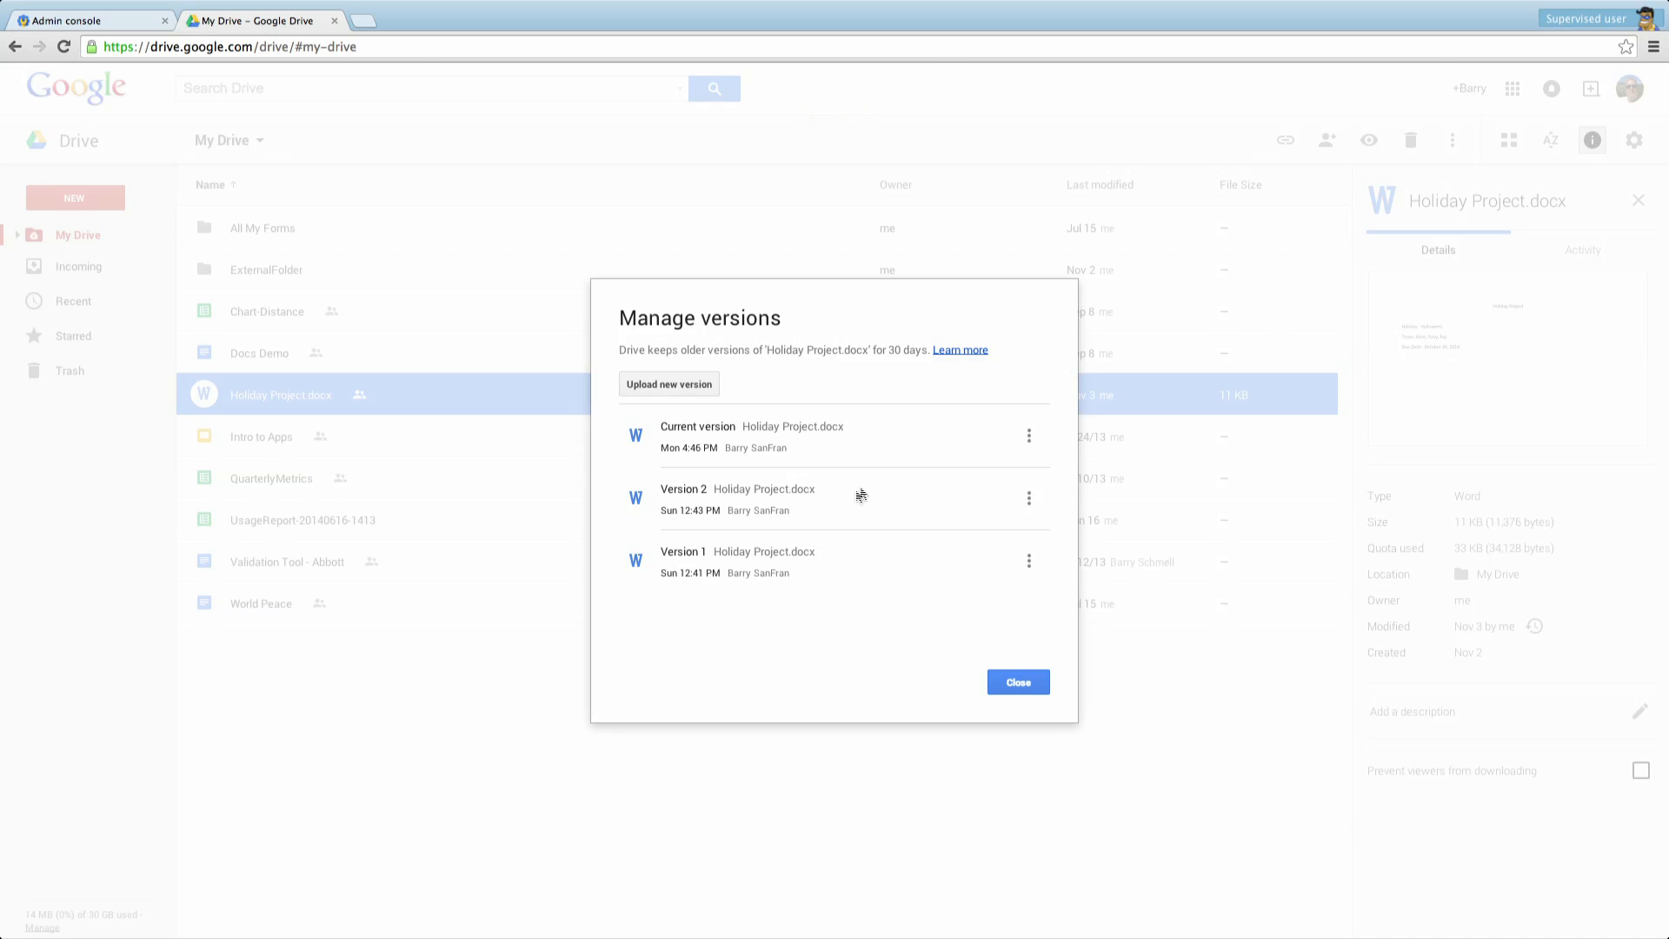
mouse_move(847, 466)
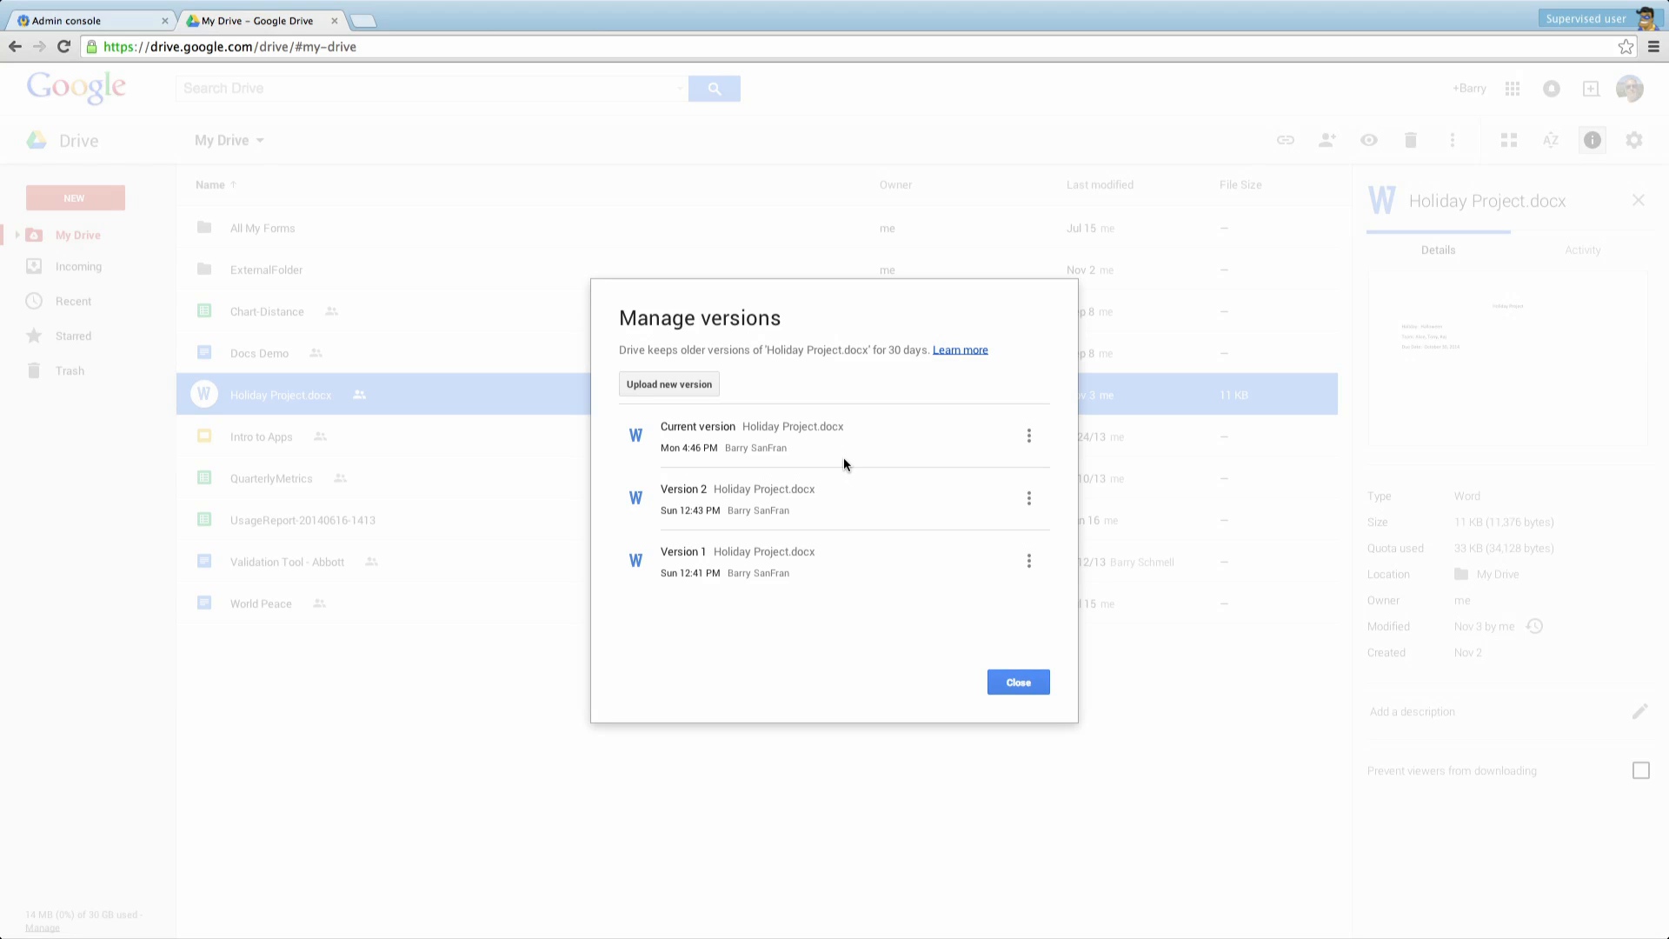
mouse_move(668, 382)
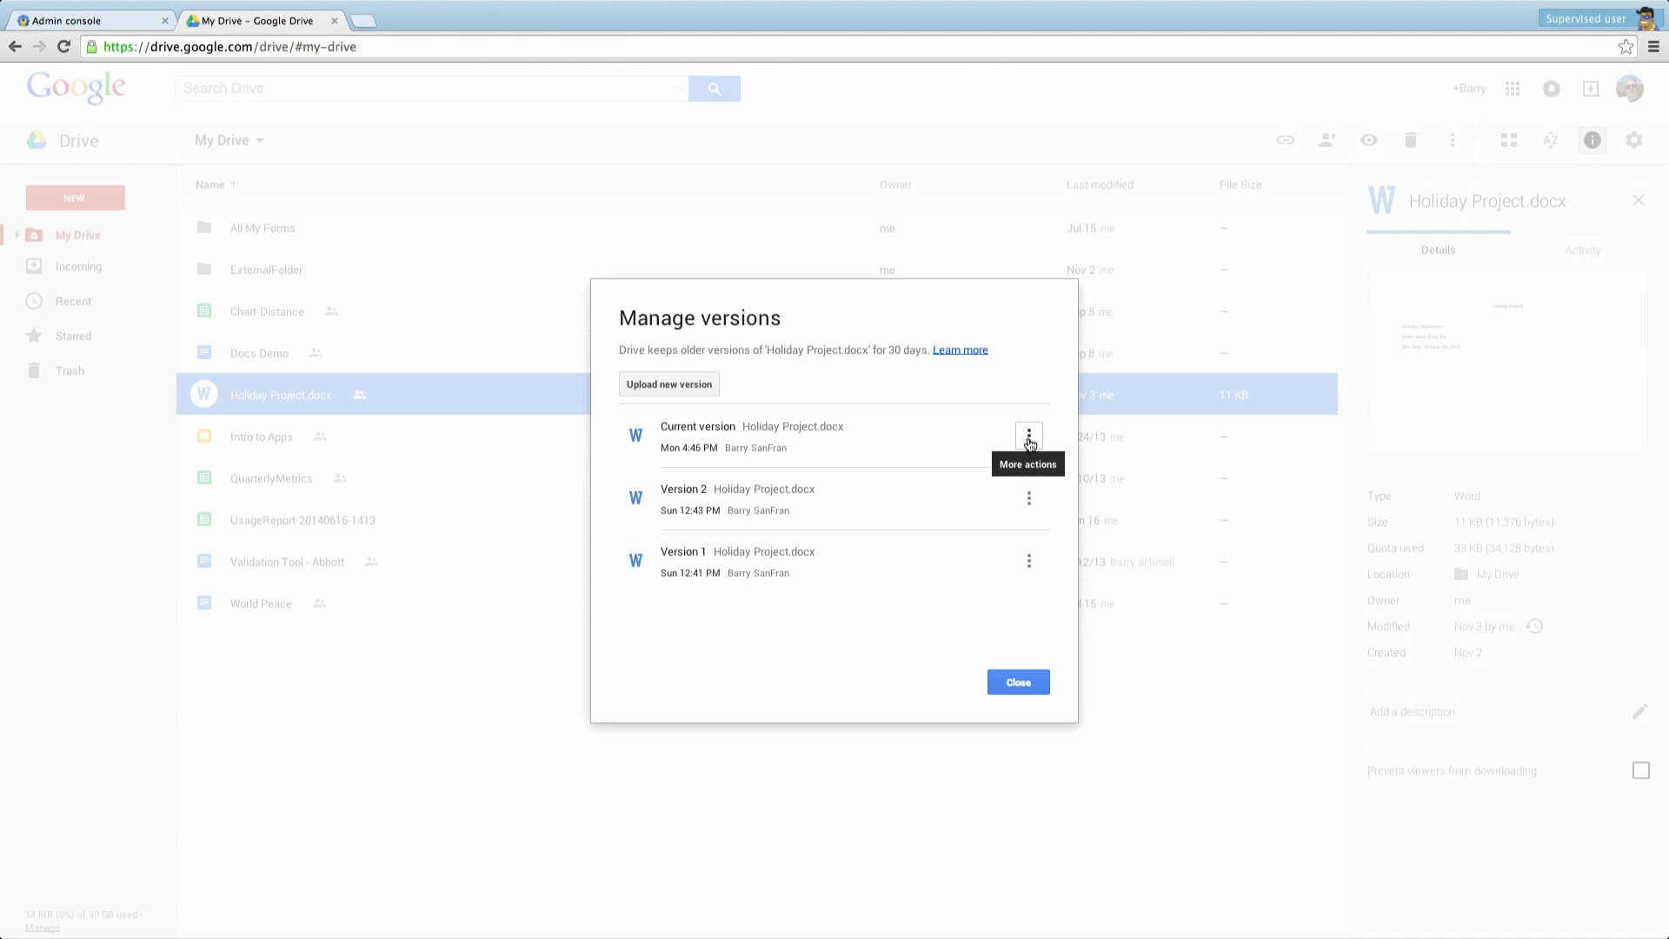
click(1027, 499)
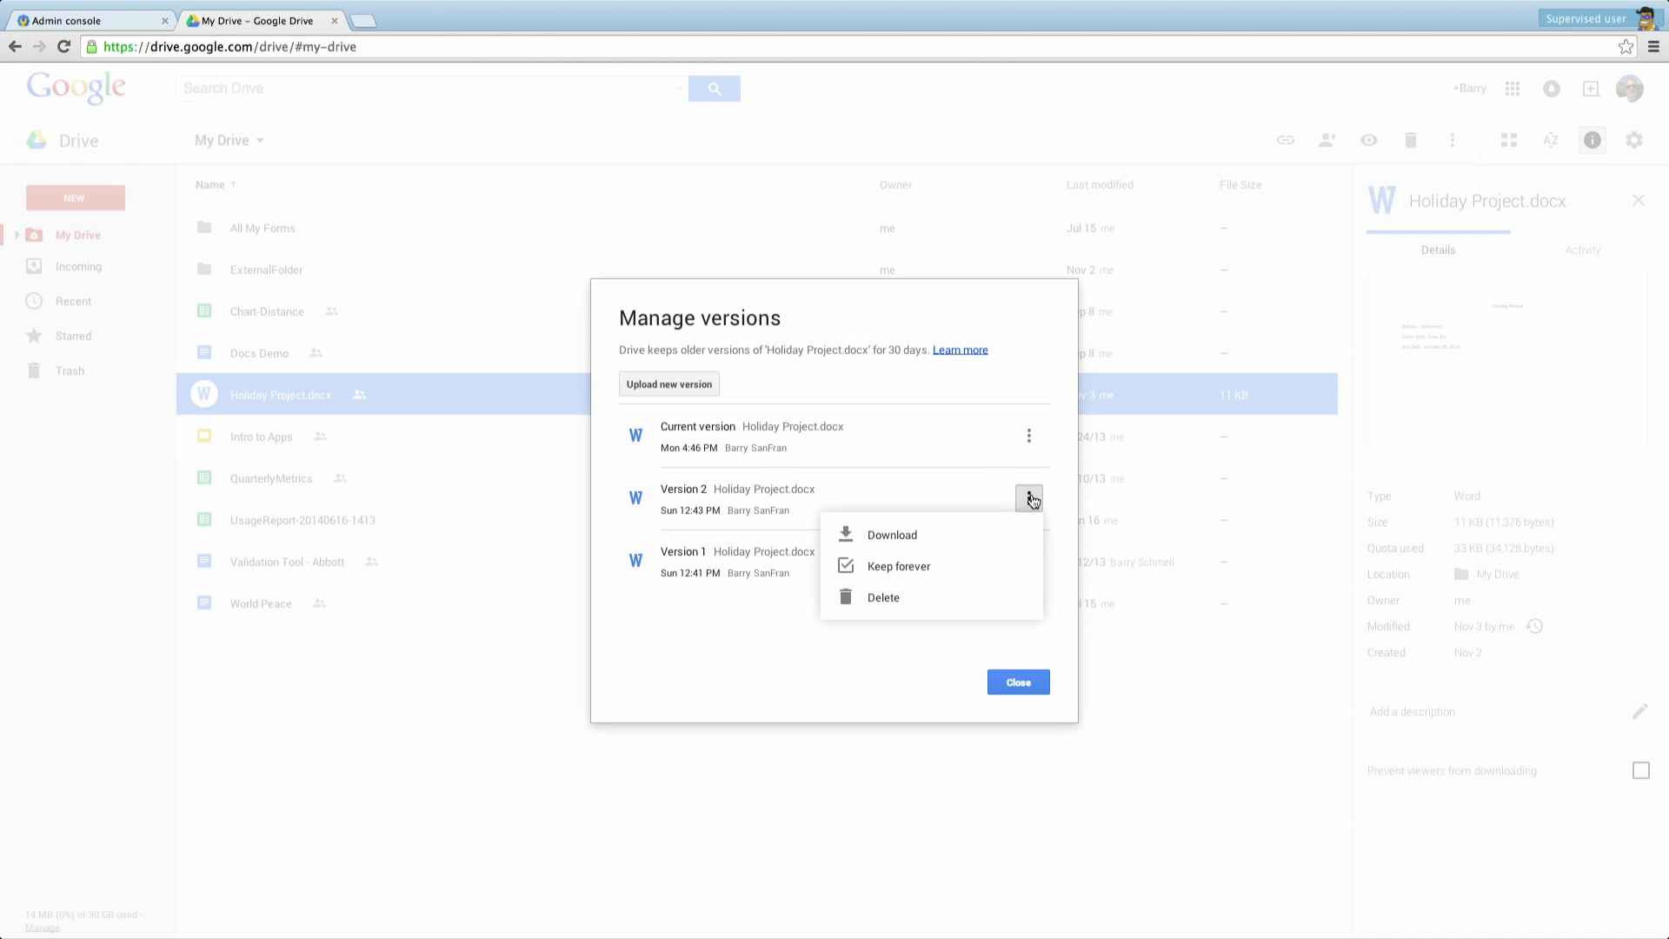
mouse_move(883, 596)
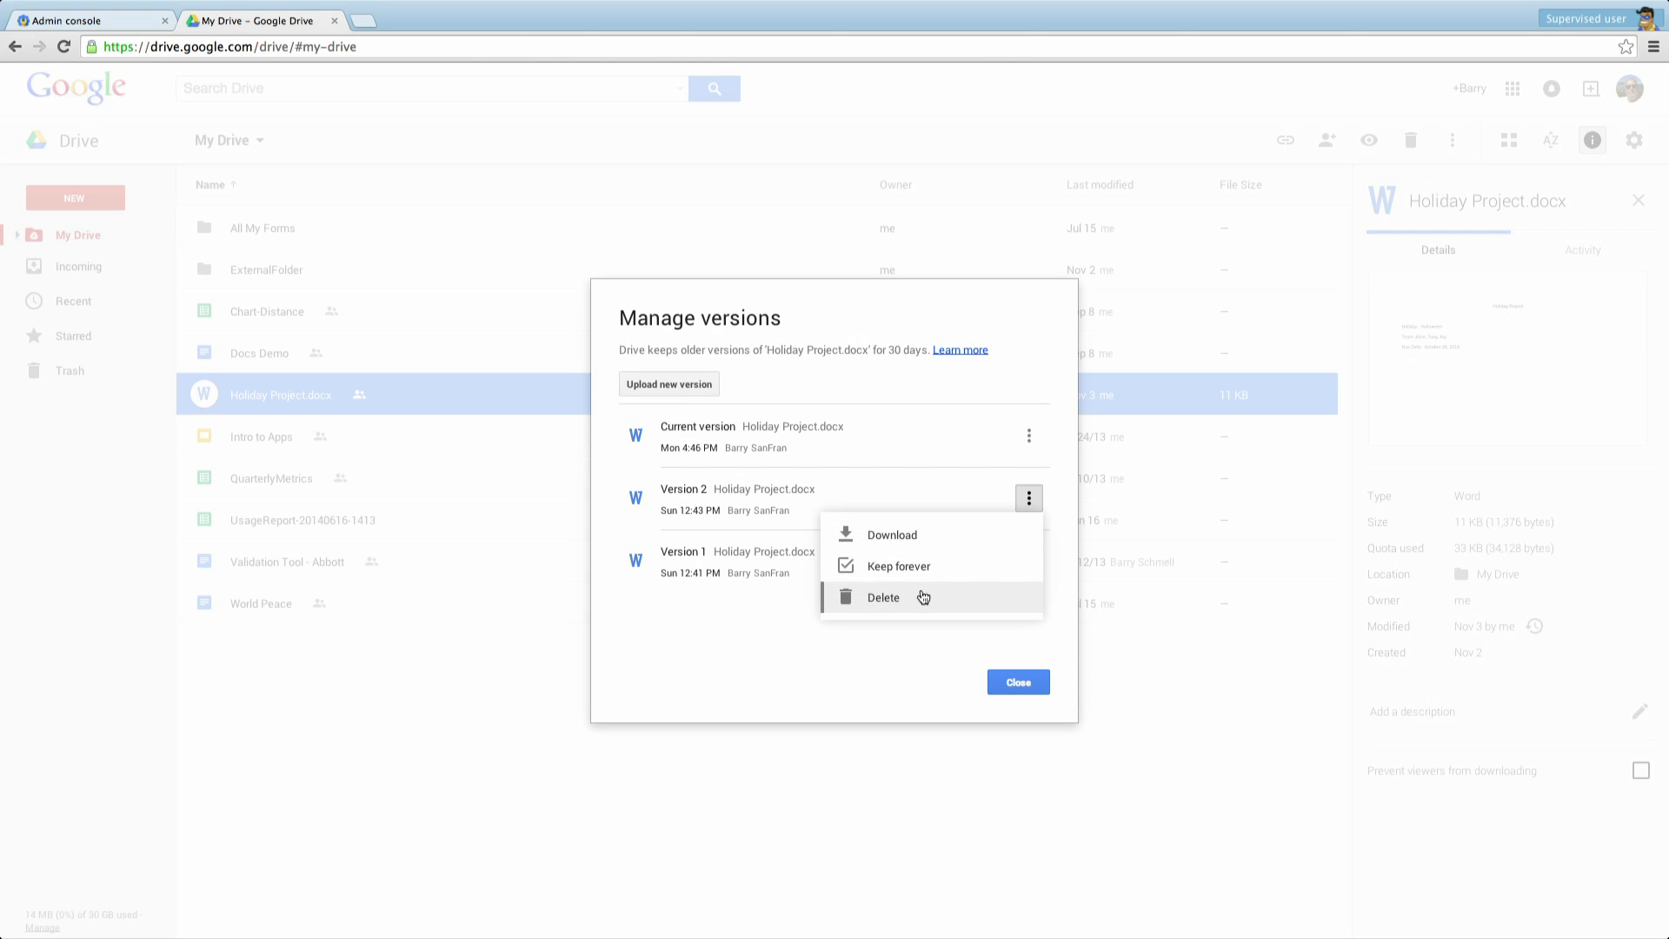
mouse_move(918, 543)
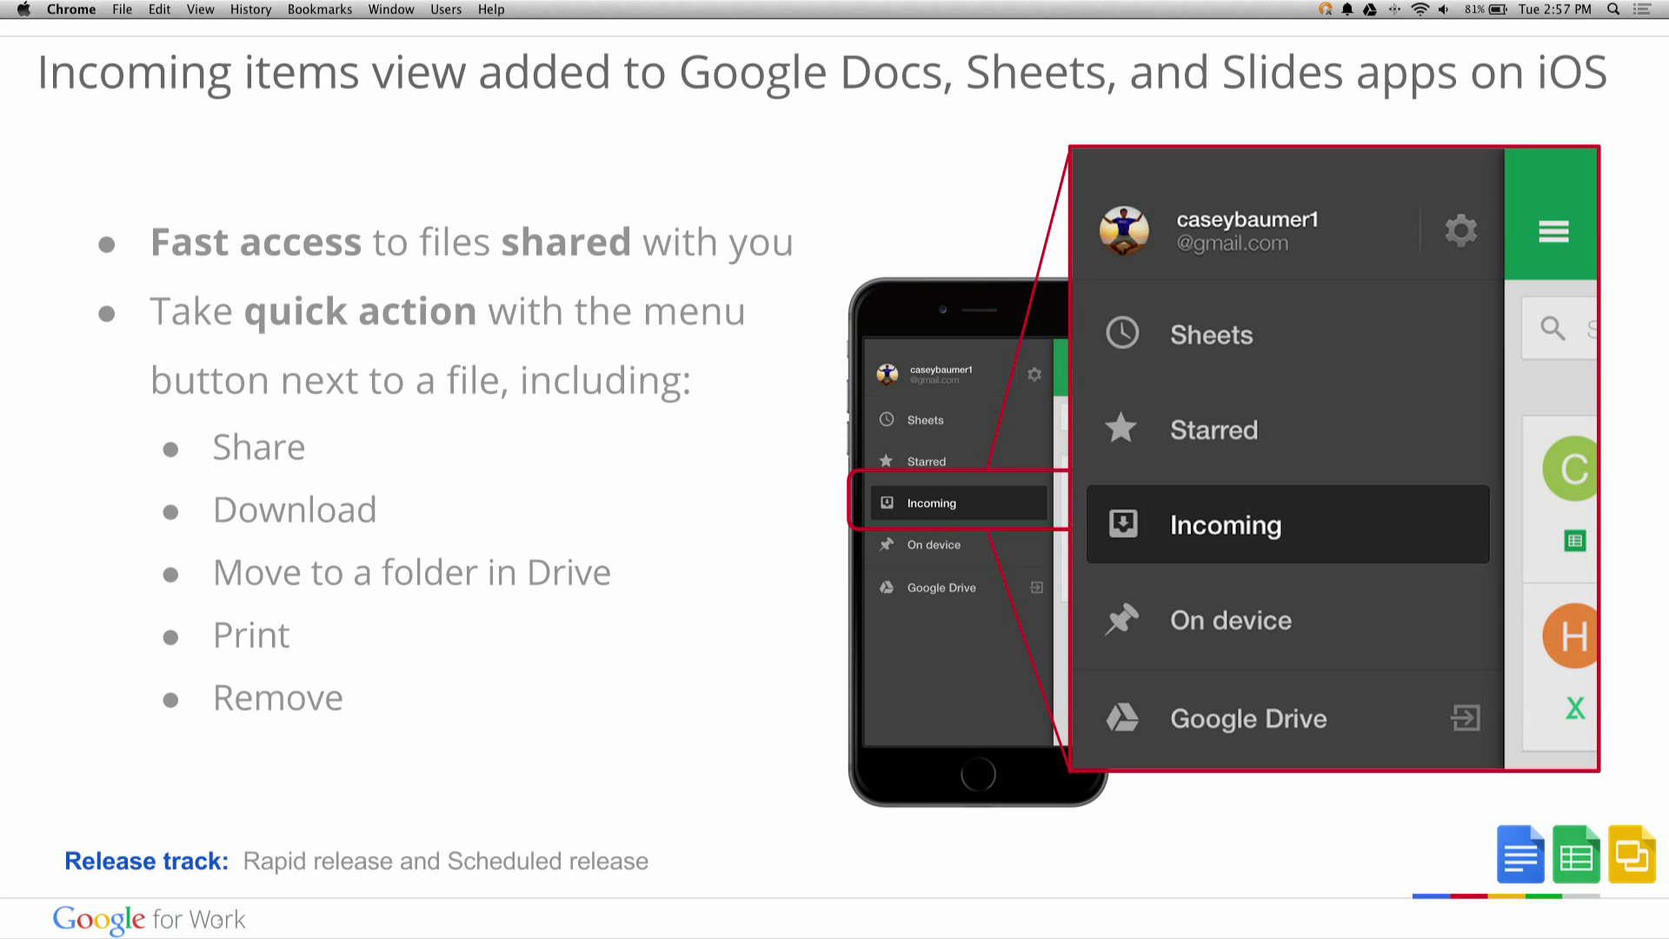
Advance from the Incoming items iOS slide to the Hangouts Updates title slide.
key(right)
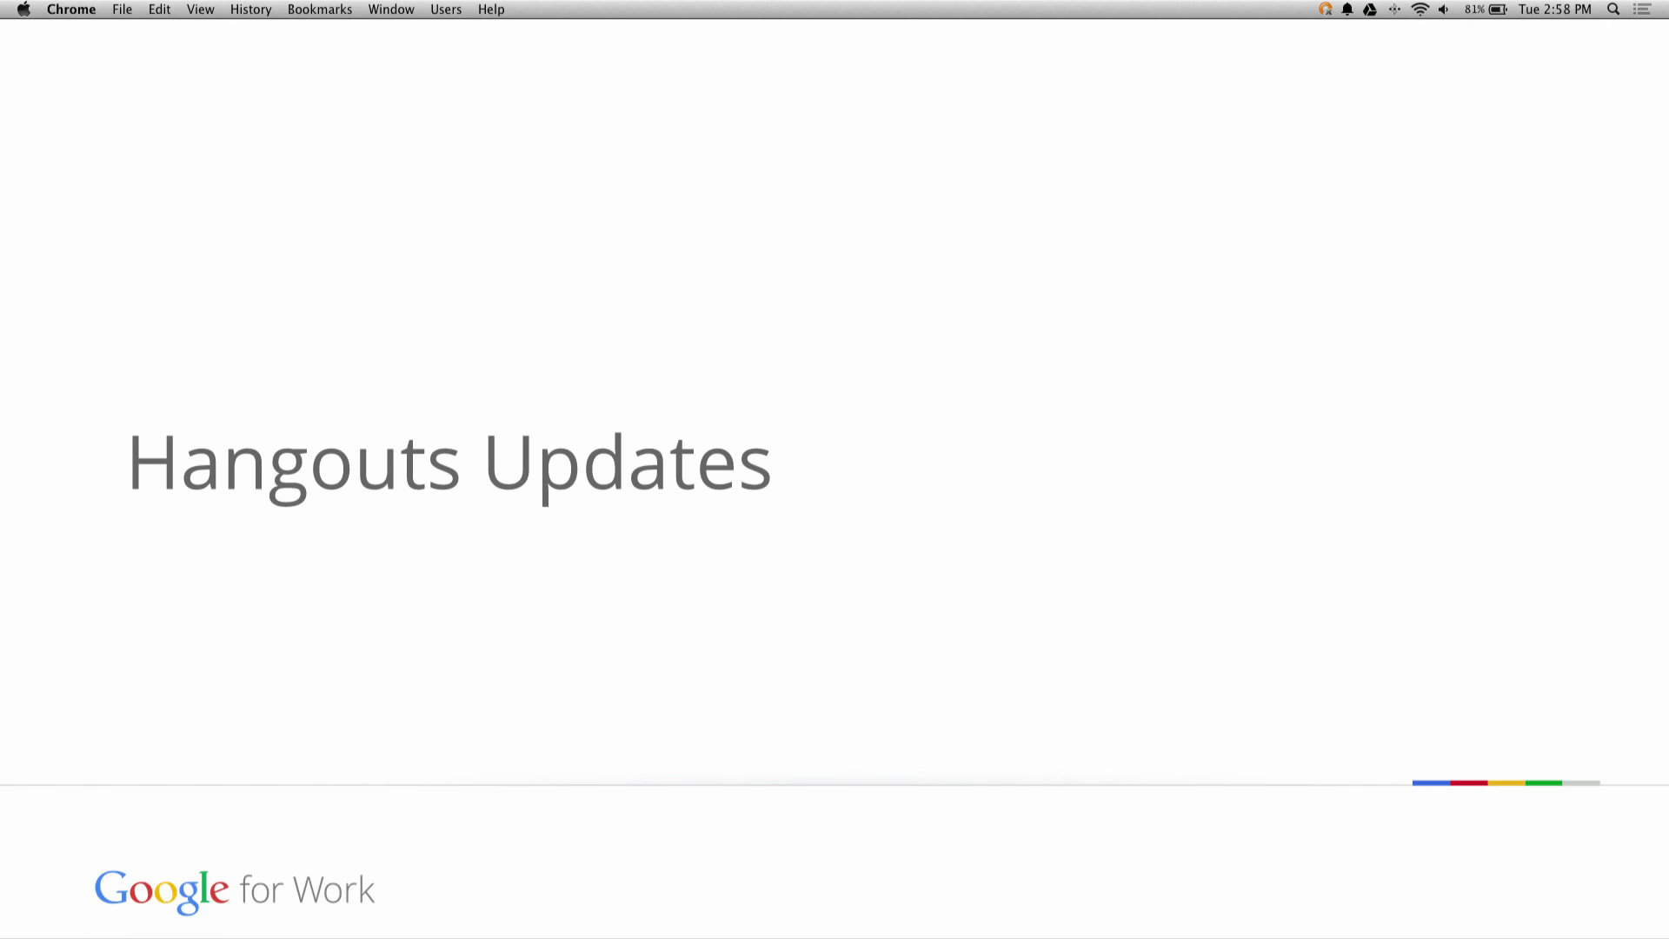
key(right)
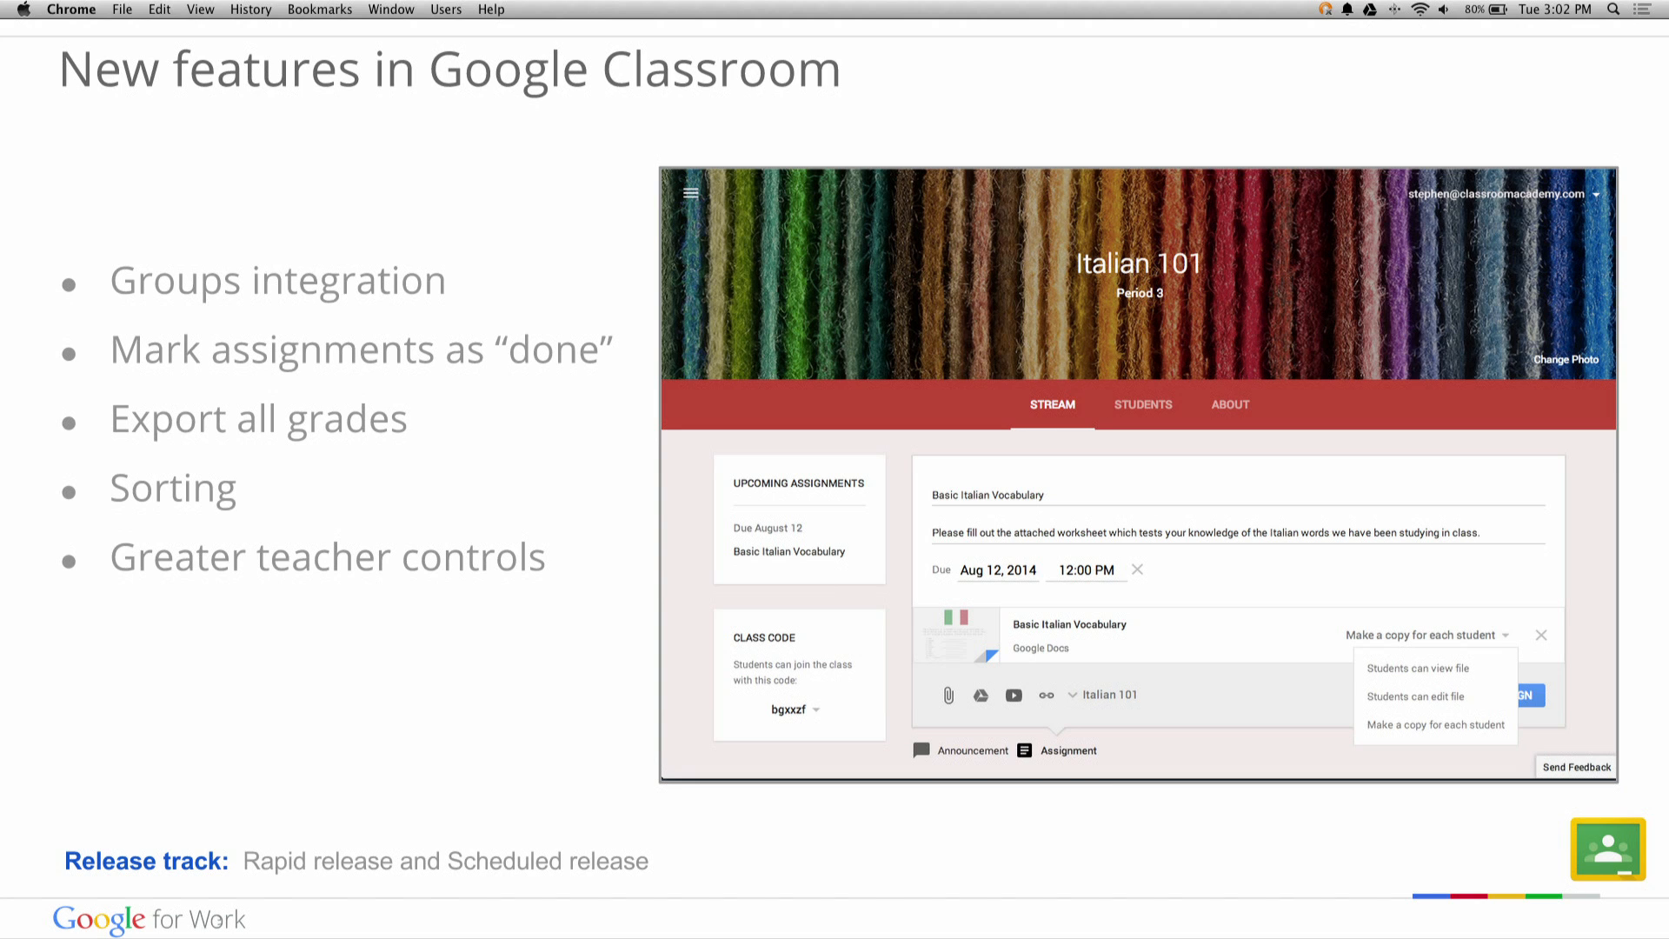
Advance past the New features in Google Classroom slide to the Stay Informed title slide.
key(right)
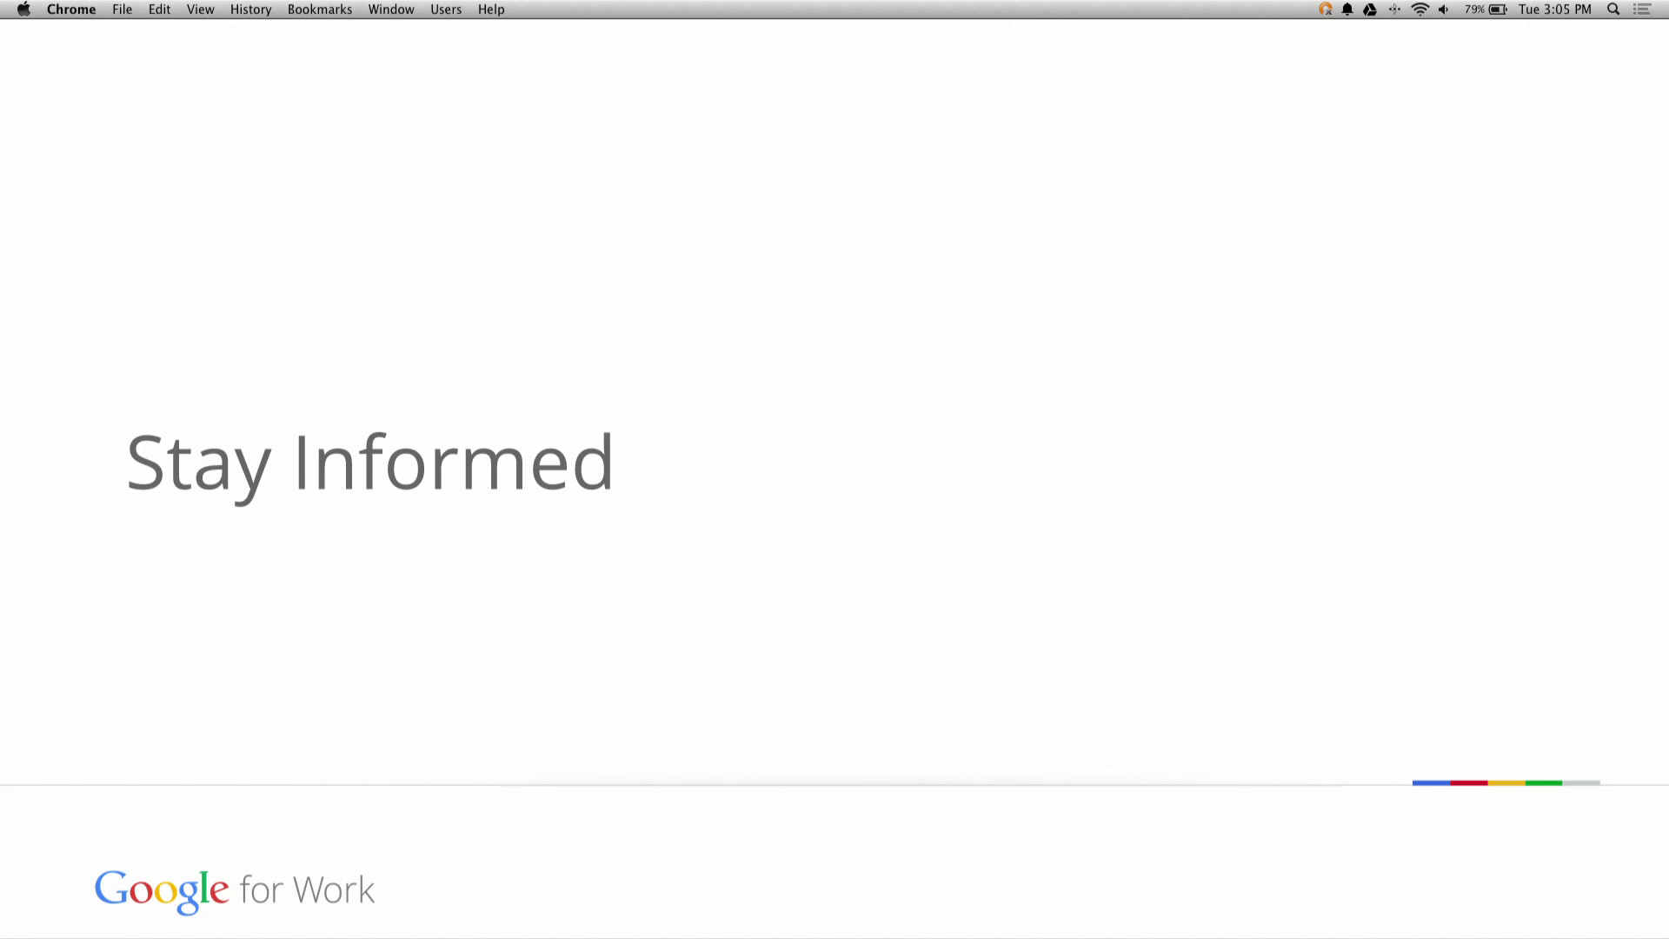
Advance from Stay Informed to the What's New in Google Apps Release Calendar slide.
key(right)
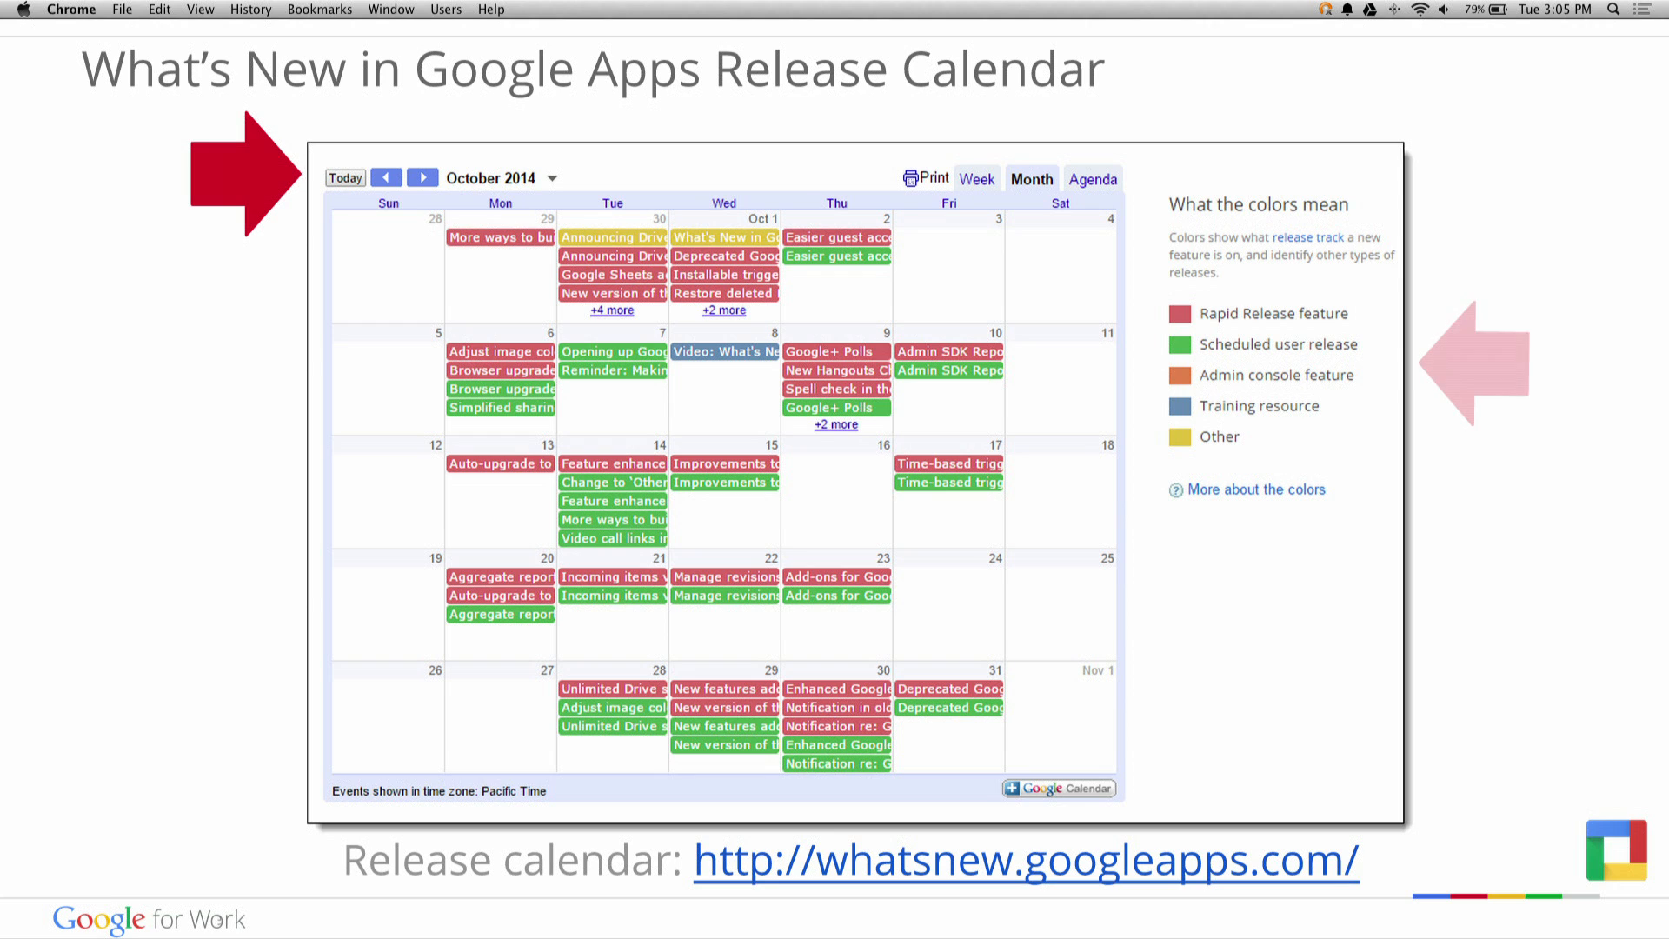